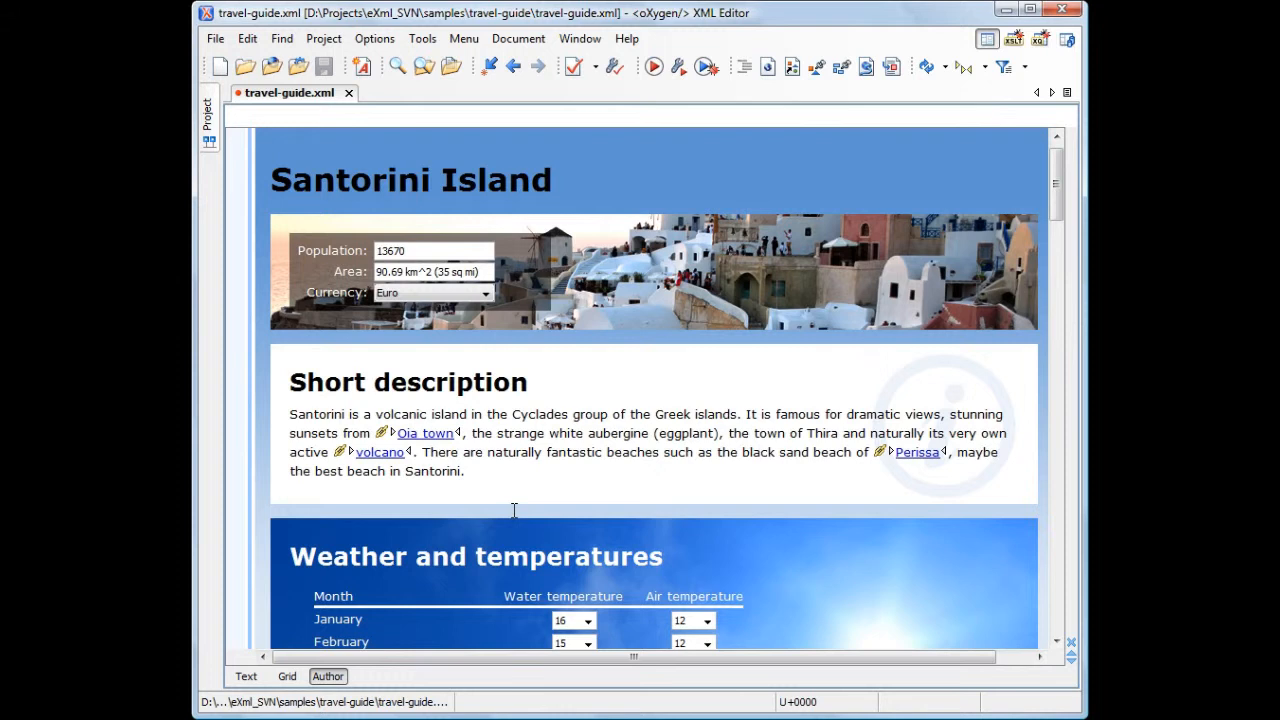
mouse_move(1056, 180)
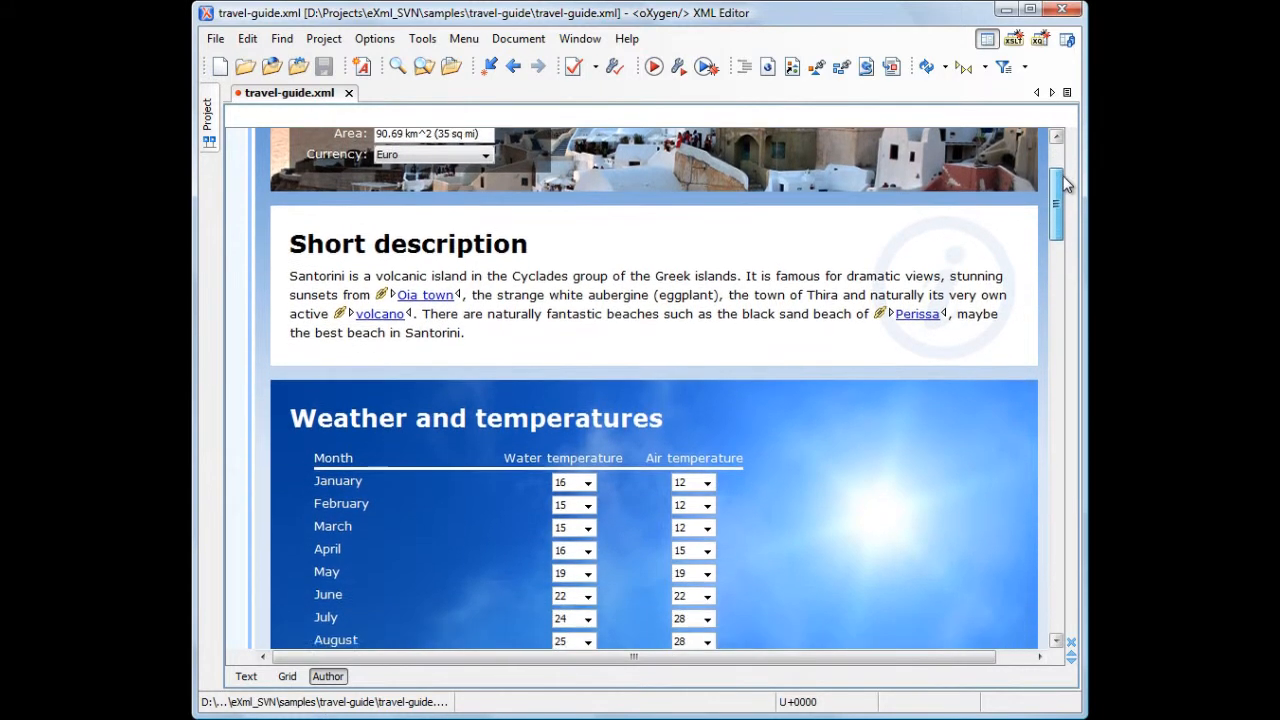
Change the Santorini guide's currency from Euro to Dollar.
scroll("down", 3)
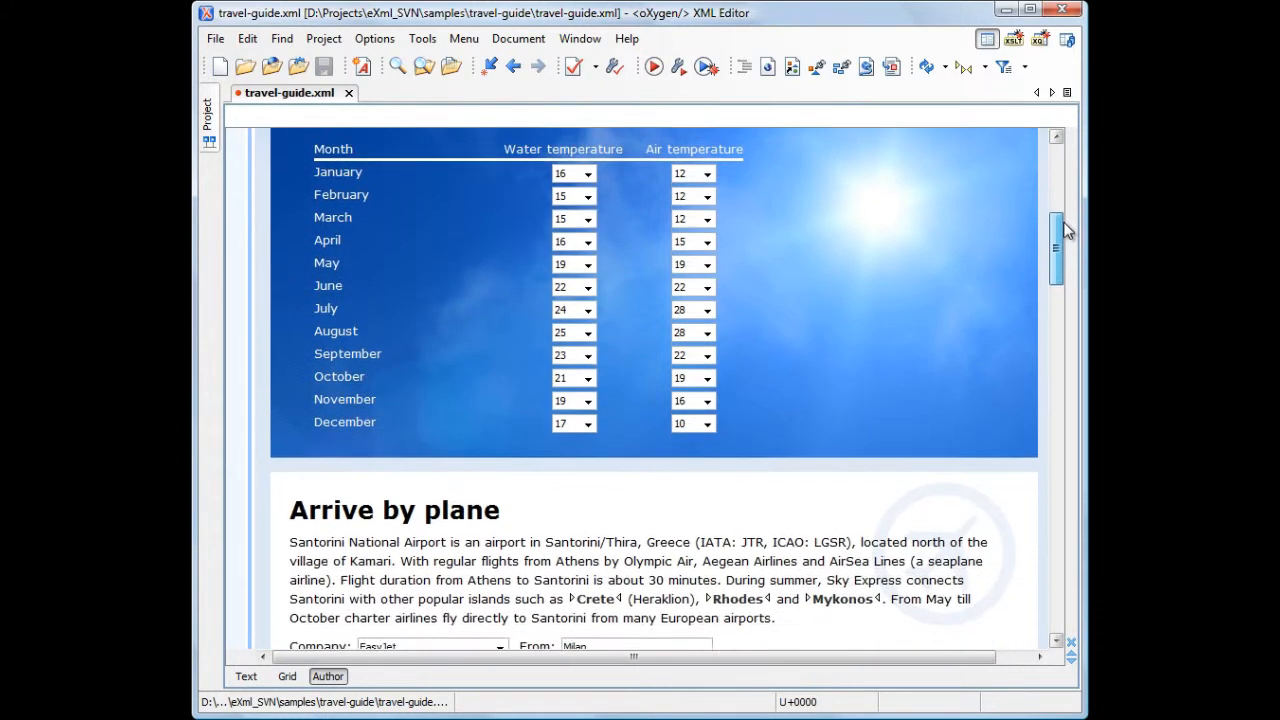
scroll("down", 3)
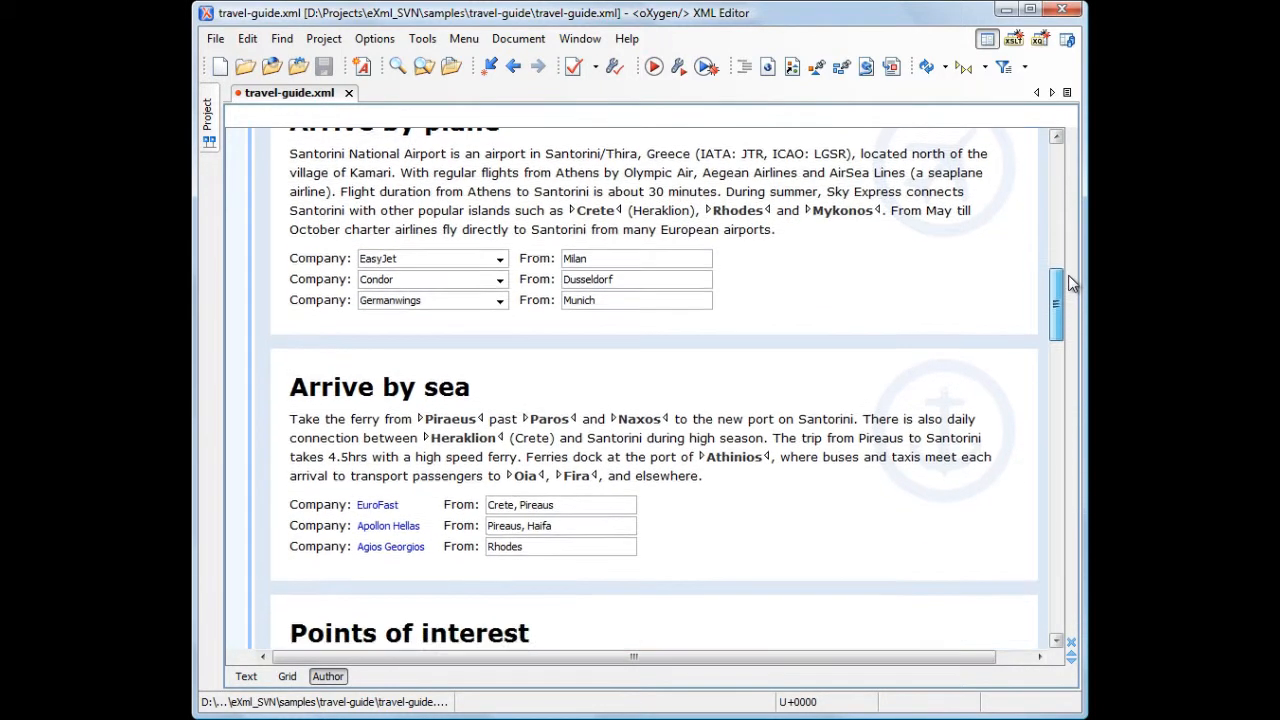
scroll("down", 3)
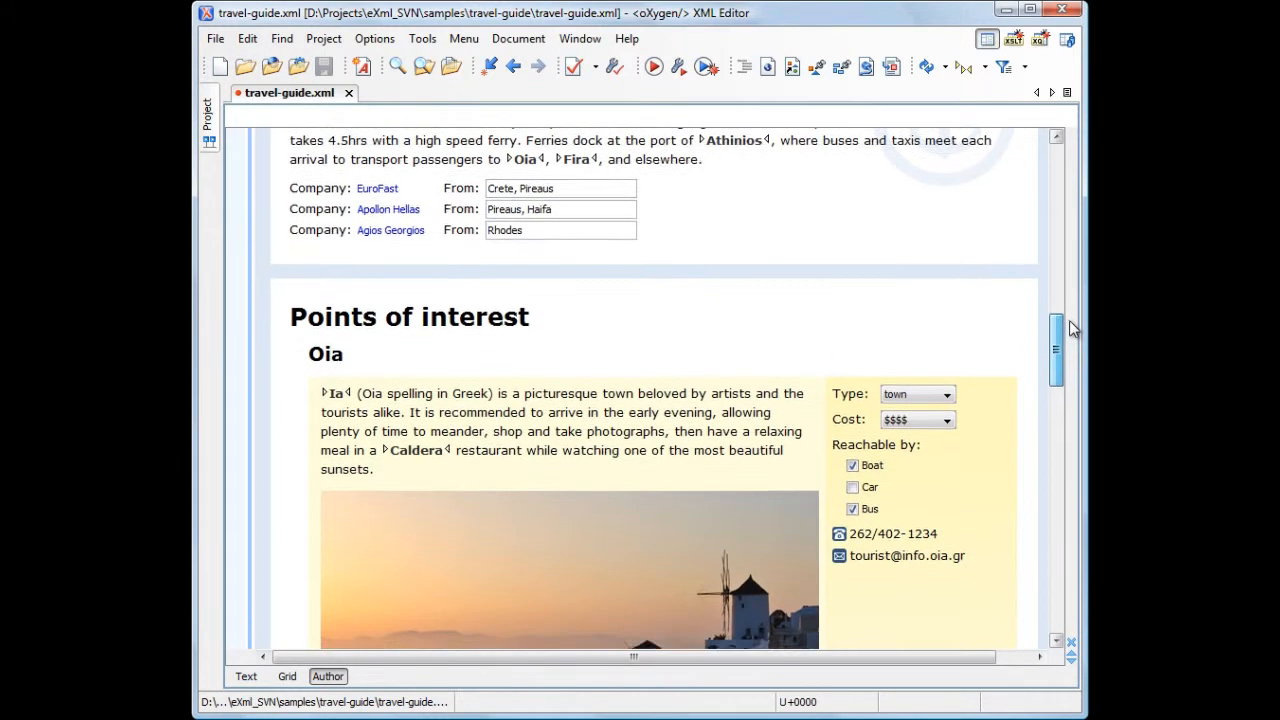
scroll("down", 3)
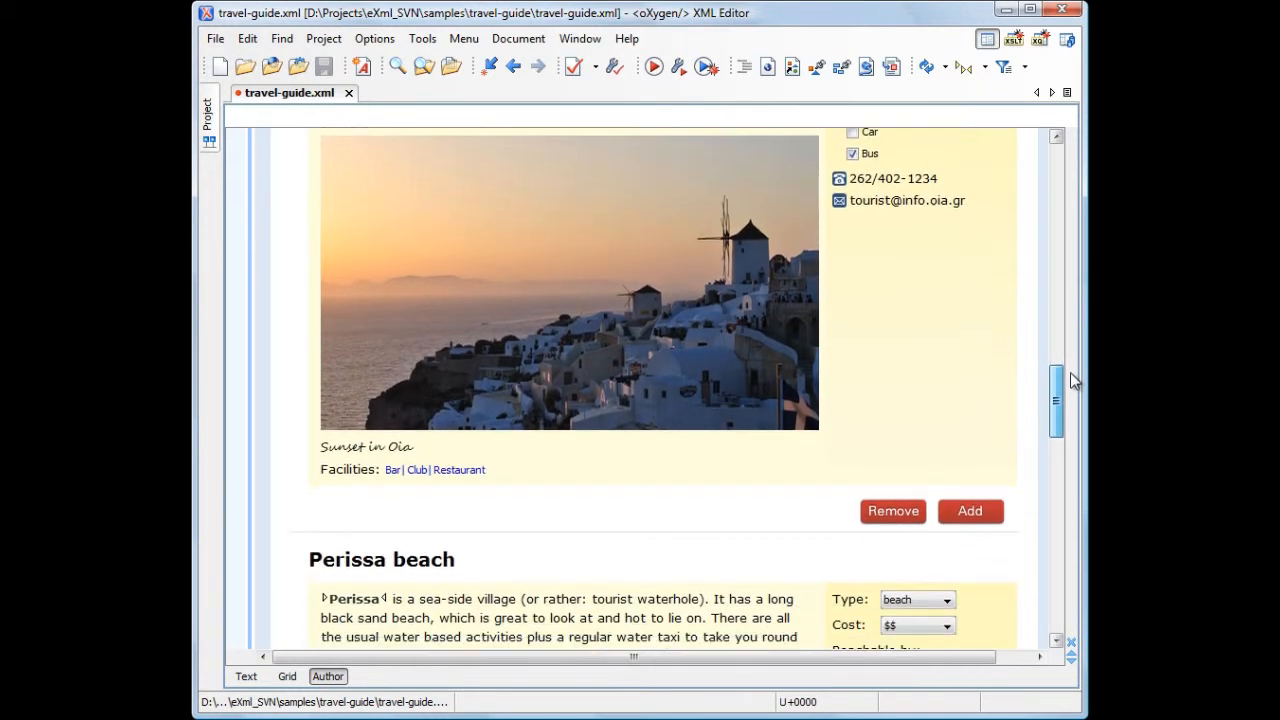
scroll("down", 3)
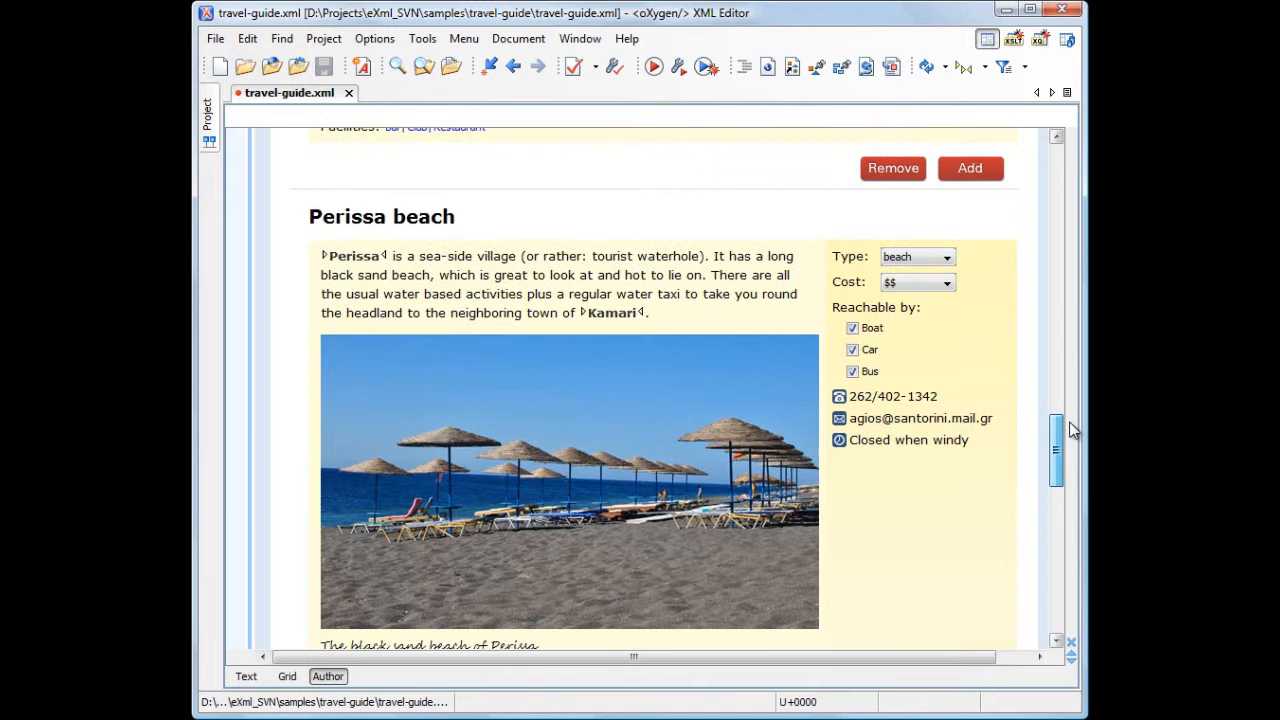
scroll("down", 3)
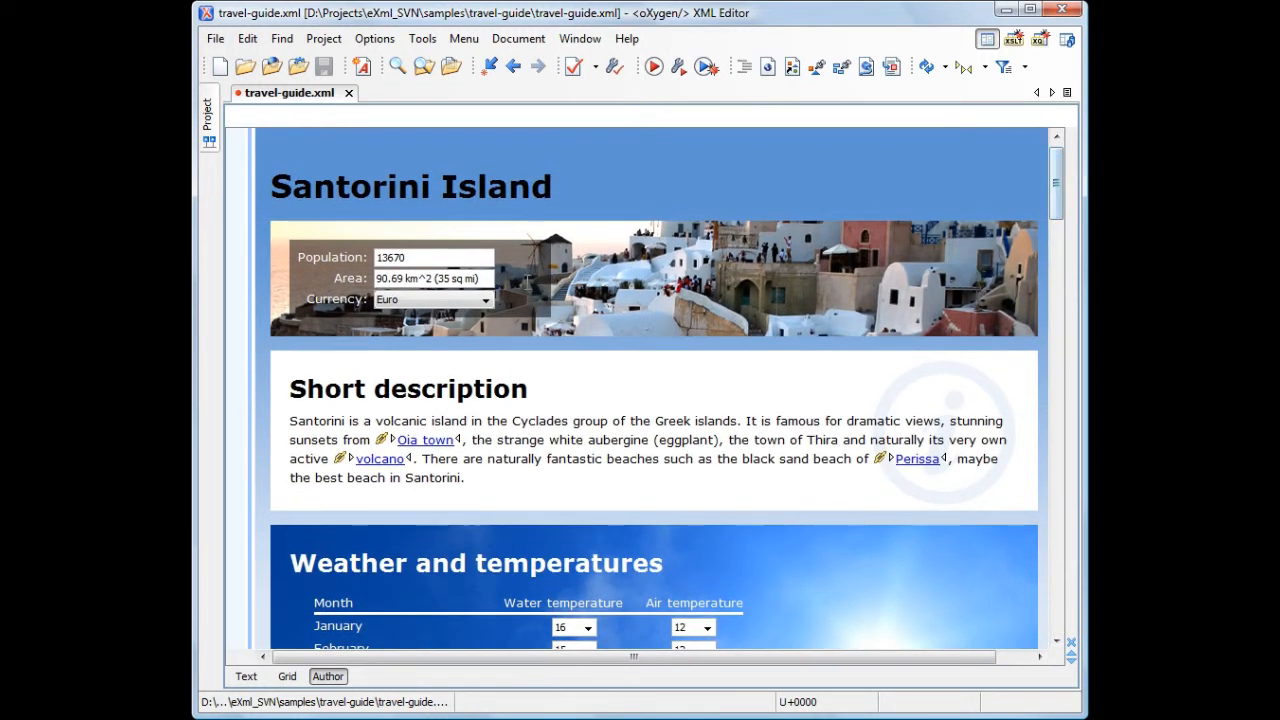
mouse_move(524, 284)
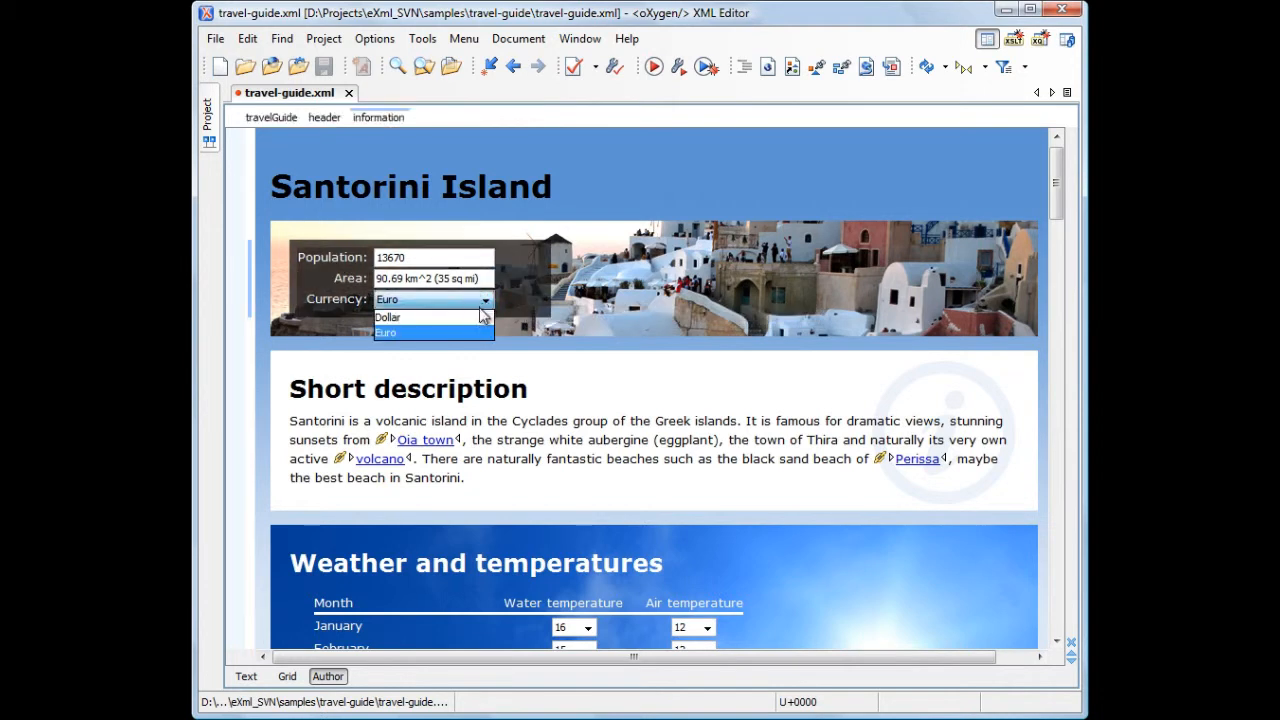
left_click(388, 316)
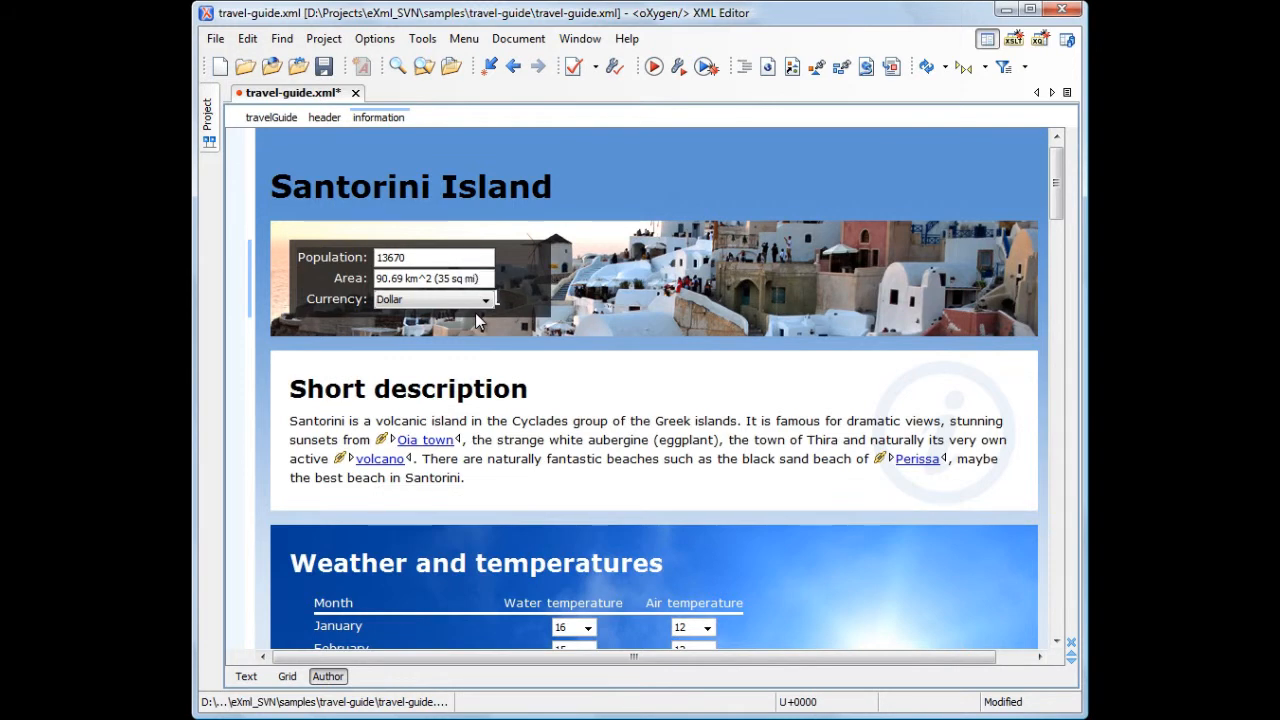
mouse_move(386, 446)
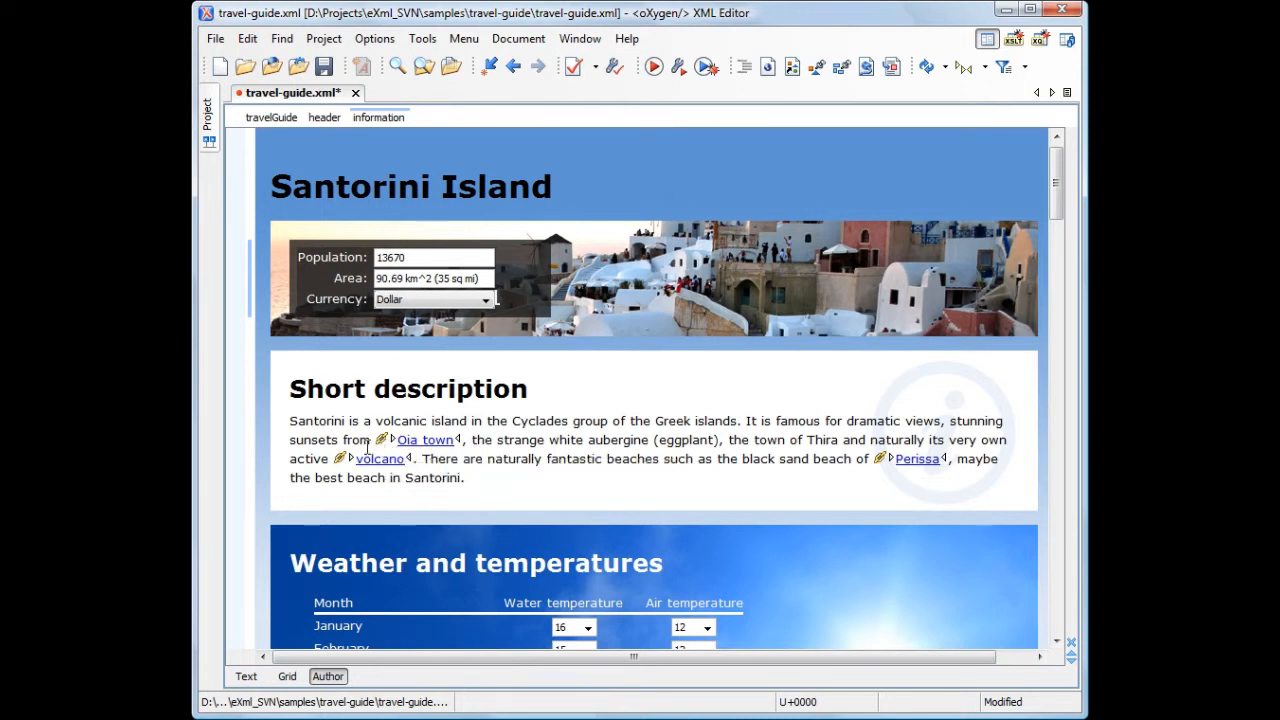
mouse_move(348, 458)
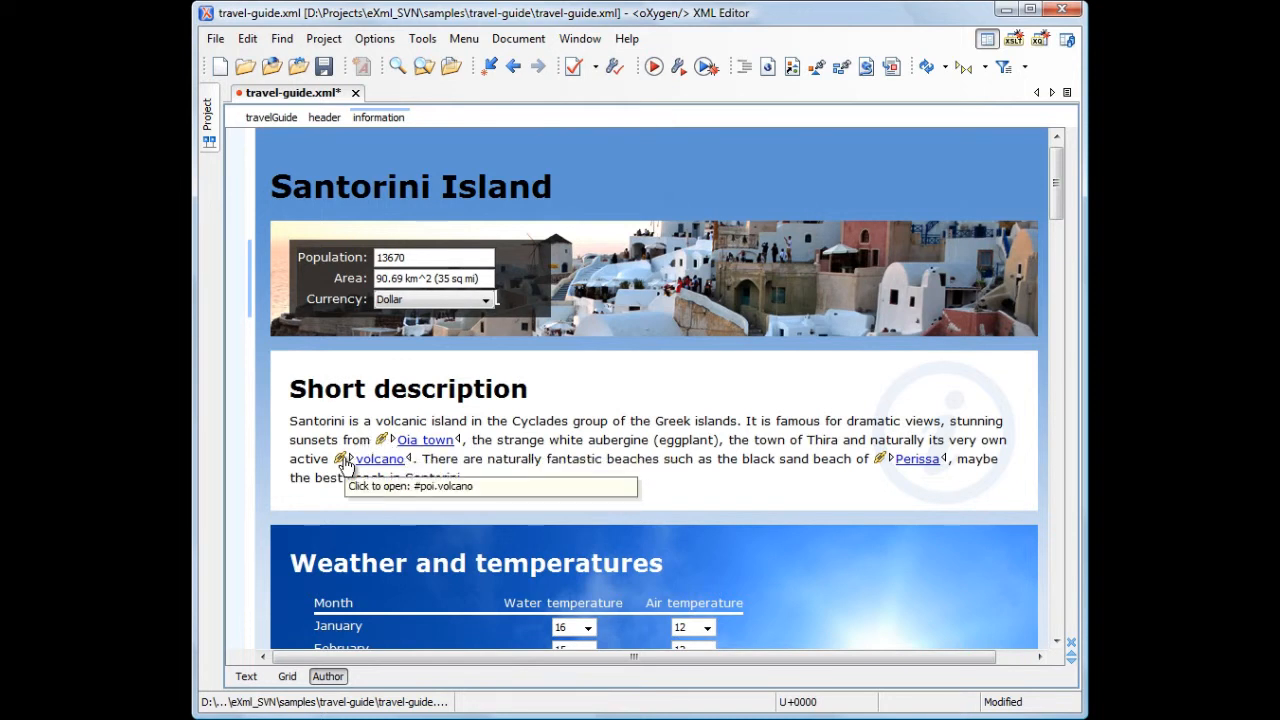
Set December's air temperature in the weather table to 10.
scroll("down", 3)
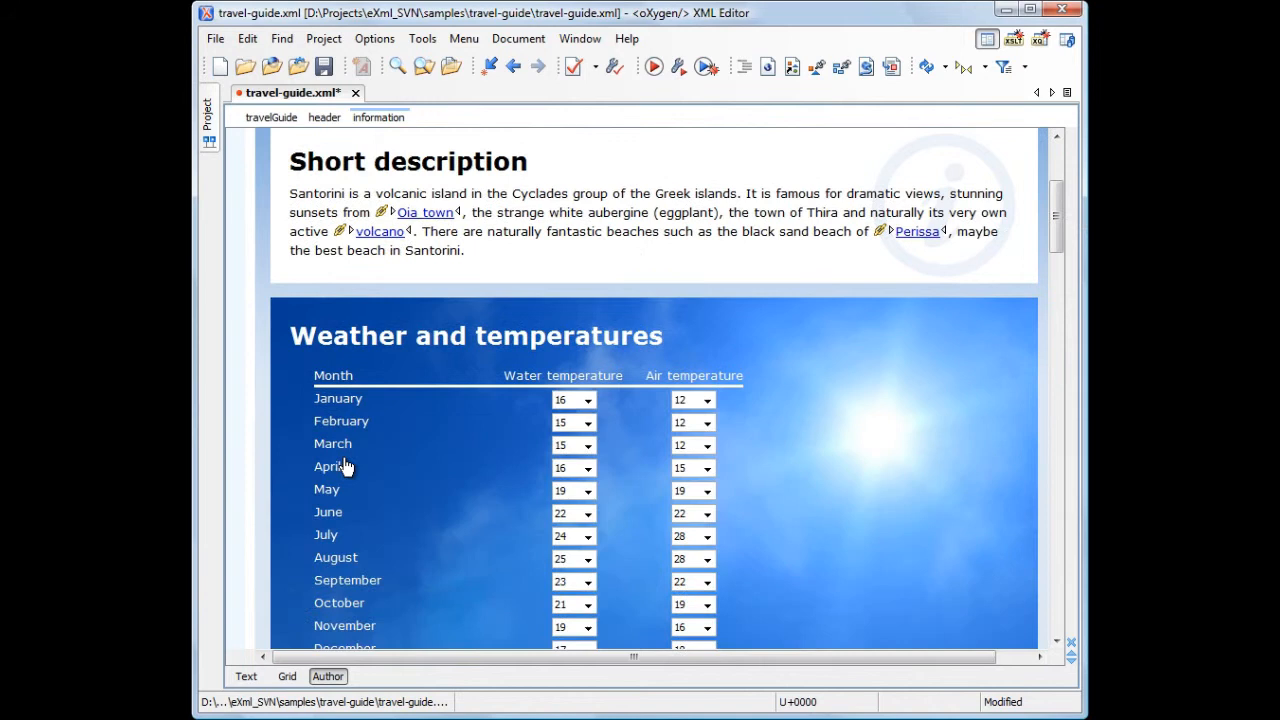
scroll("down", 3)
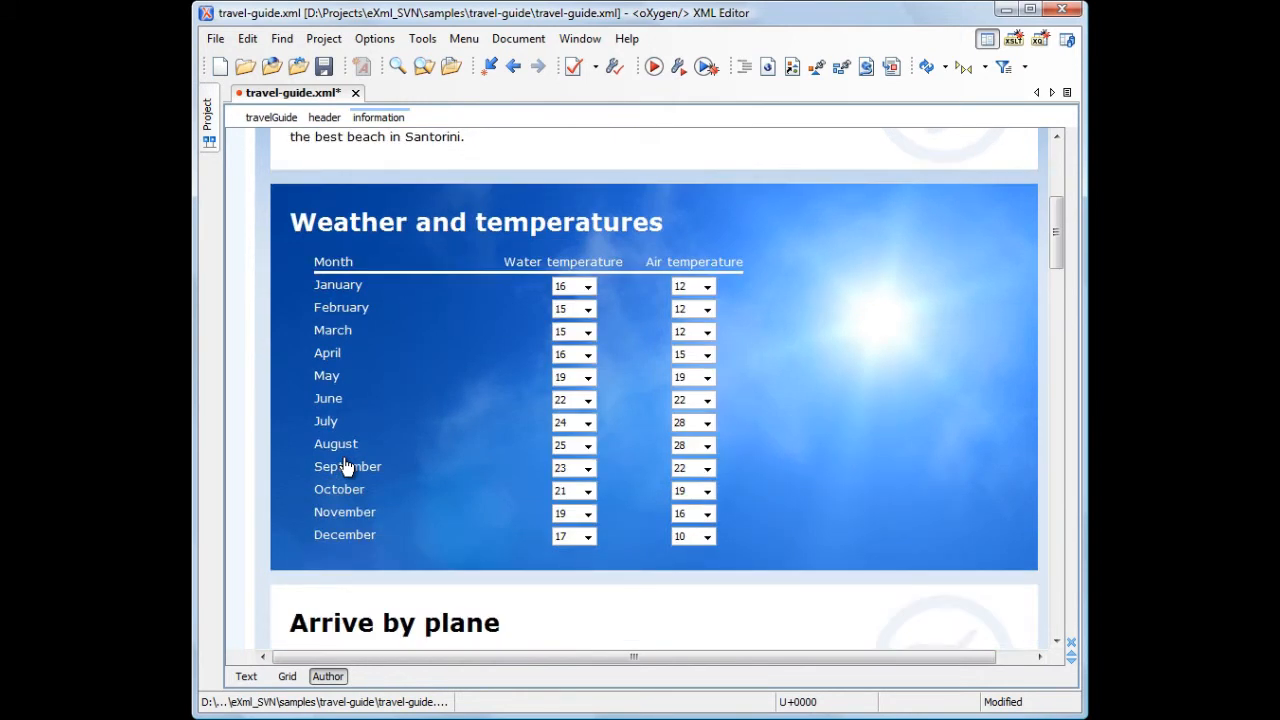
left_click(588, 286)
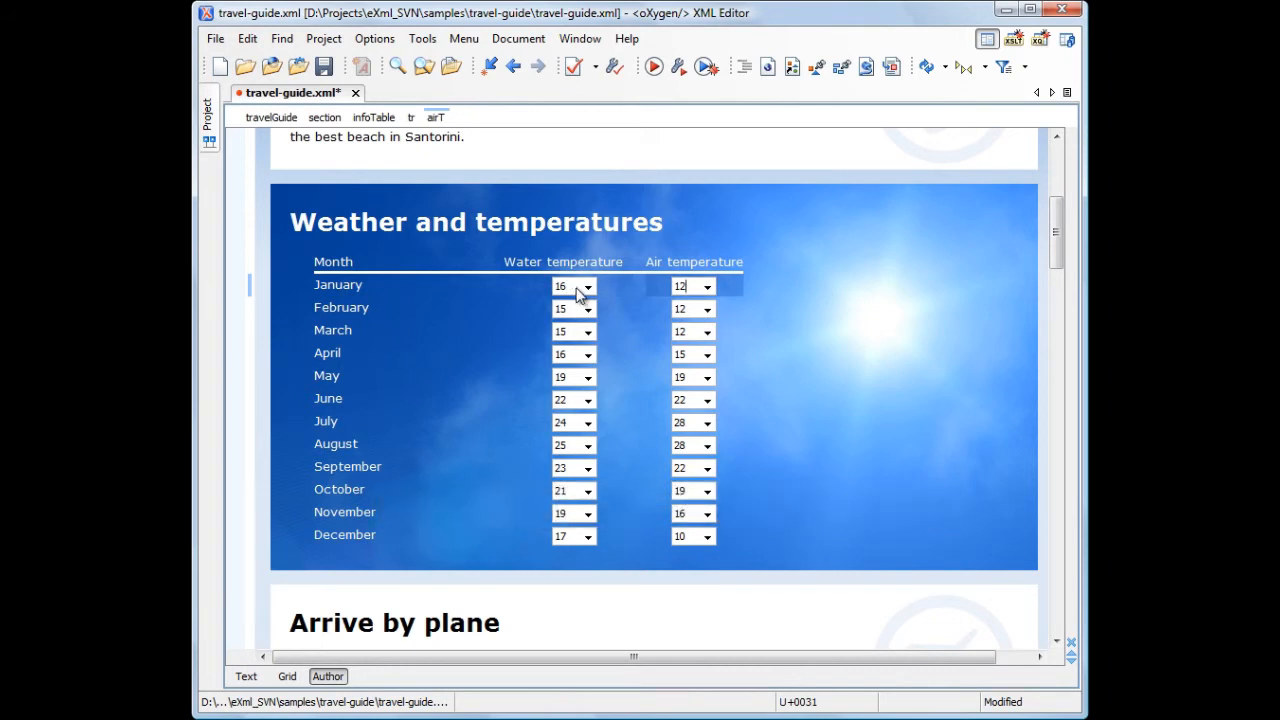
Make Norwegian the first company under Arrive by plane.
scroll("down", 3)
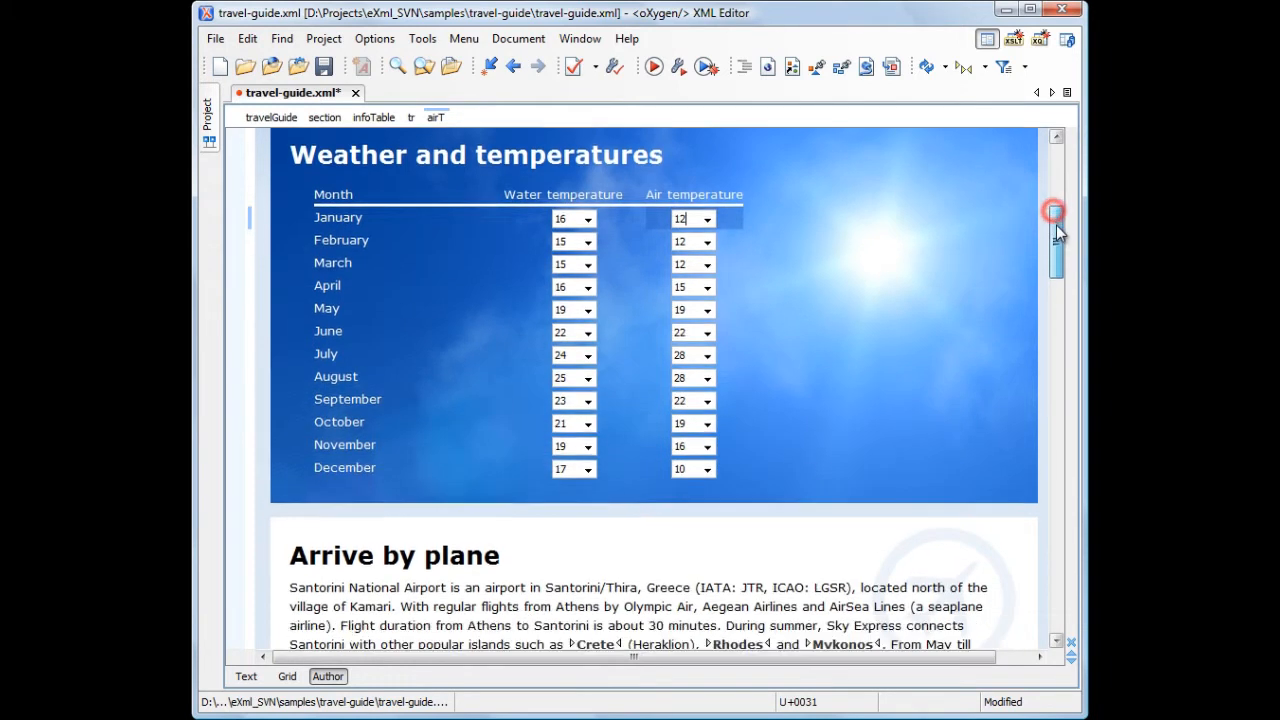
scroll("down", 3)
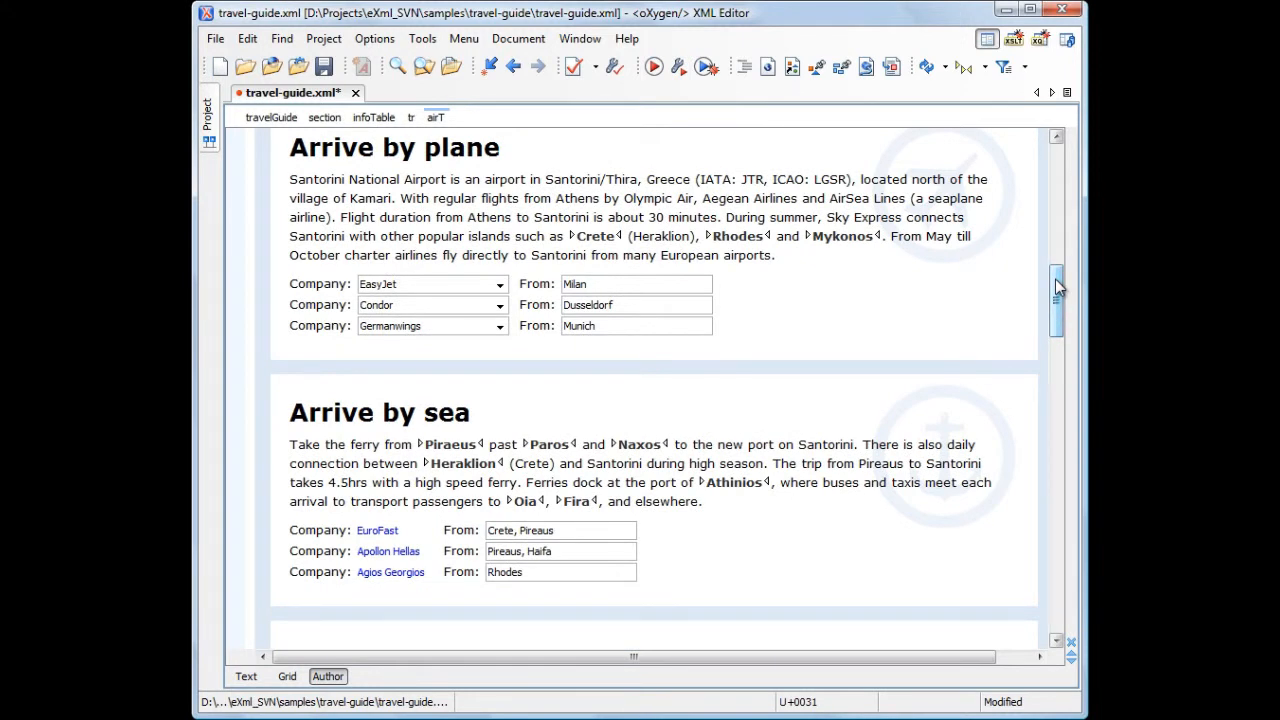
left_click(500, 284)
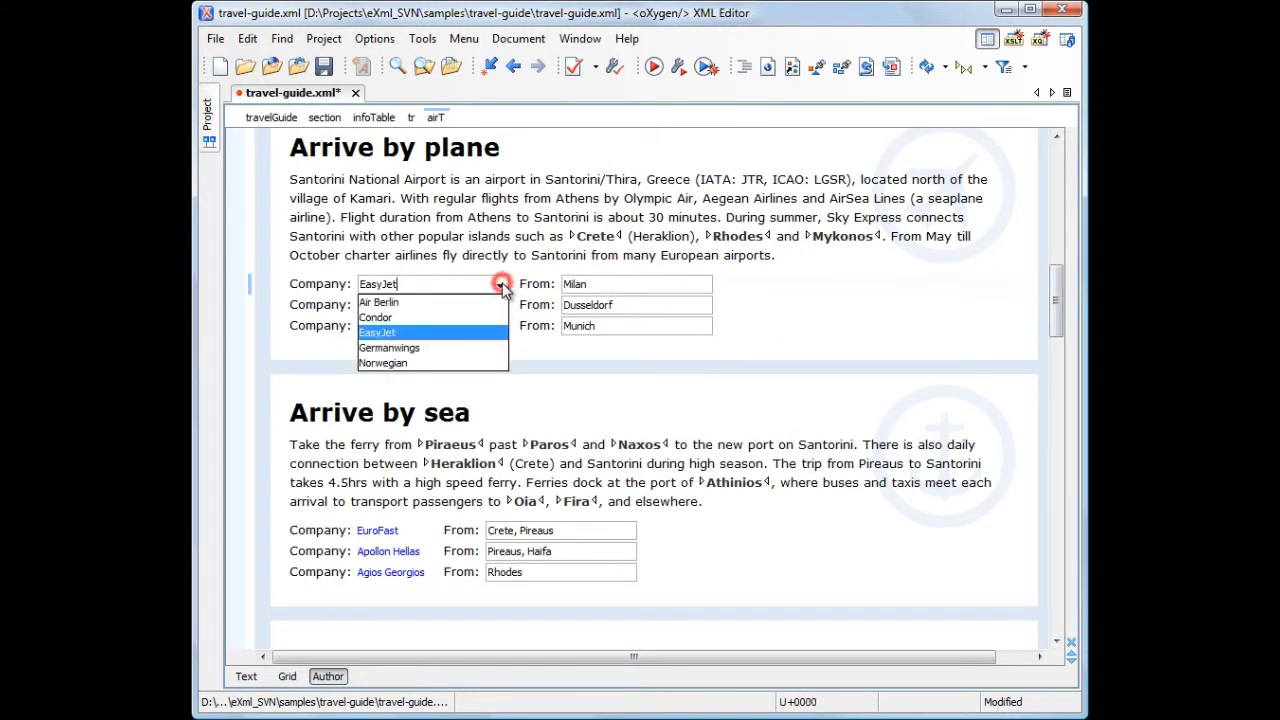
left_click(384, 364)
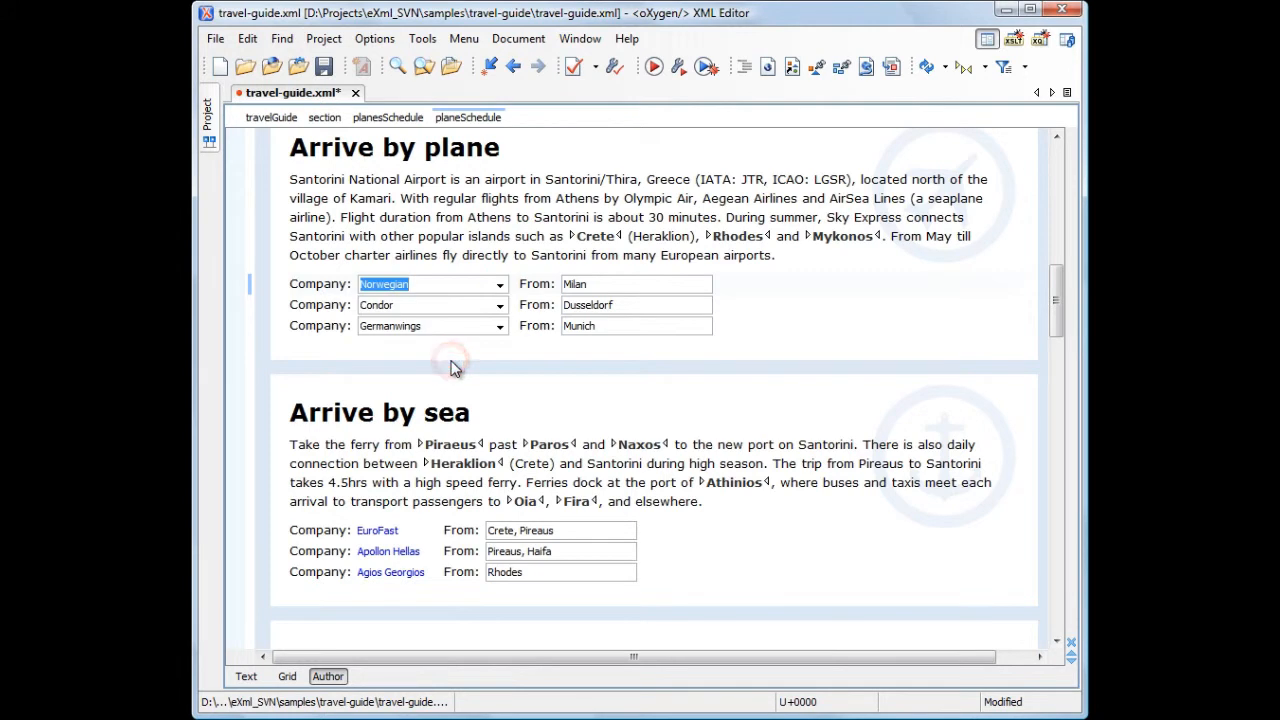
Make JetFerry the first ferry company and move down to the points of interest.
left_click(376, 530)
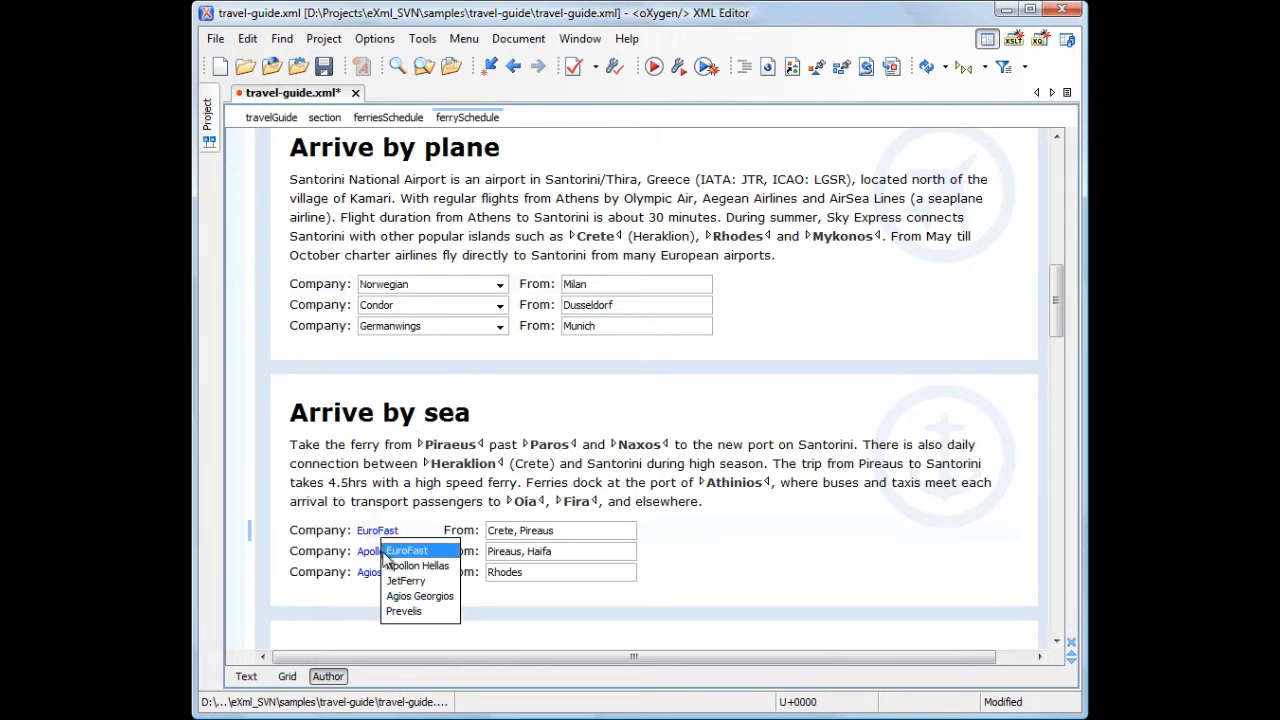
left_click(404, 580)
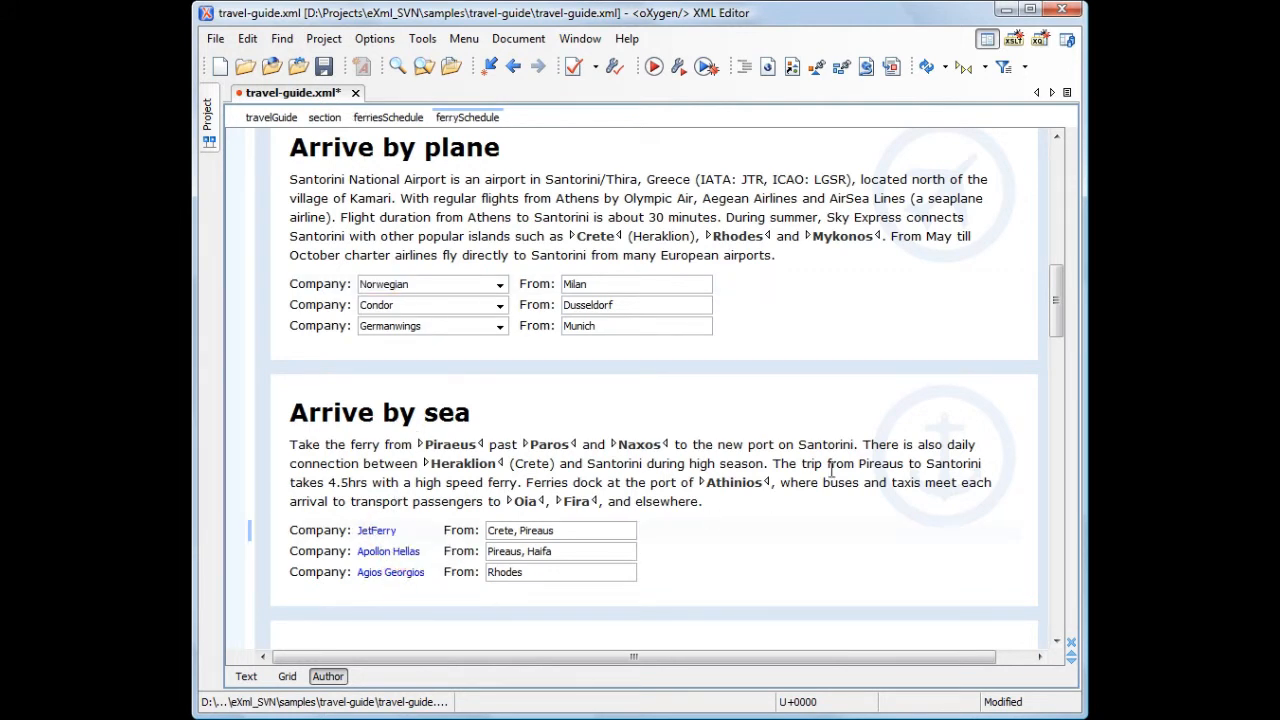
scroll("down", 3)
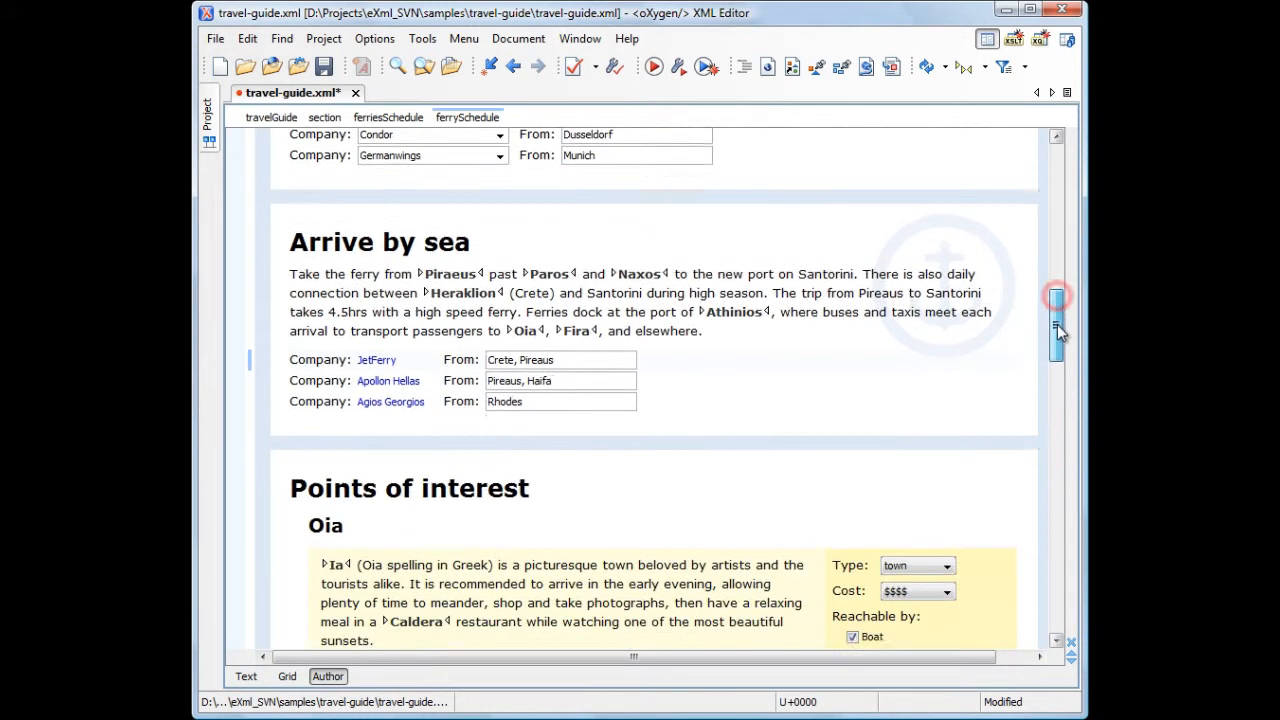
left_click_drag(1056, 300, 1056, 384)
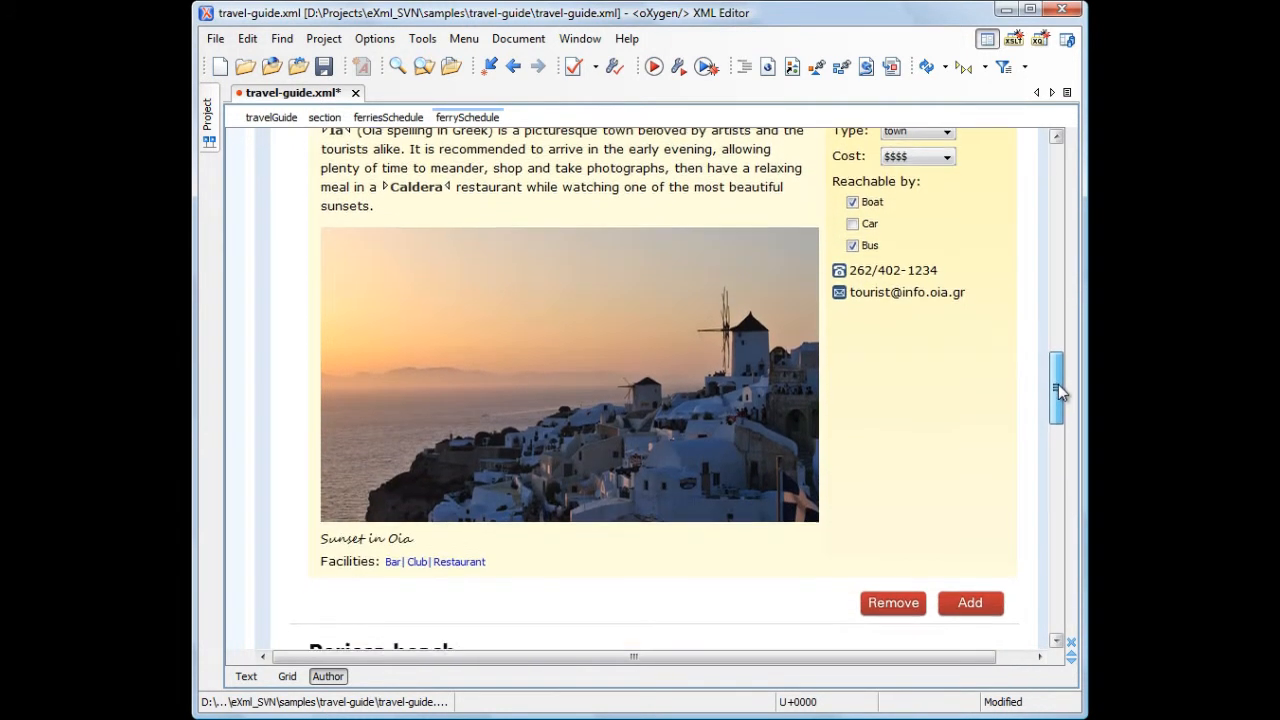
scroll("down", 3)
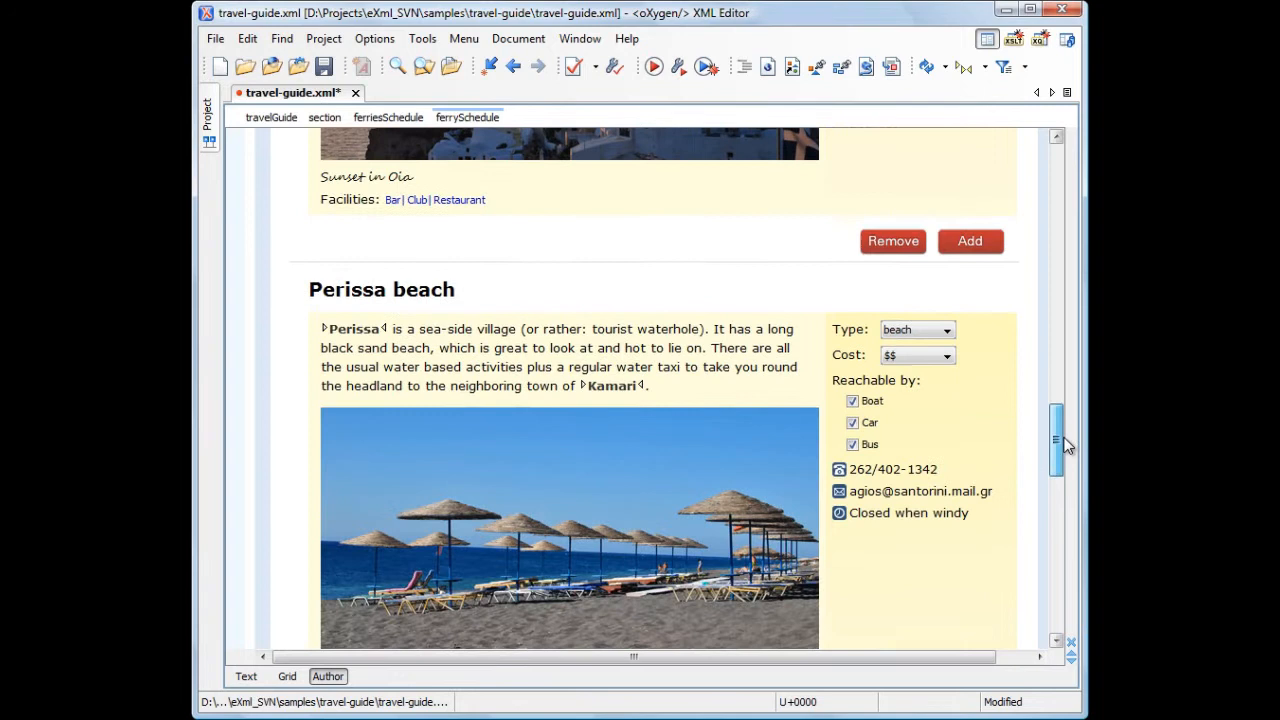
scroll("down", 3)
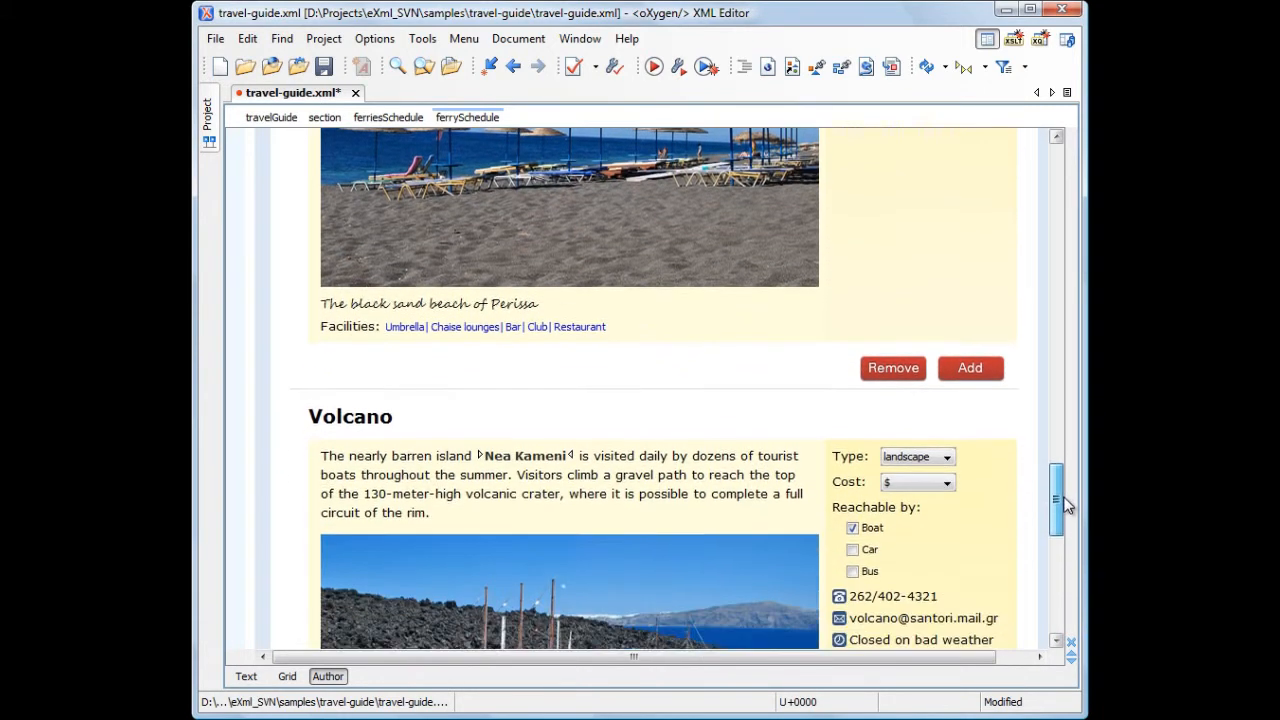
scroll("down", 3)
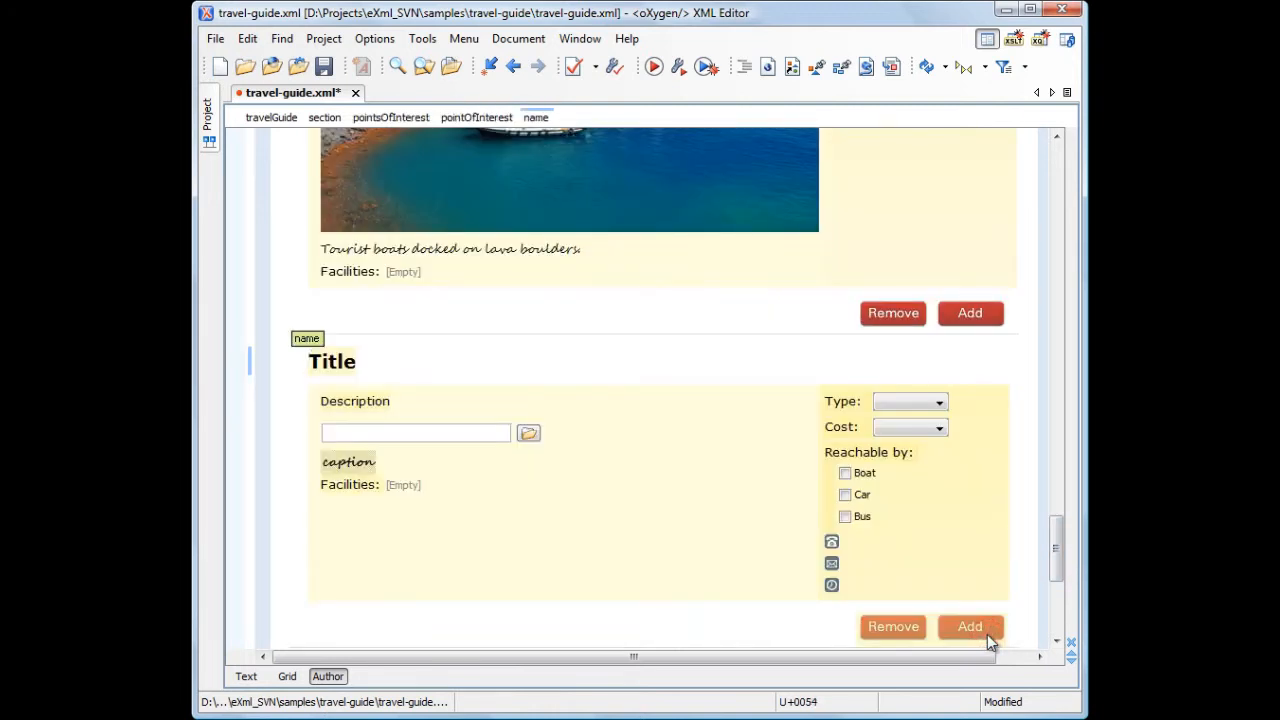
Title the new point of interest Fira and describe it as the centre, Fira Town.
type("Fira")
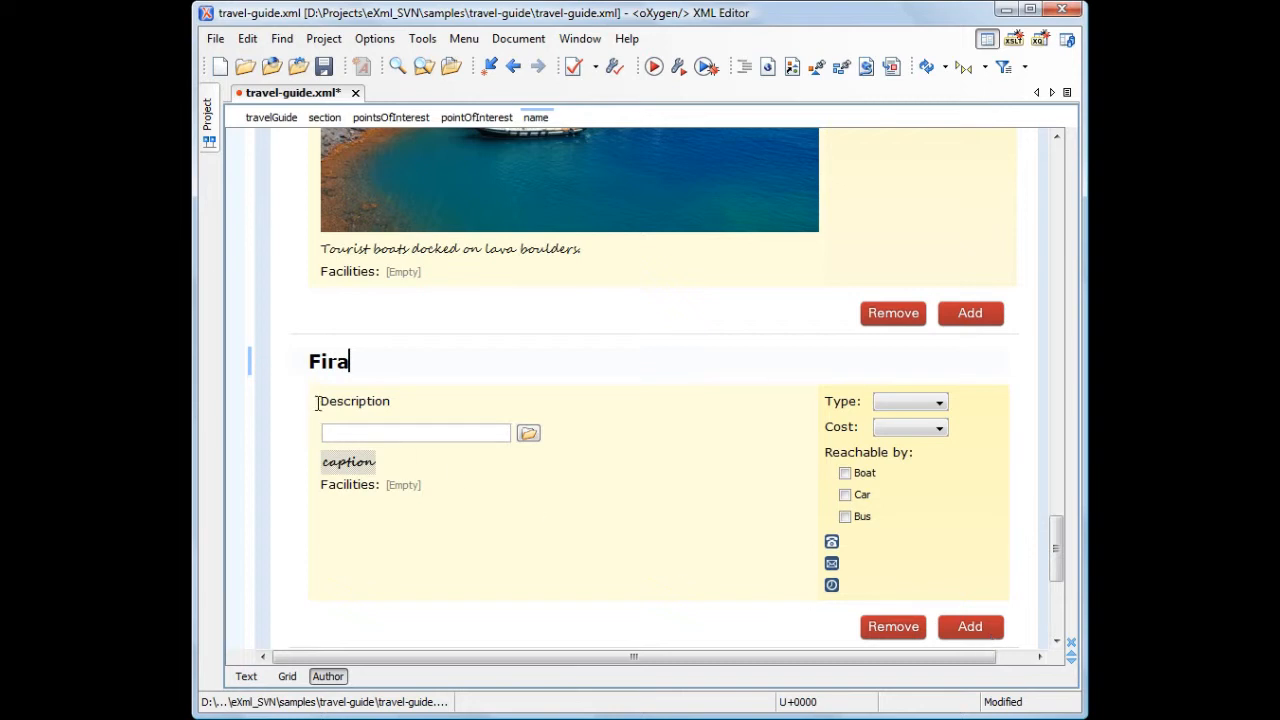
double_click(354, 400)
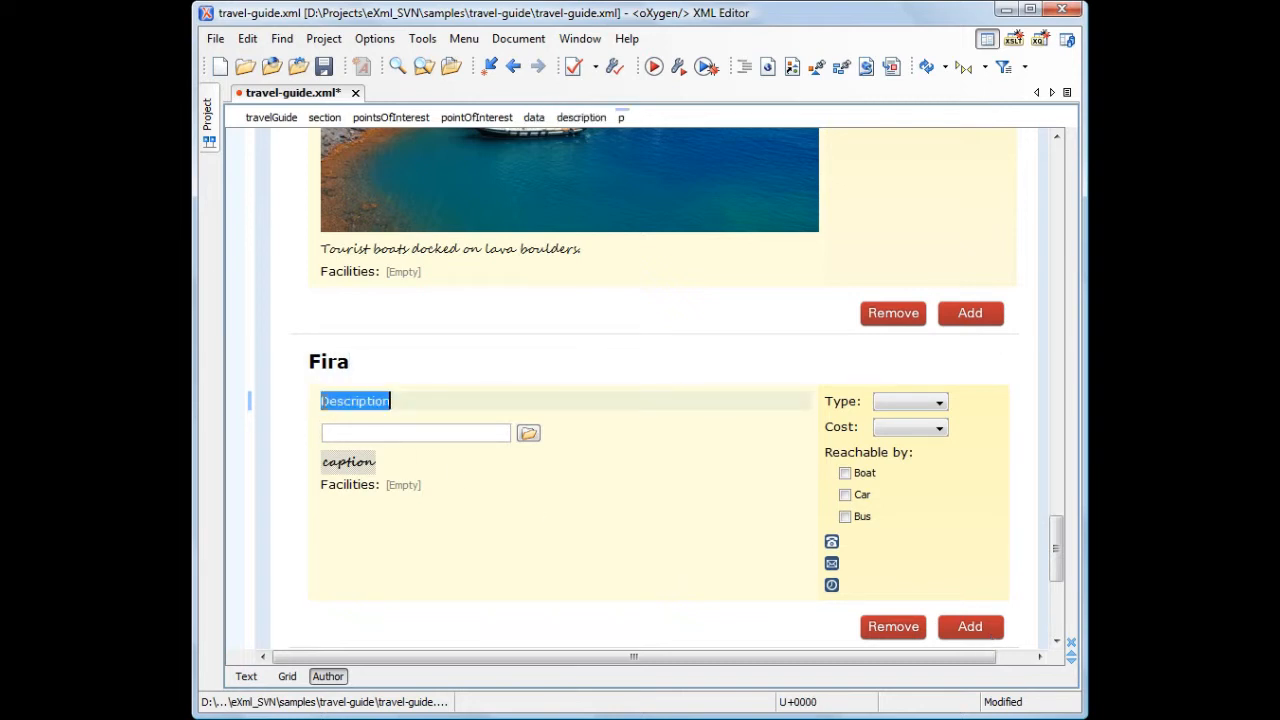
type("The centre of activity on Santorini is Fira Town. This large island capital is")
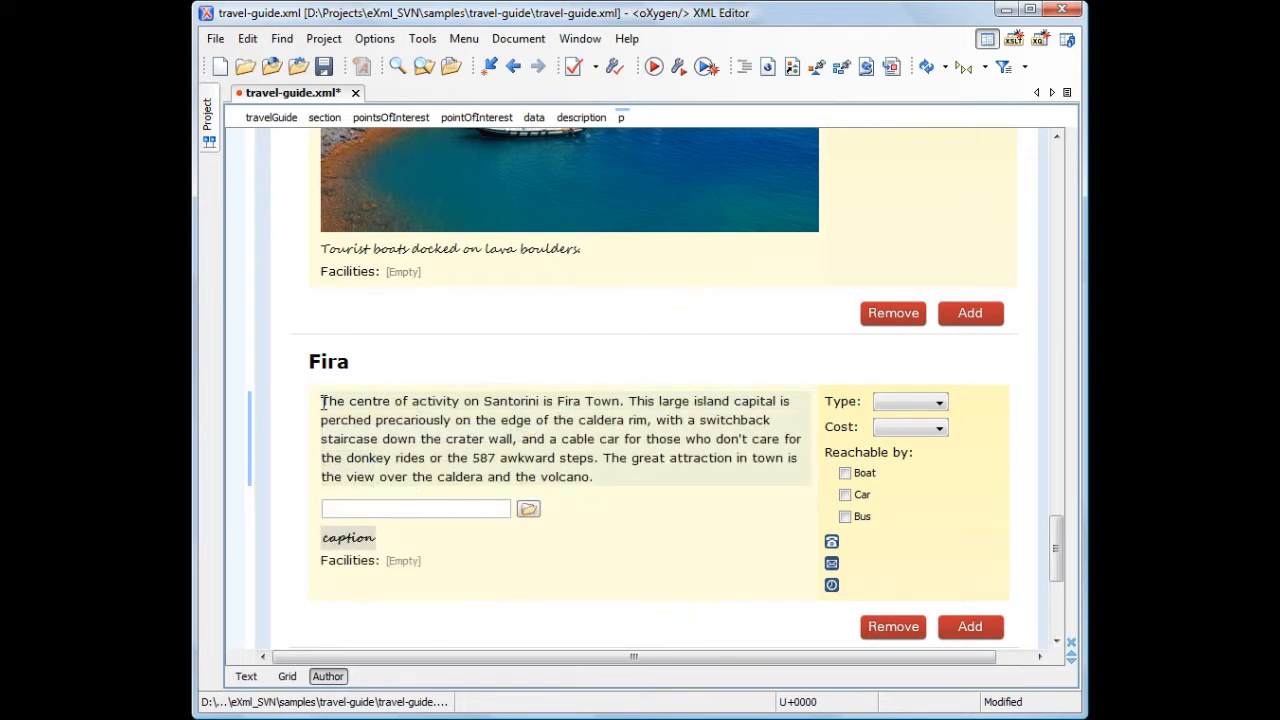
left_click(528, 510)
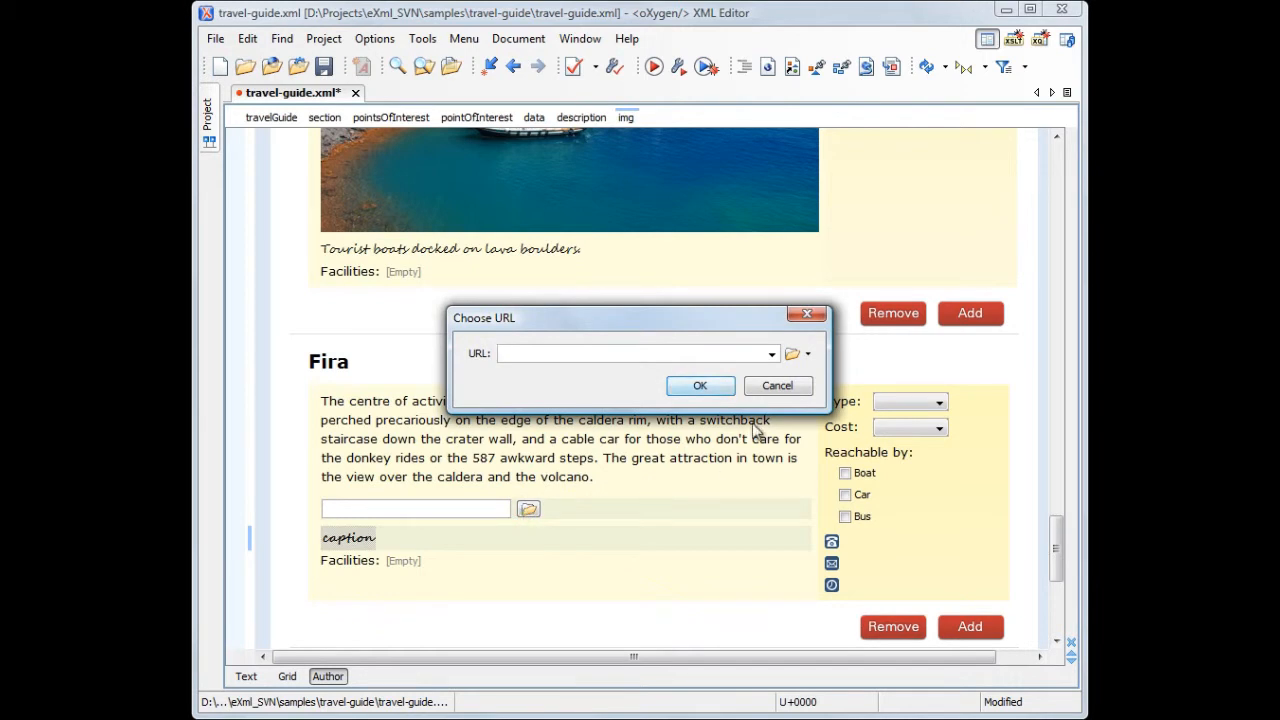
Give Fira its panoramic town image and the facilities Bar, Club and Restaurant.
left_click(792, 352)
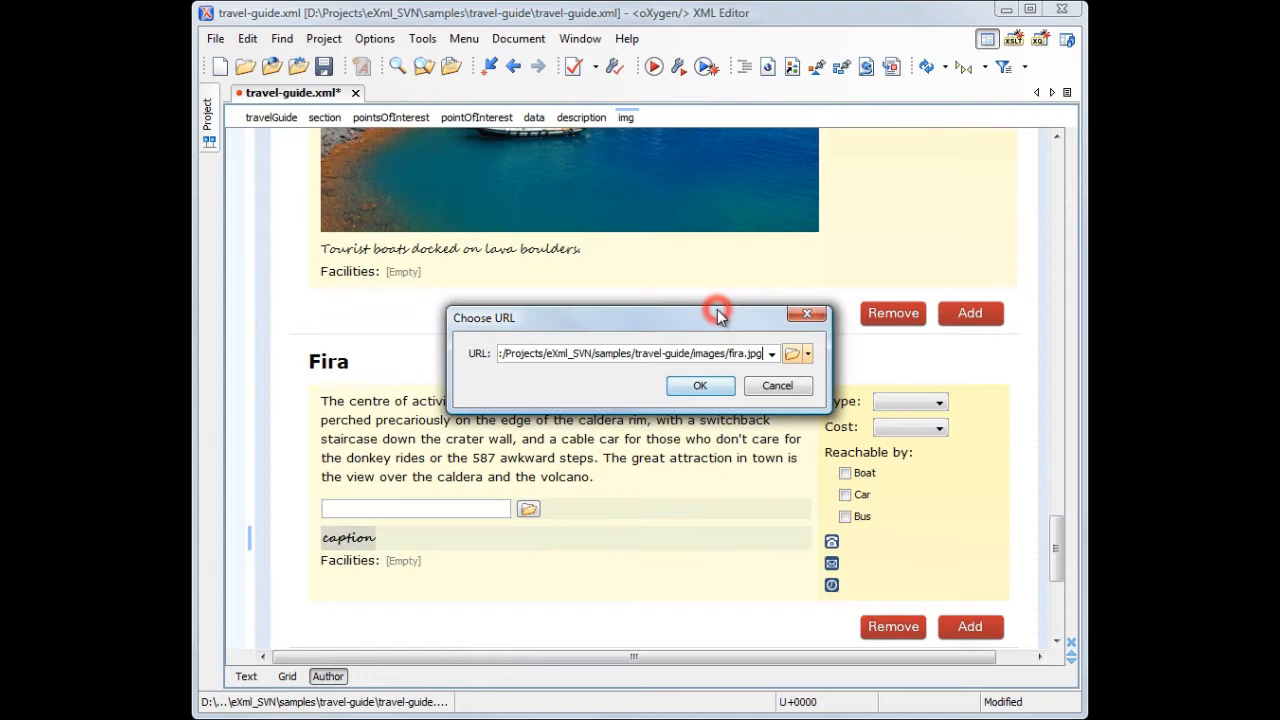
left_click(700, 386)
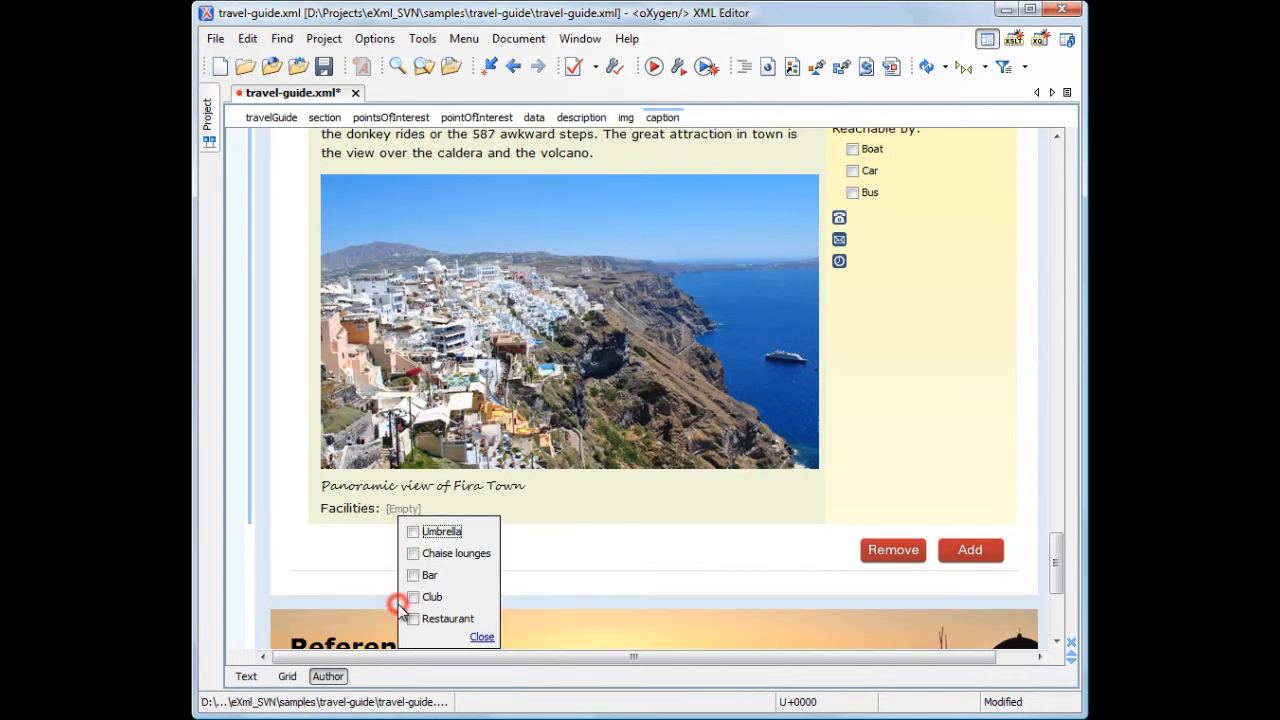
left_click(412, 618)
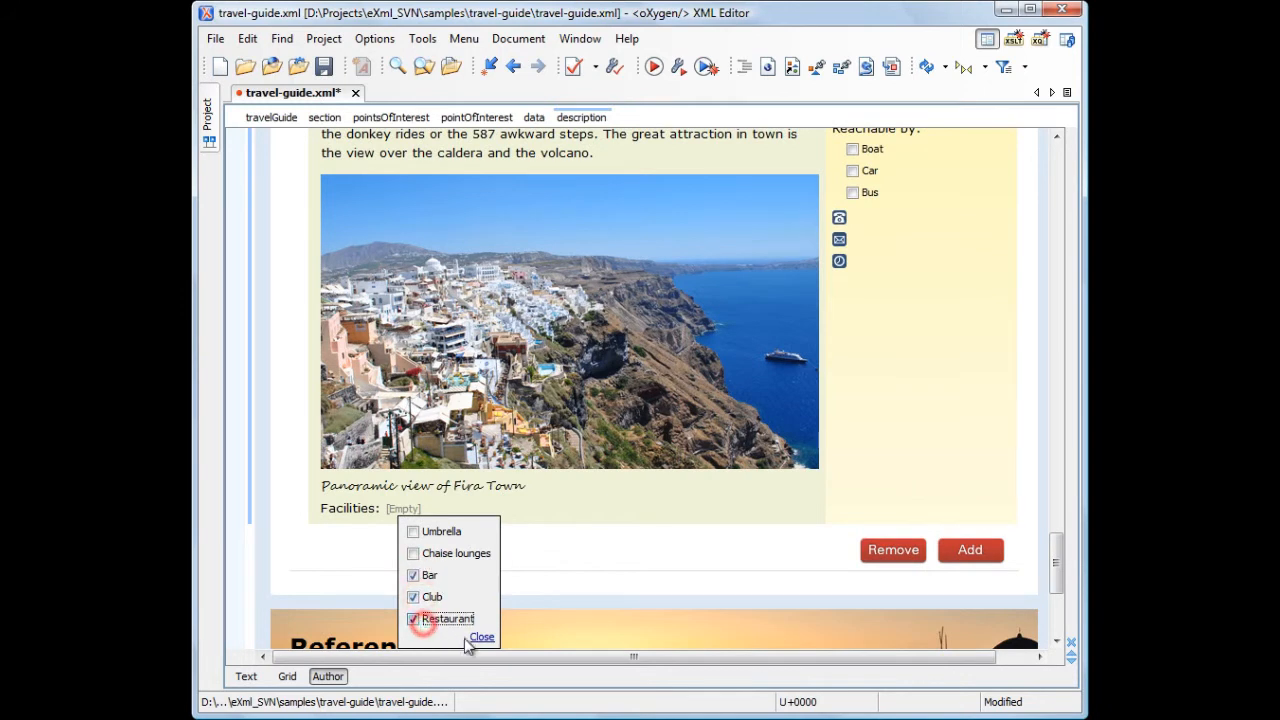
left_click(482, 636)
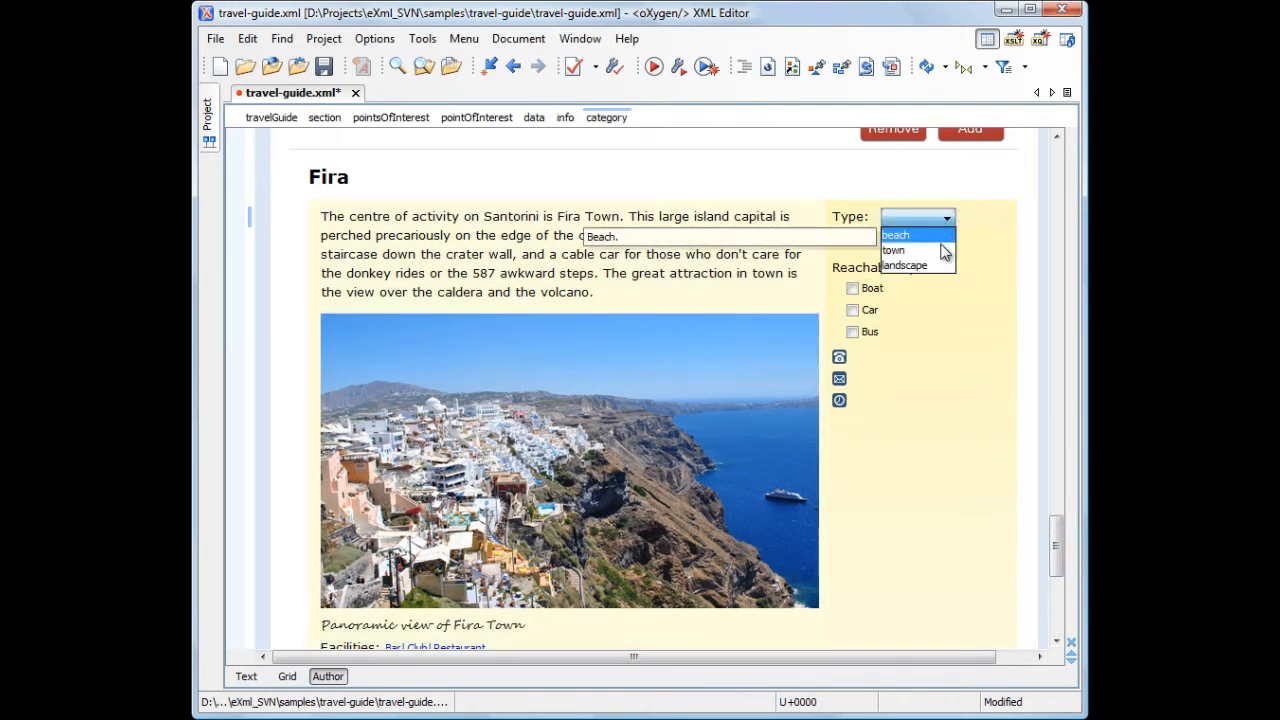
left_click(892, 250)
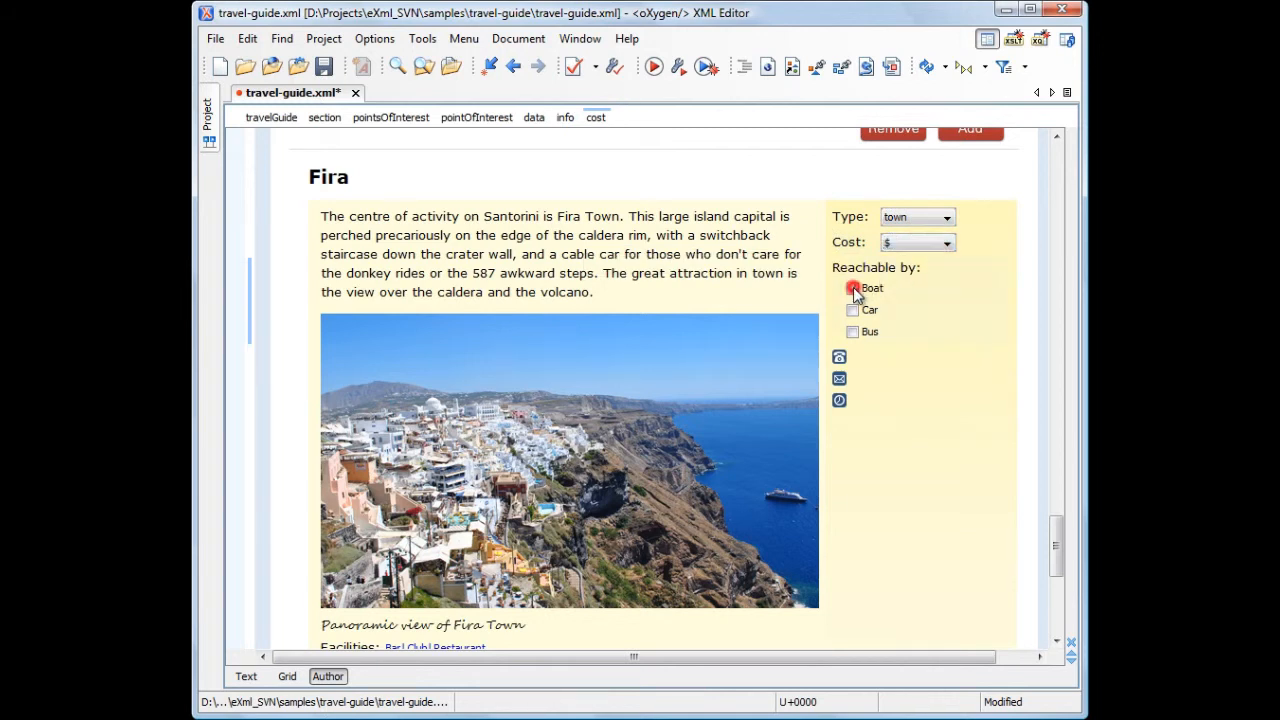
left_click(852, 332)
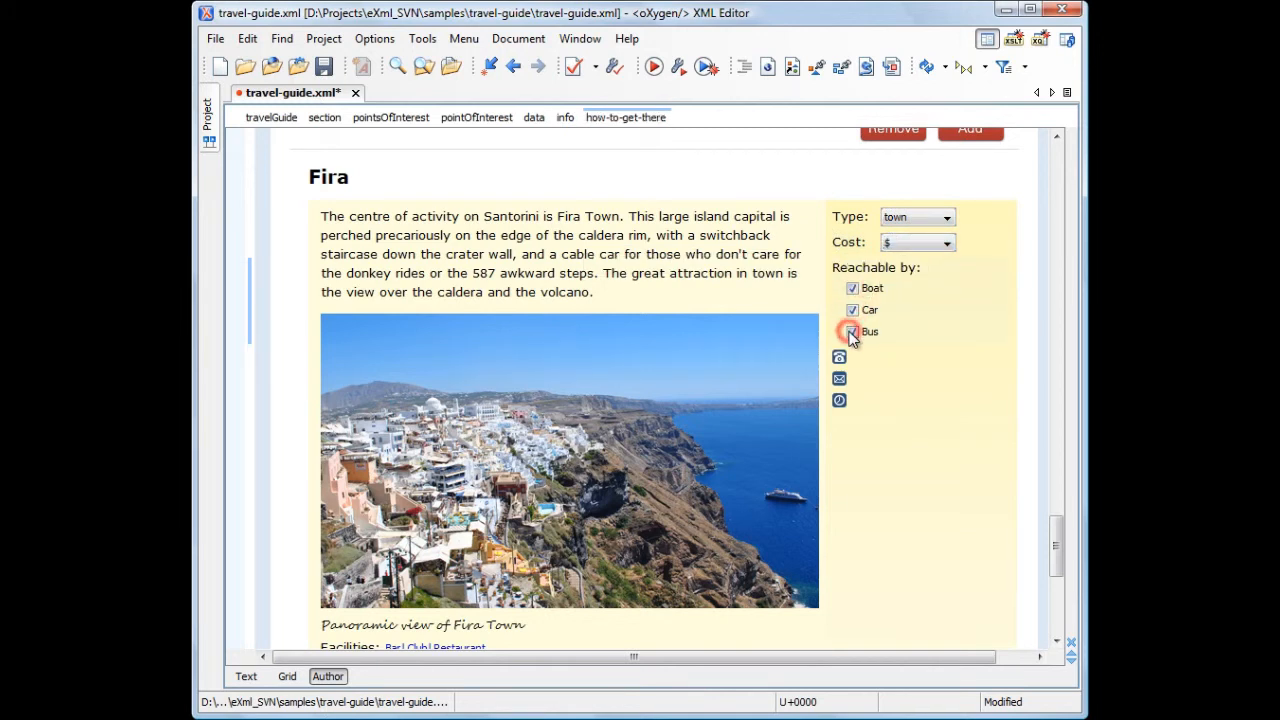
left_click(852, 332)
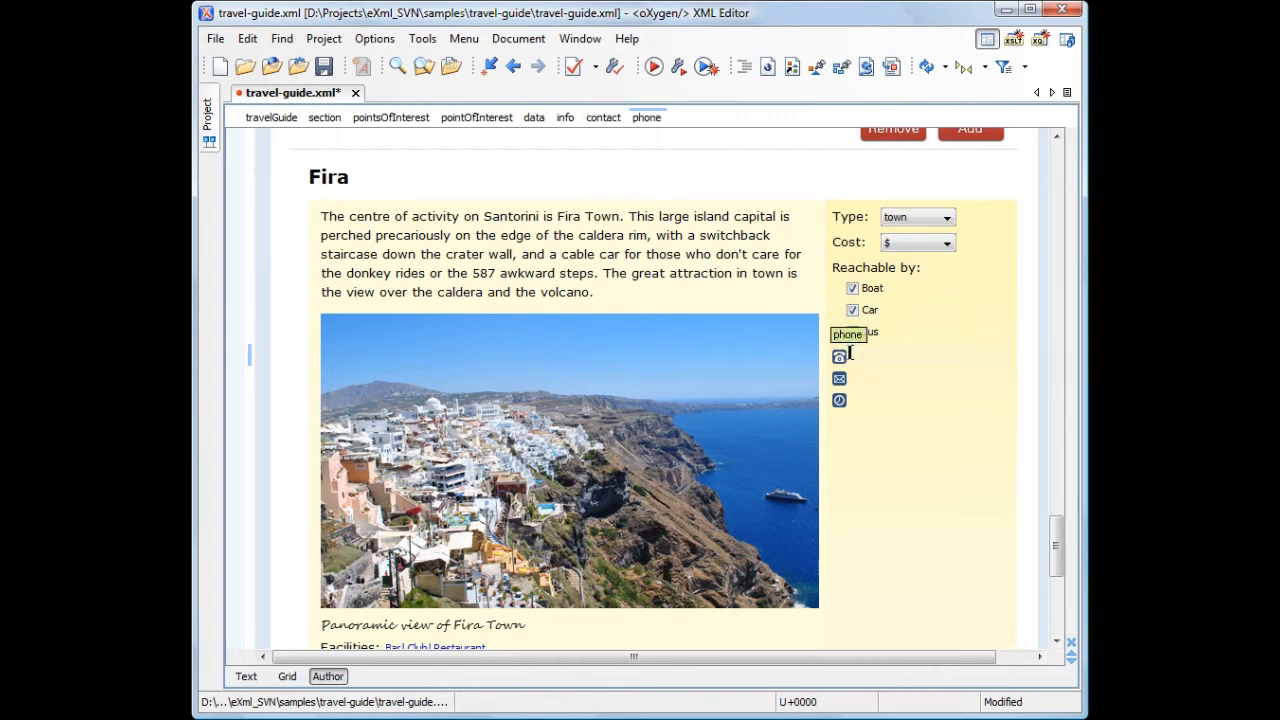
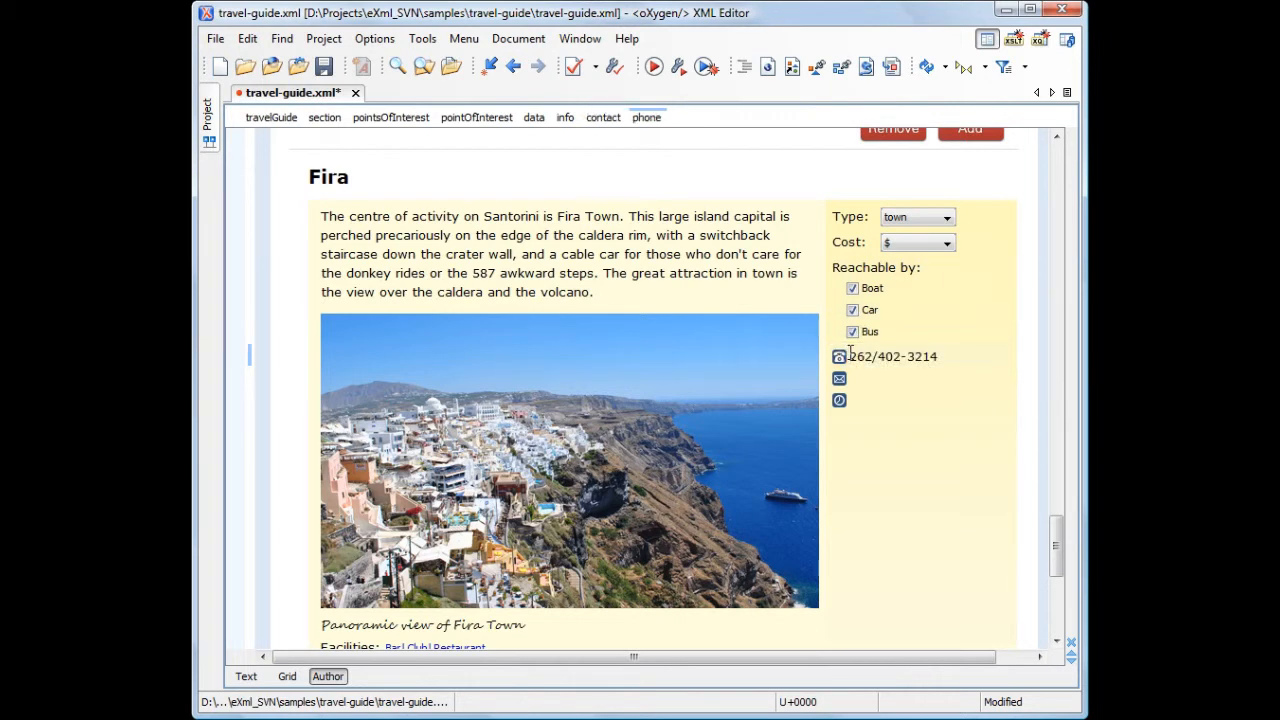
left_click(840, 378)
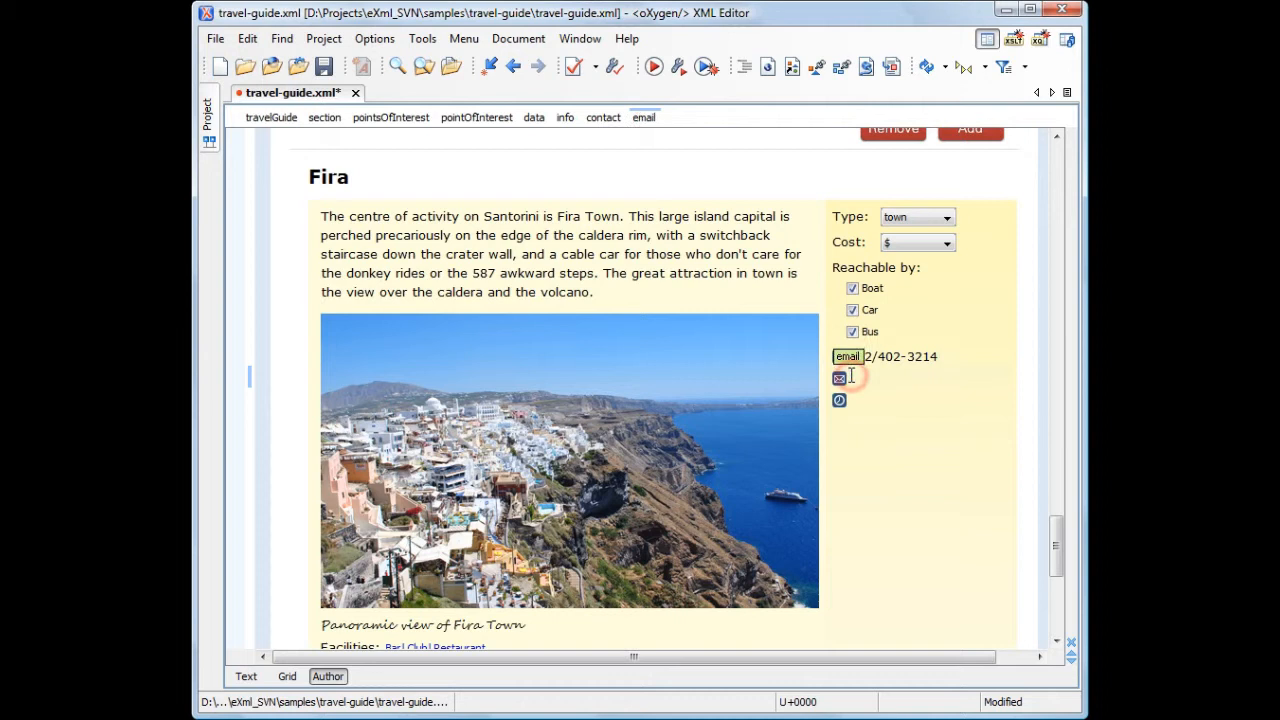
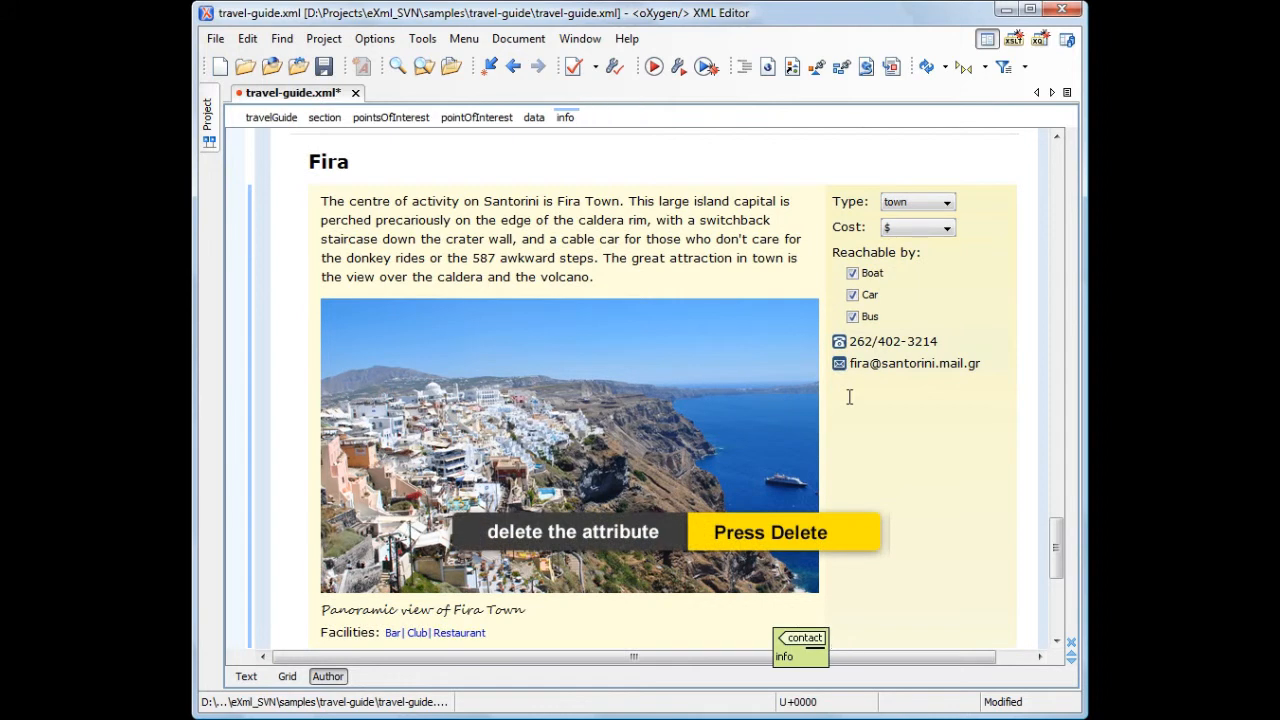
key("Delete")
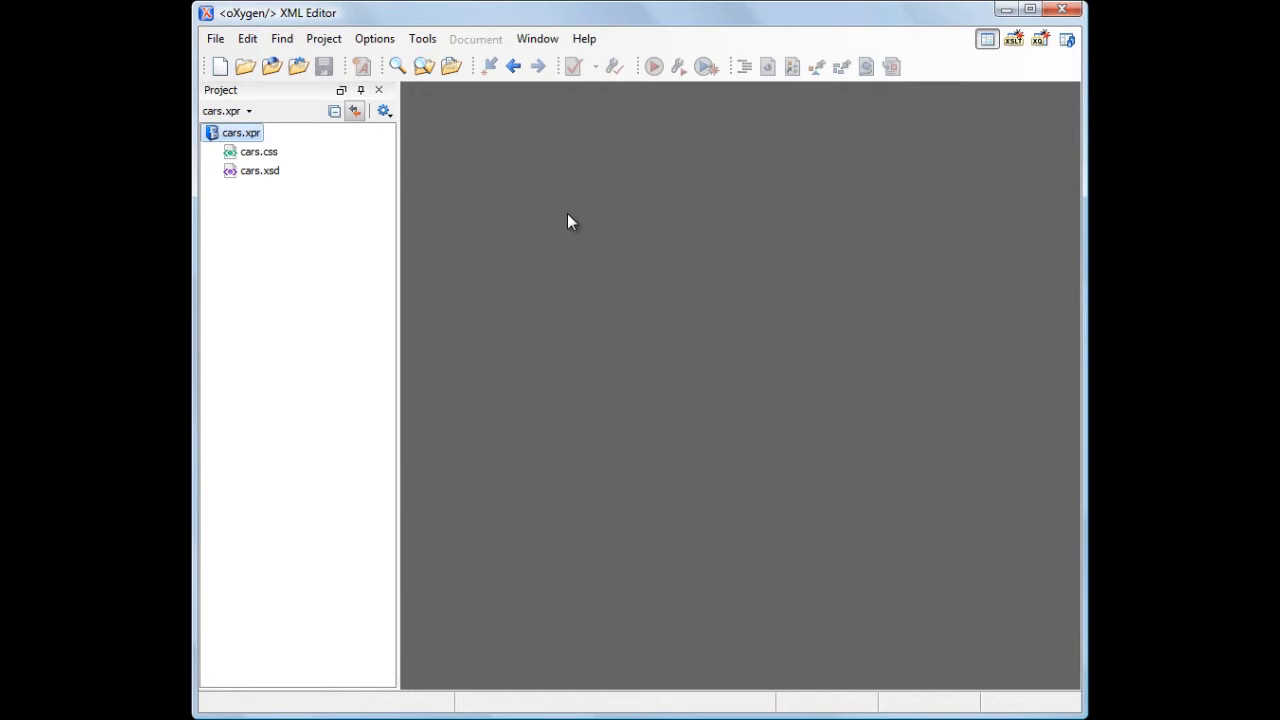
mouse_move(272, 172)
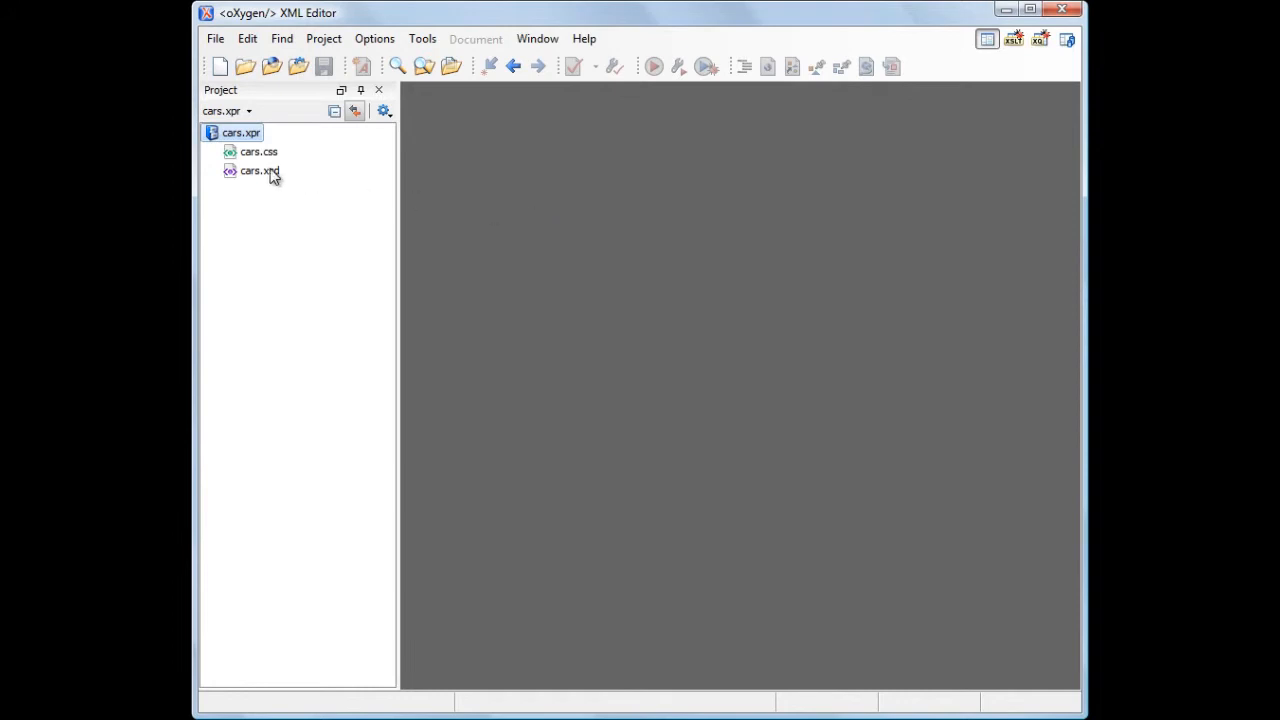
Open cars.xsd from the cars project as a schema diagram.
double_click(260, 170)
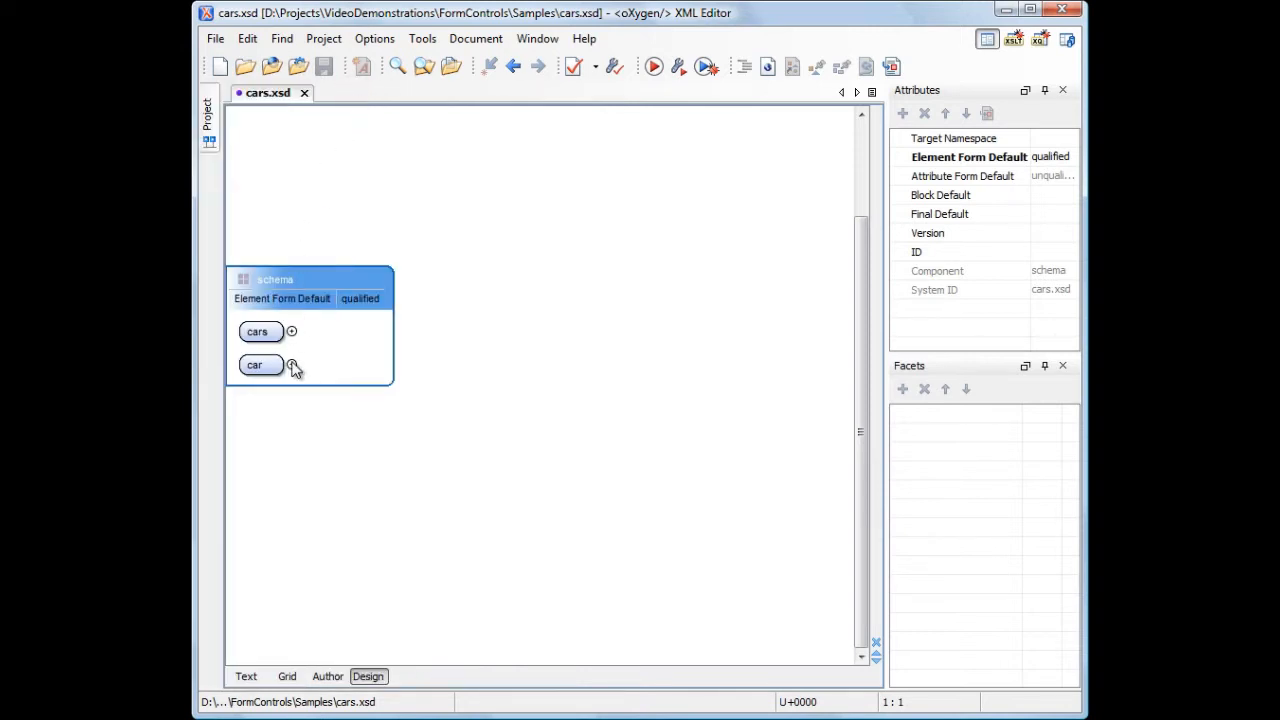
Expand car to show model and configuration with its attributes.
left_click(292, 364)
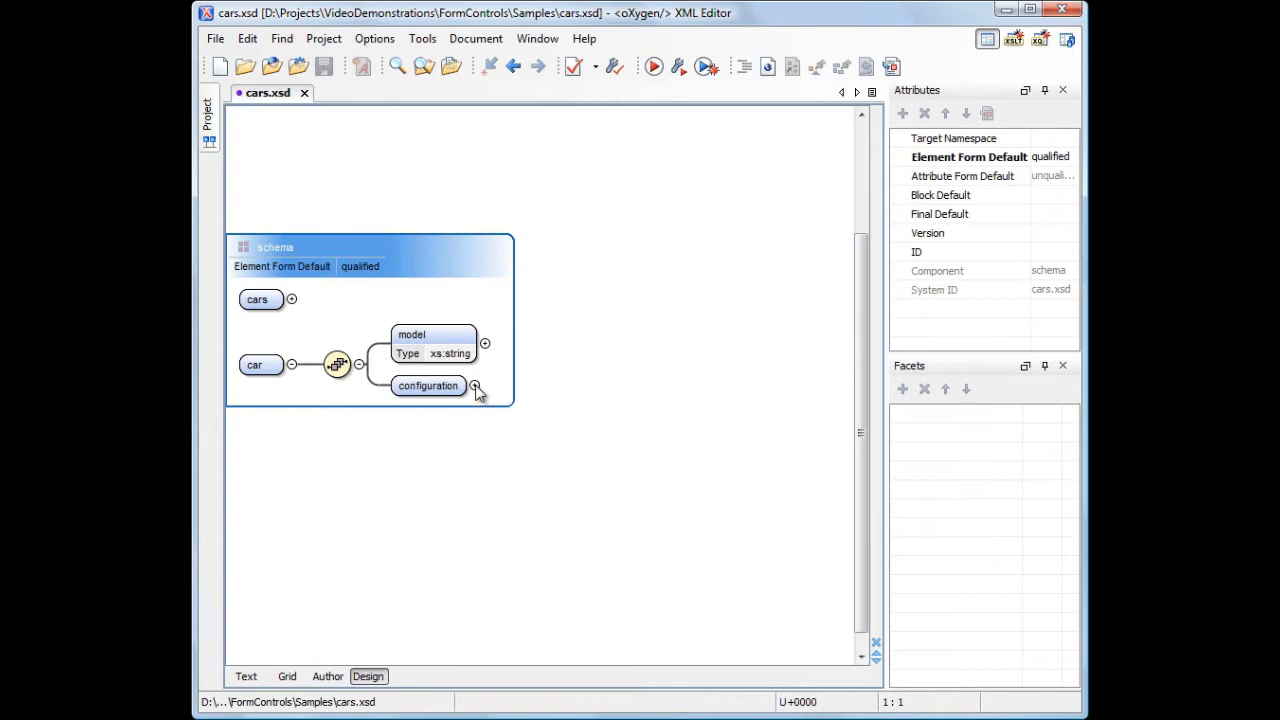
left_click(476, 386)
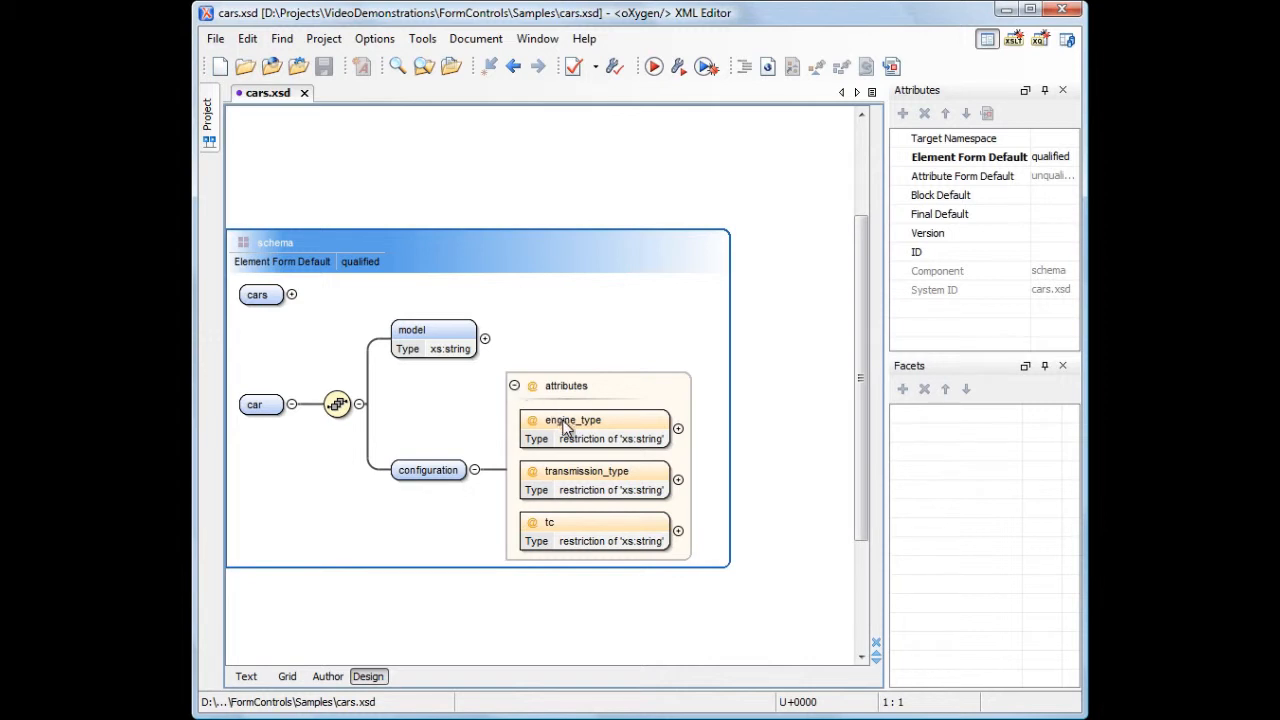
Inspect the enumerations of engine_type, transmission_type and tc in the Facets panel.
left_click(572, 420)
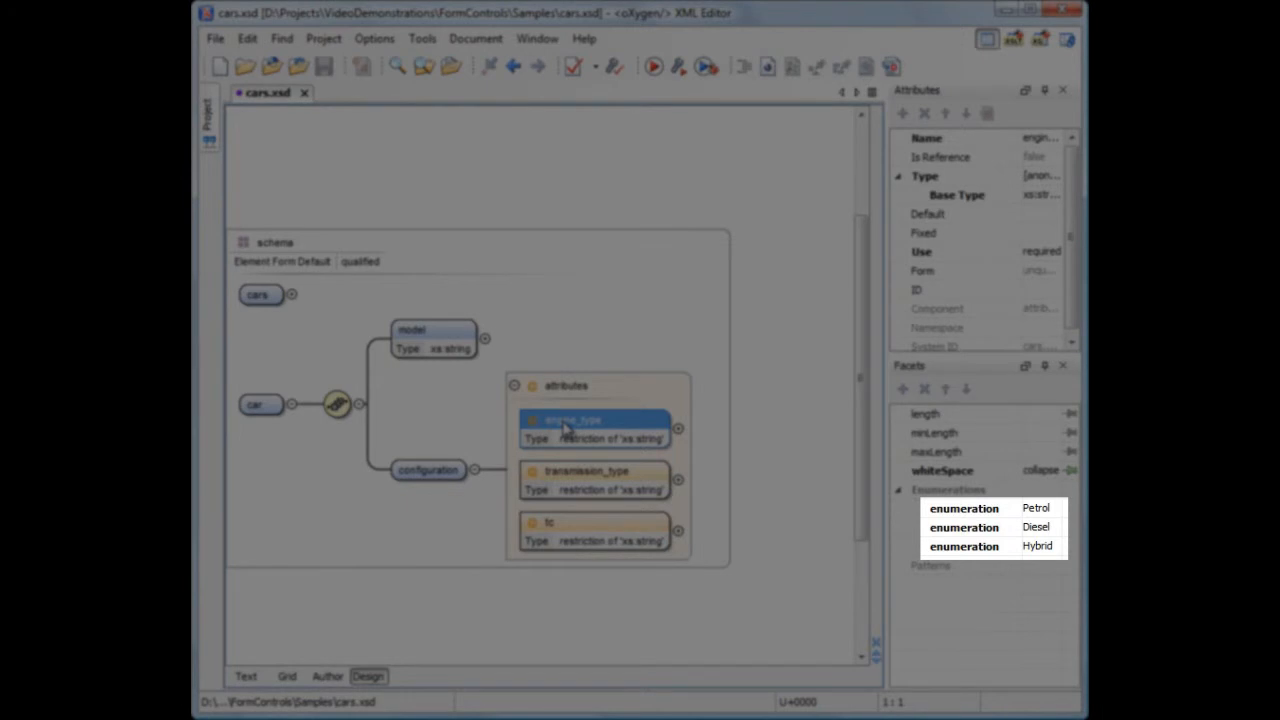
left_click(588, 472)
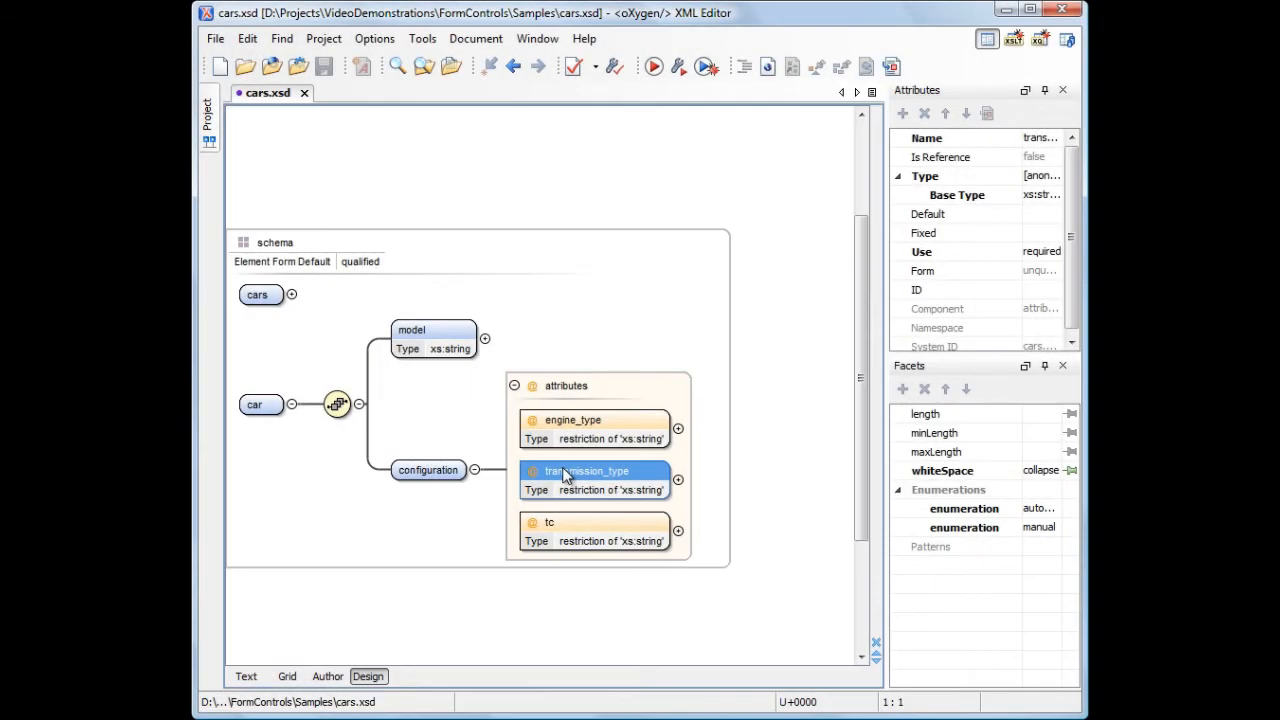
left_click(596, 528)
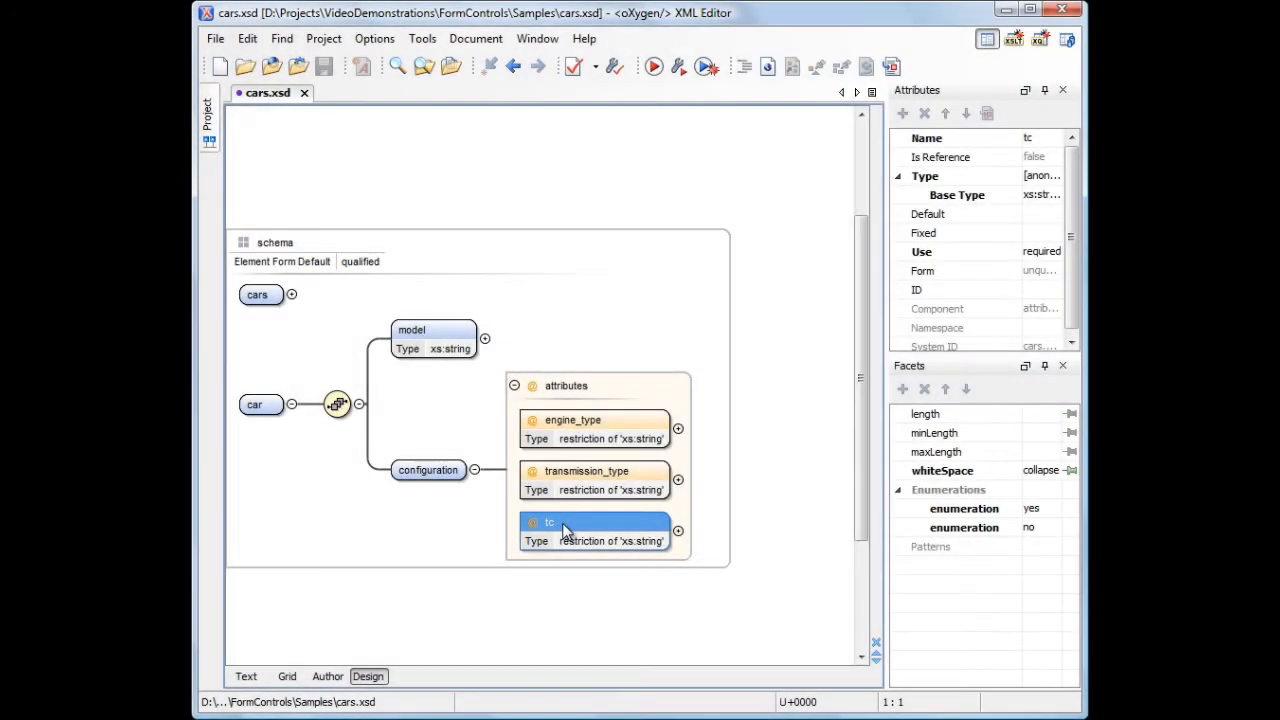
left_click(220, 66)
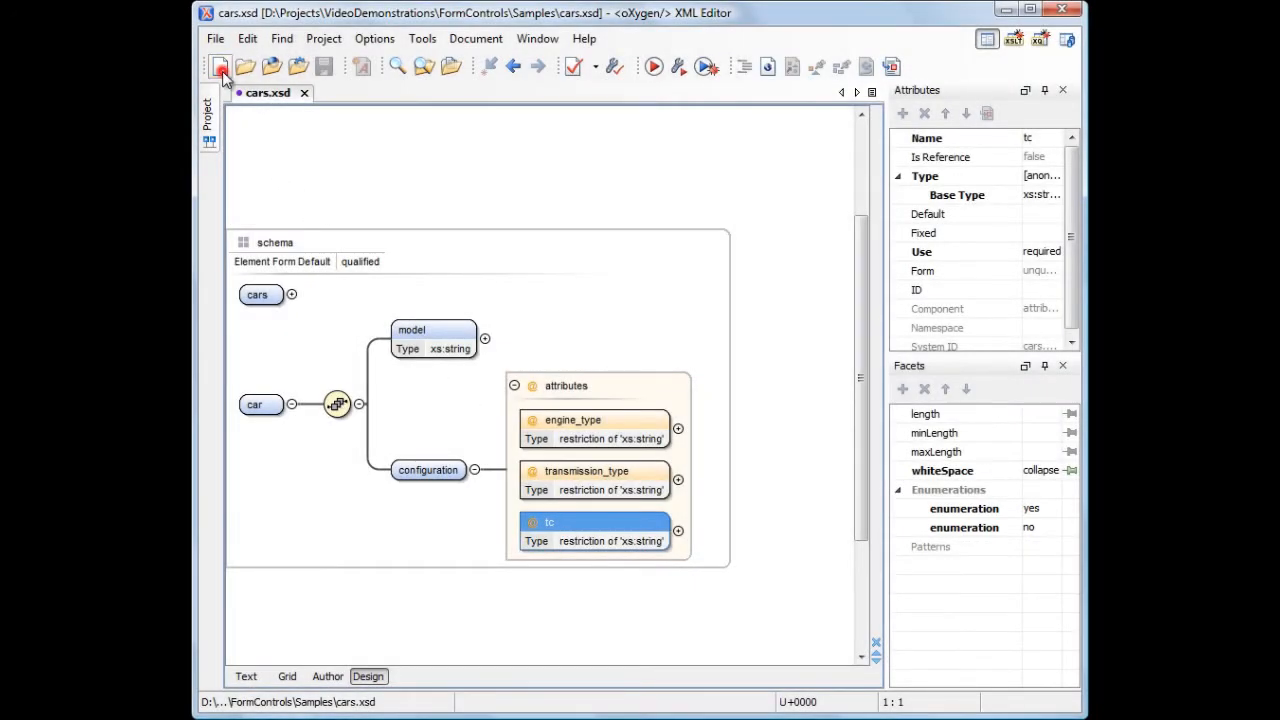
Create a new XML document from cars.xsd with cars as the root element.
left_click(220, 66)
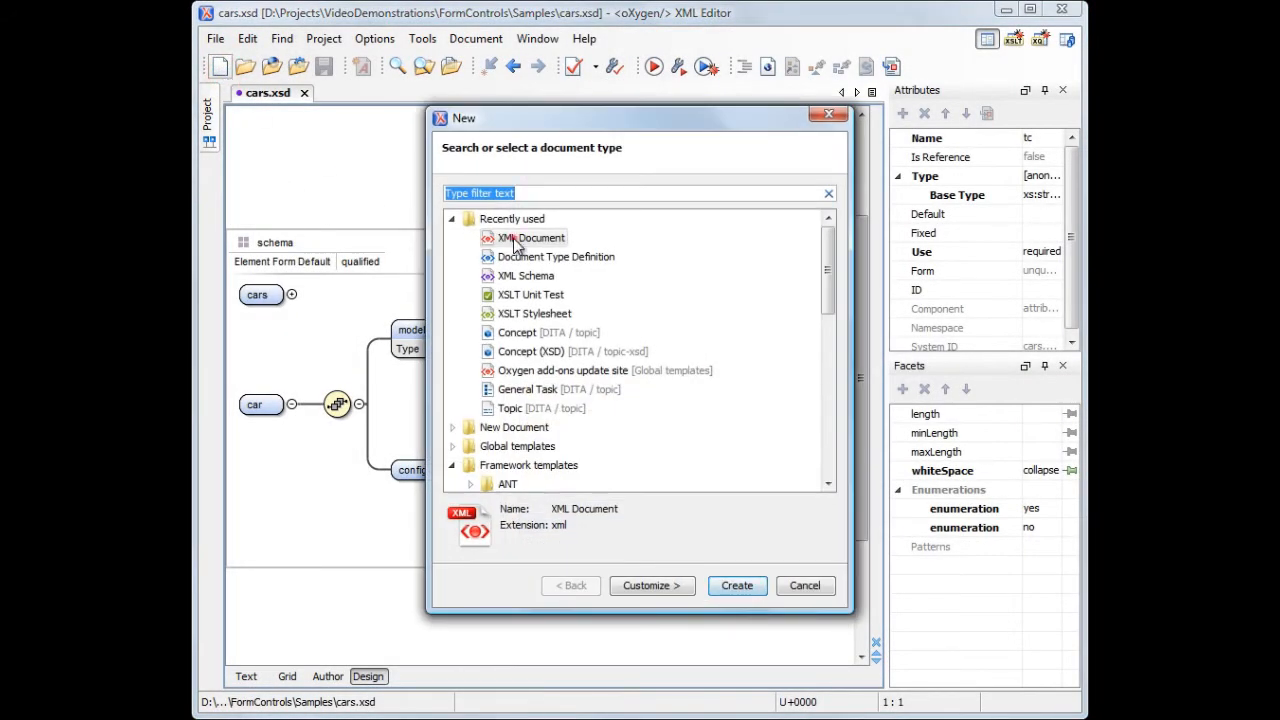
left_click(532, 236)
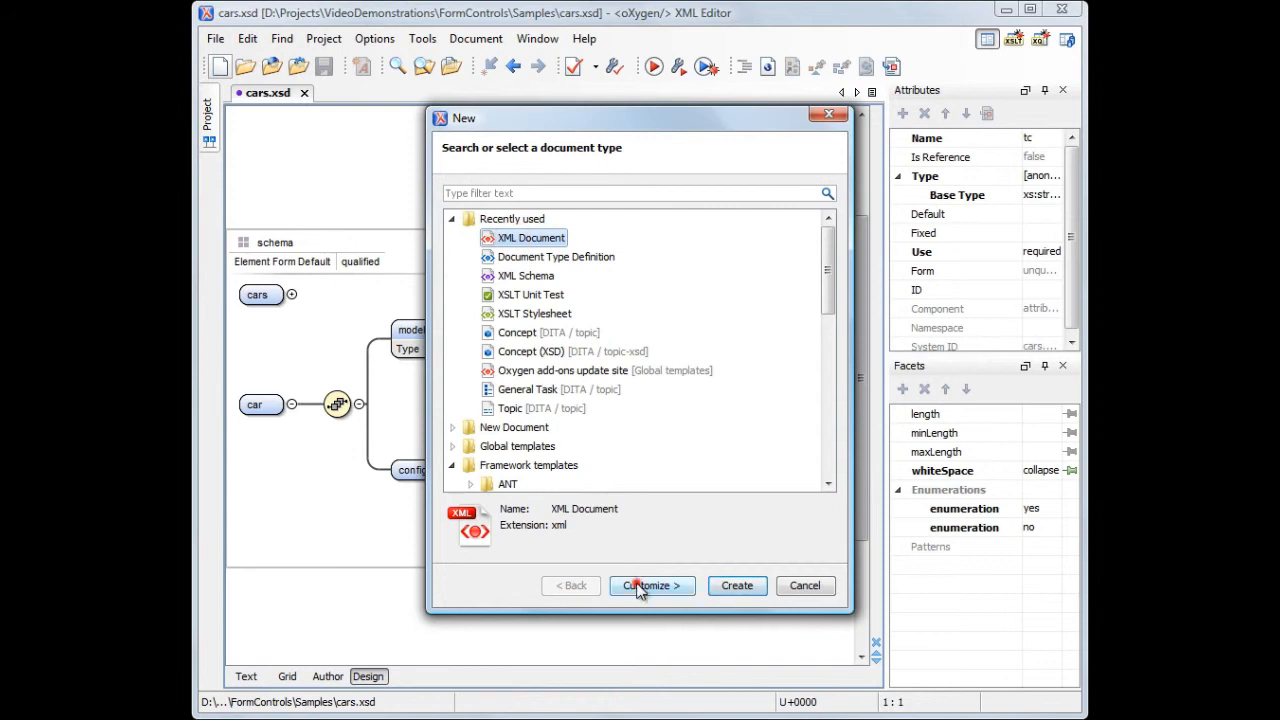
left_click(652, 584)
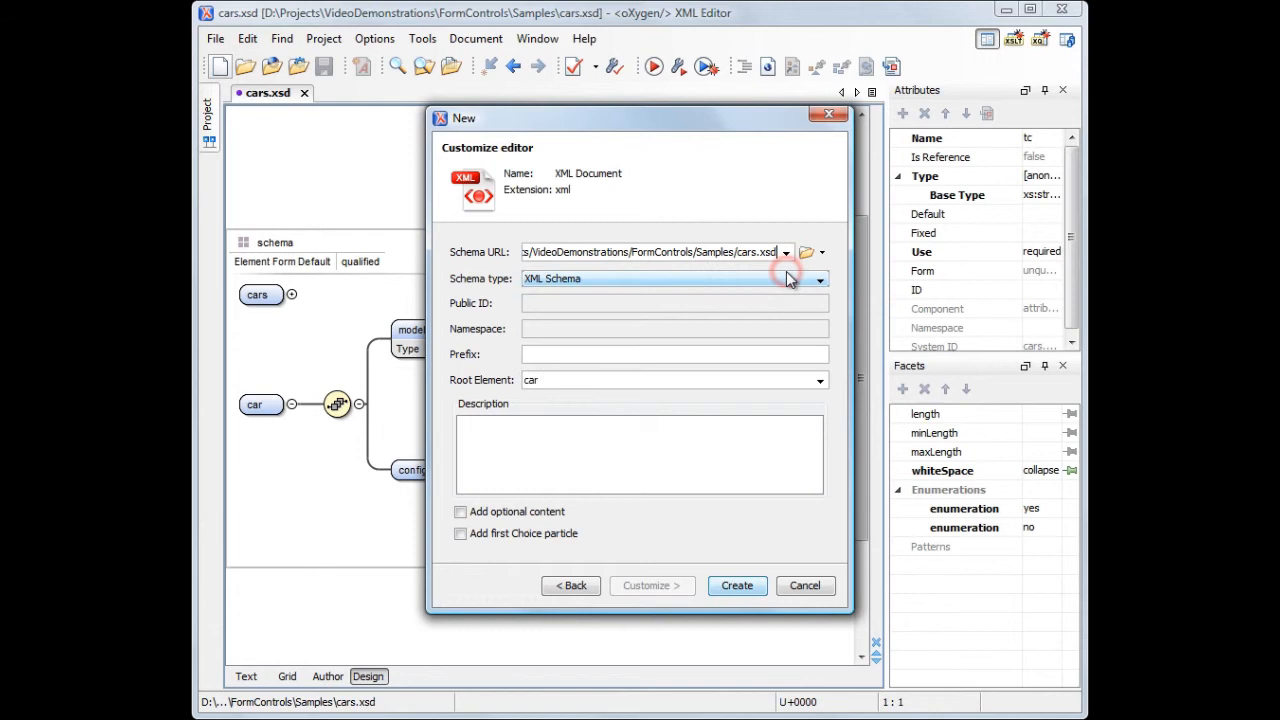
left_click(820, 380)
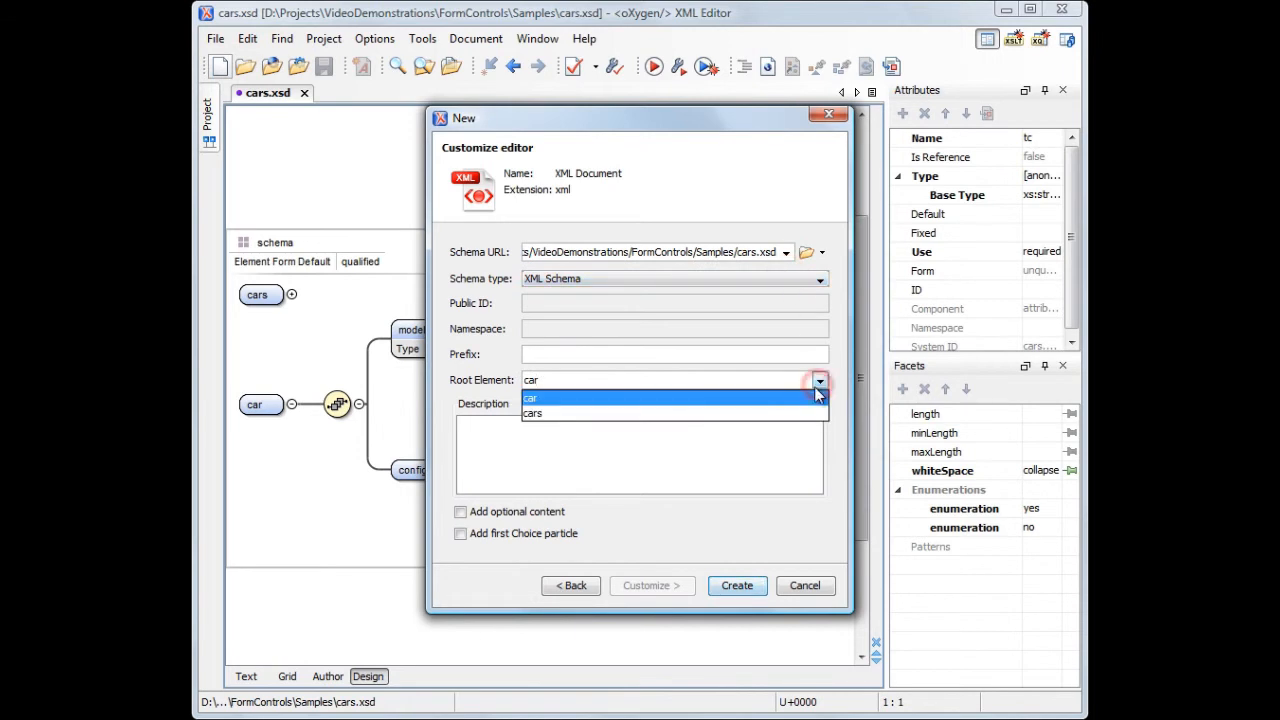
left_click(532, 412)
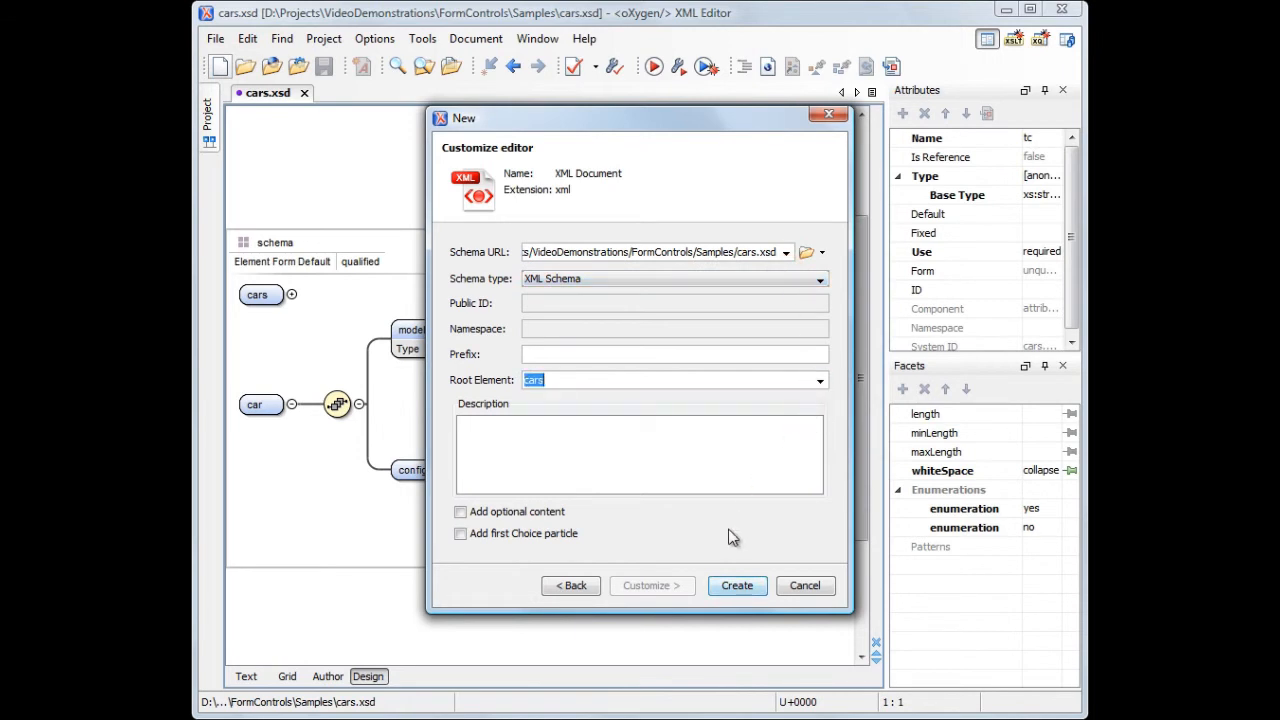
left_click(736, 584)
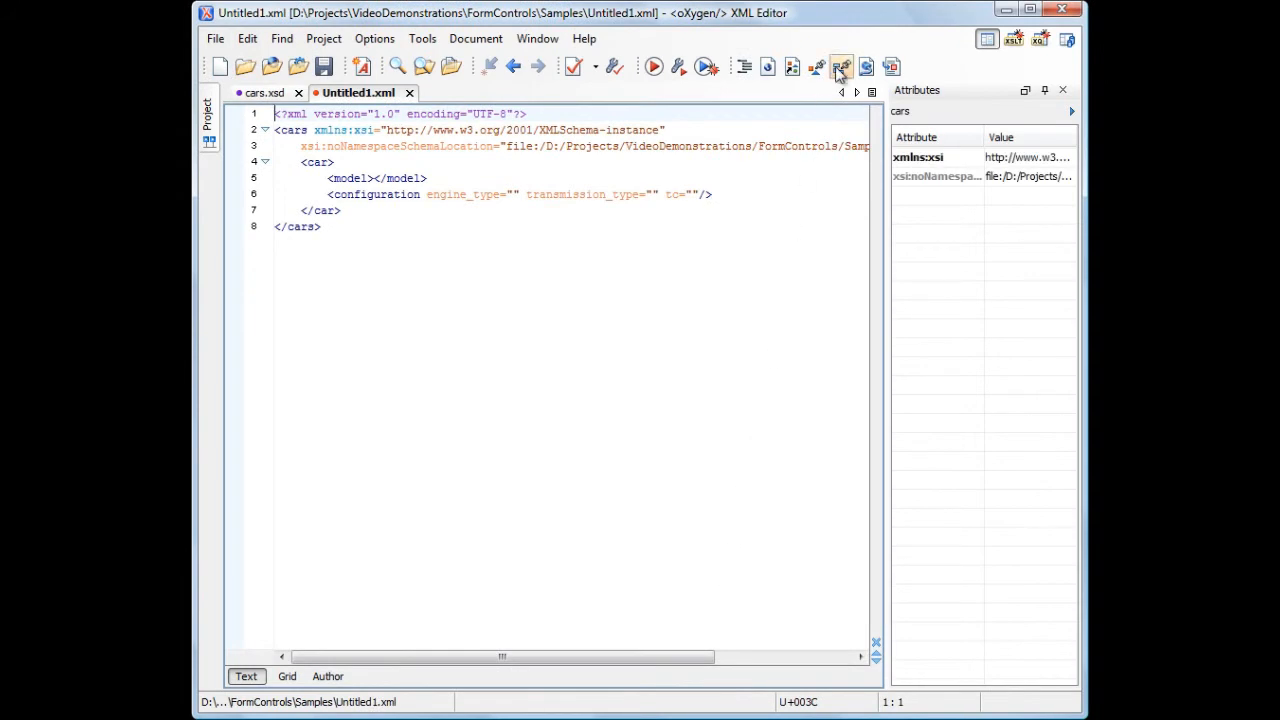
Associate cars.css with the document and view it rendered in Author mode.
left_click(840, 68)
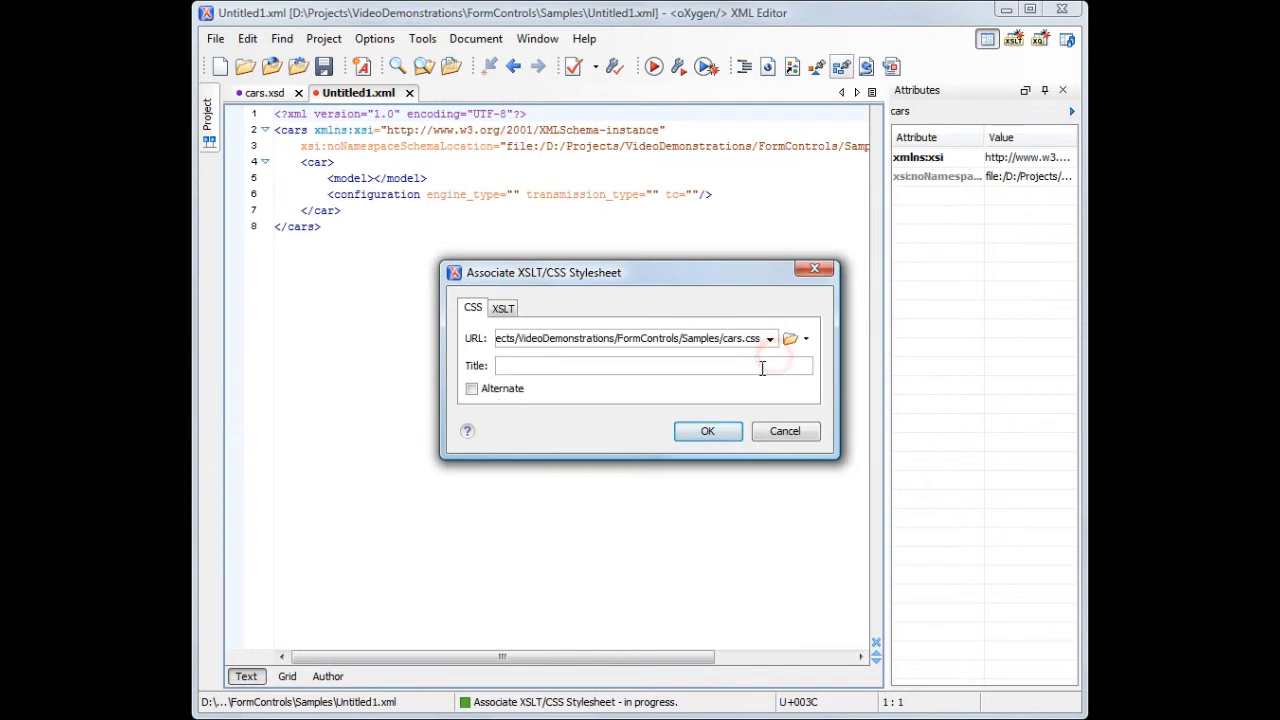
left_click(708, 432)
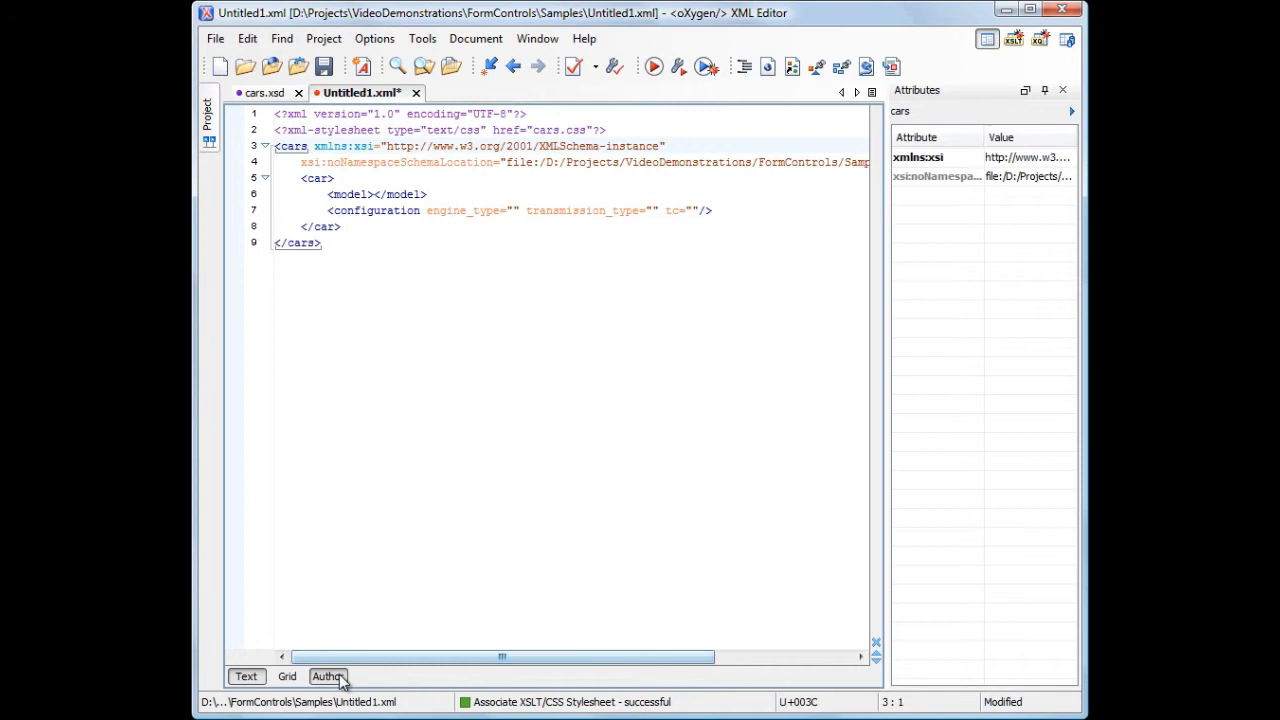
left_click(328, 676)
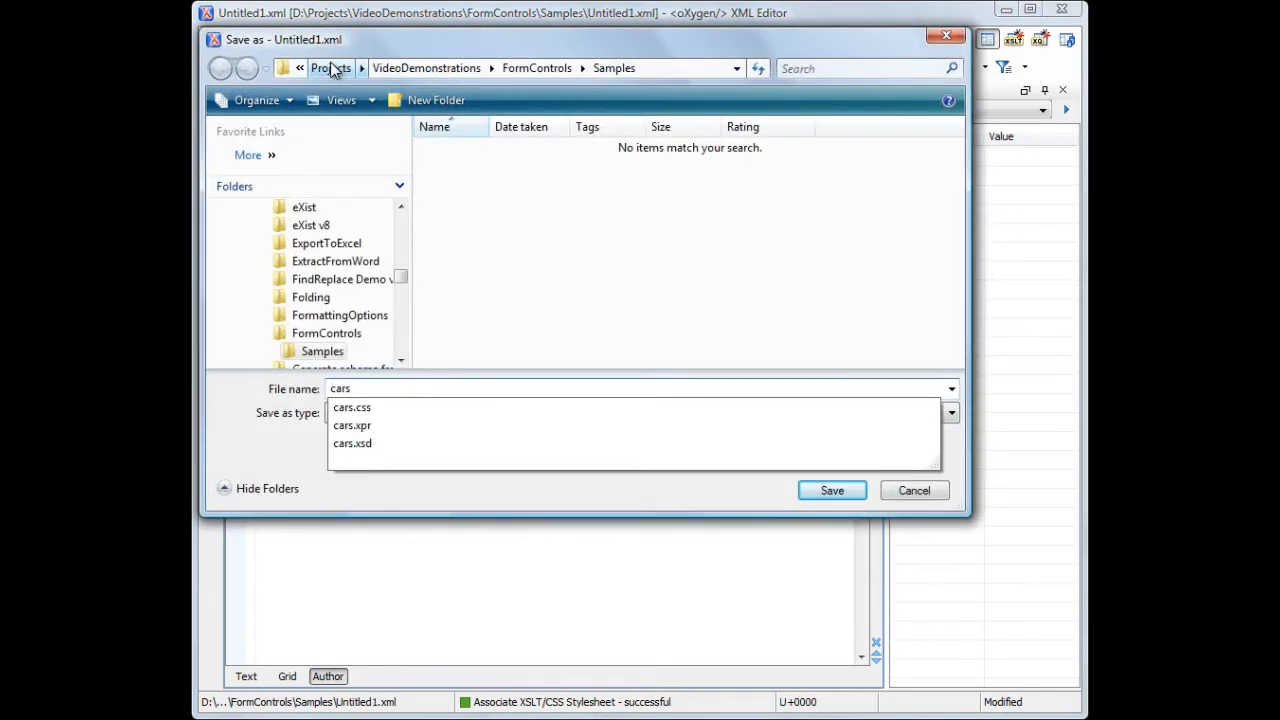
Save the document as cars.xml.
left_click(832, 490)
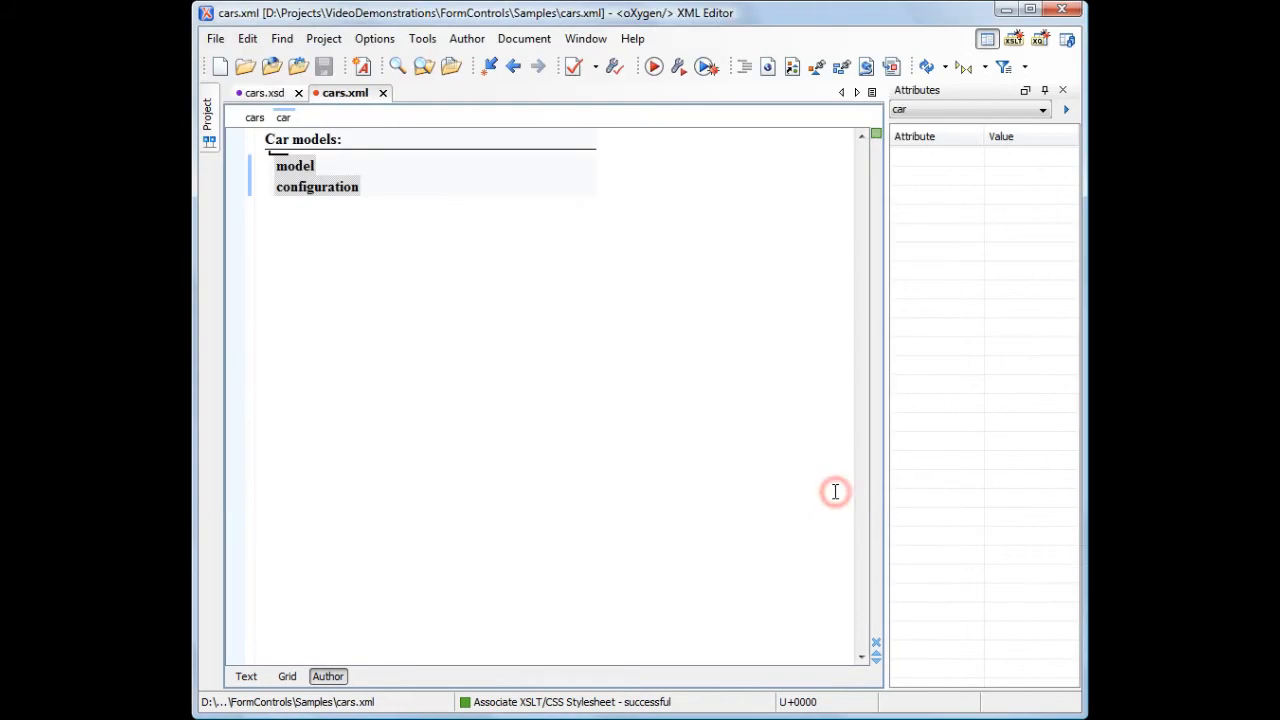
left_click(316, 188)
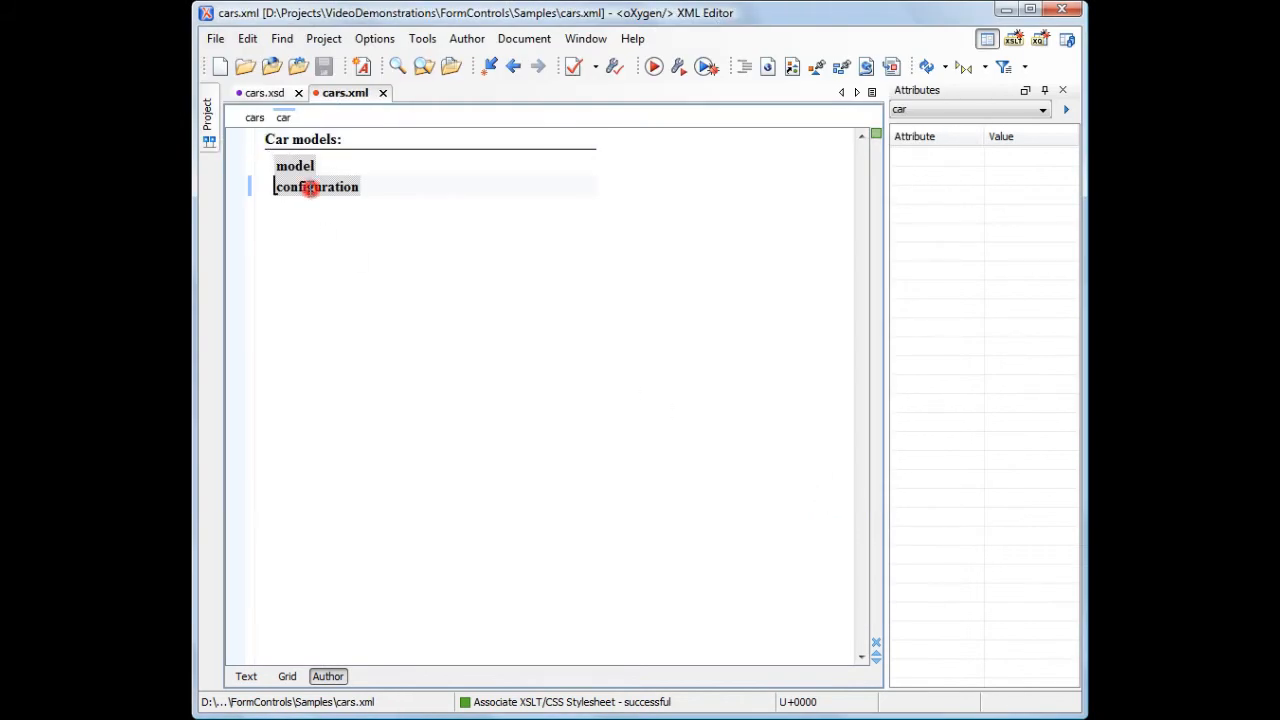
left_click(316, 188)
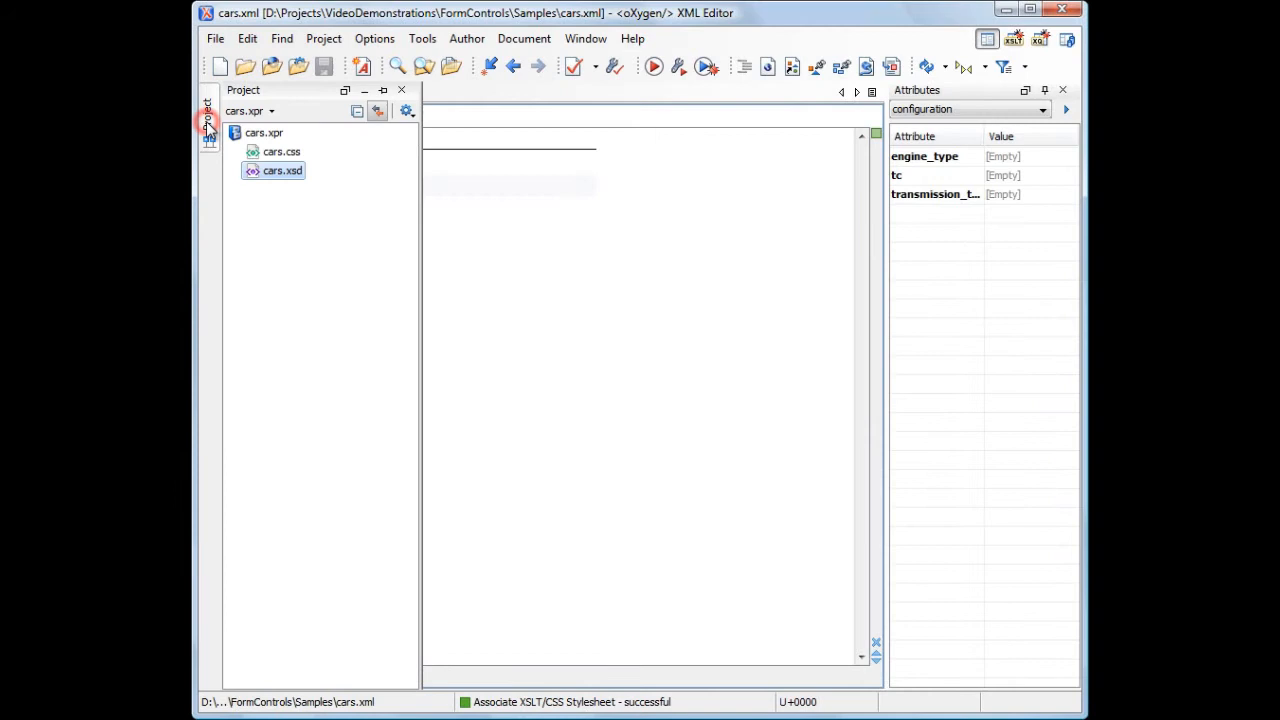
Open cars.css and start a configuration rule at the end of the stylesheet.
double_click(280, 152)
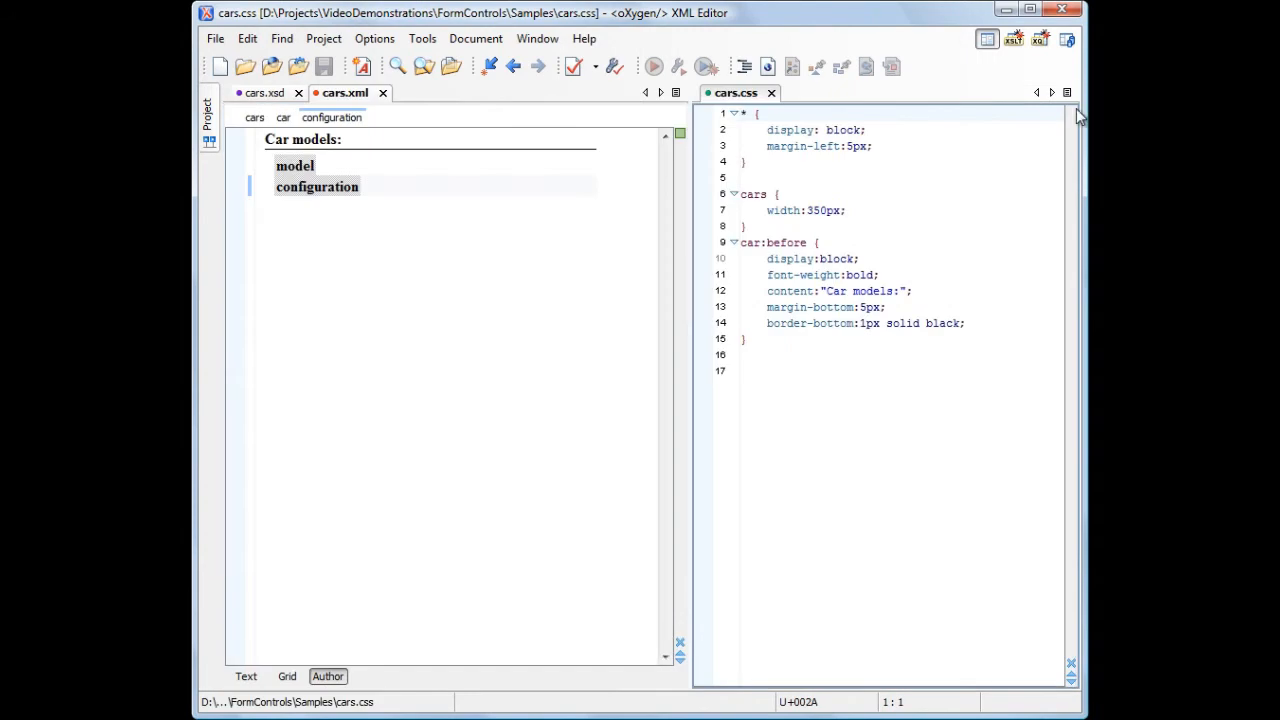
left_click(768, 370)
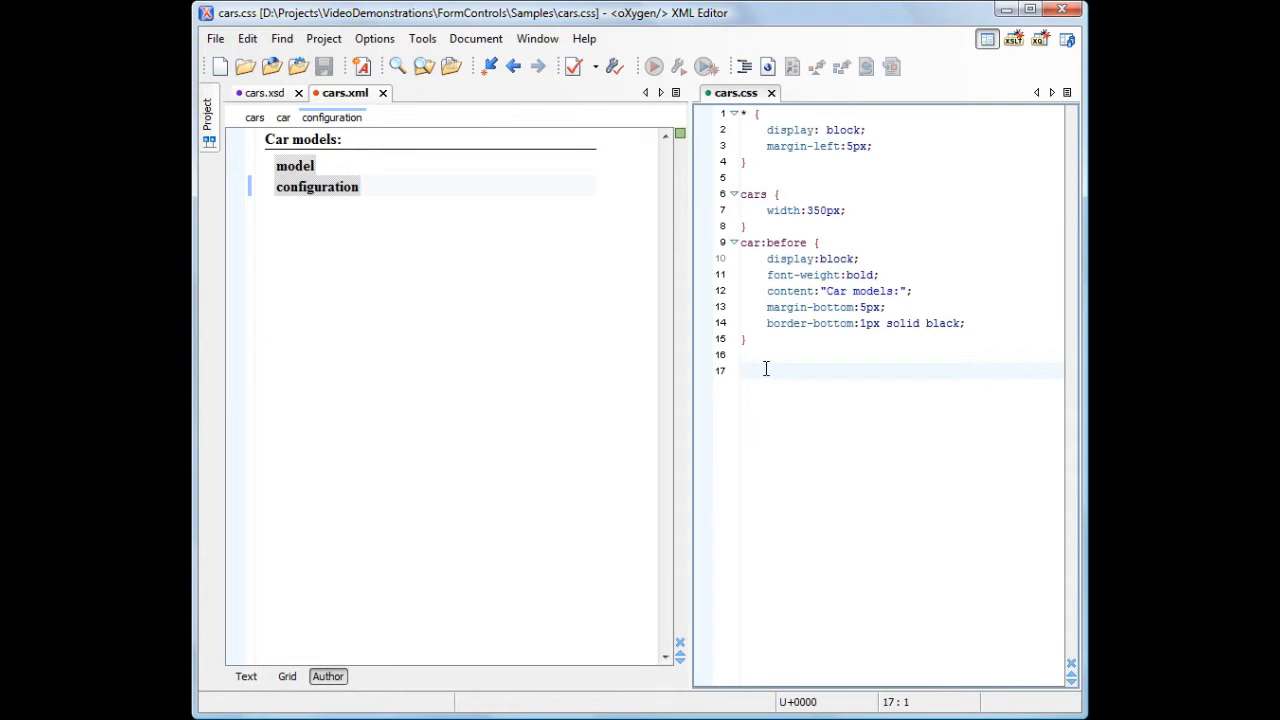
type("configuration:before {")
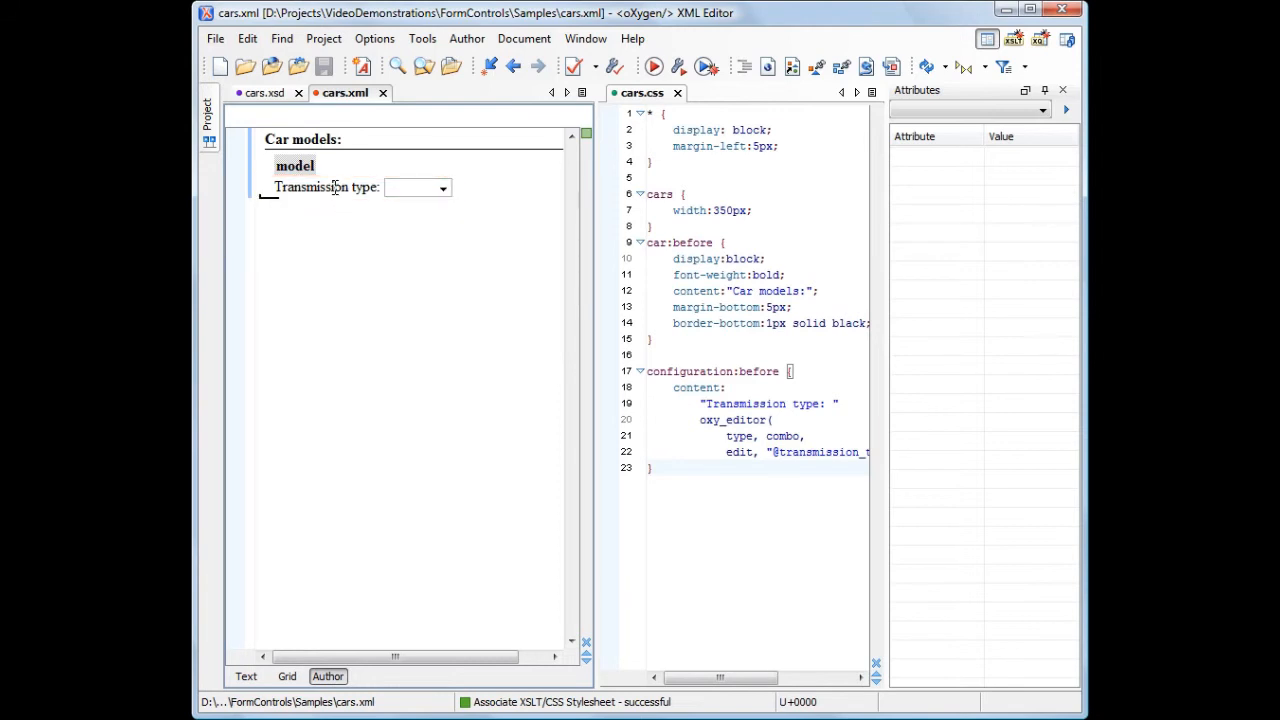
Choose manual from the Transmission type combo box in the rendered car form.
left_click(416, 188)
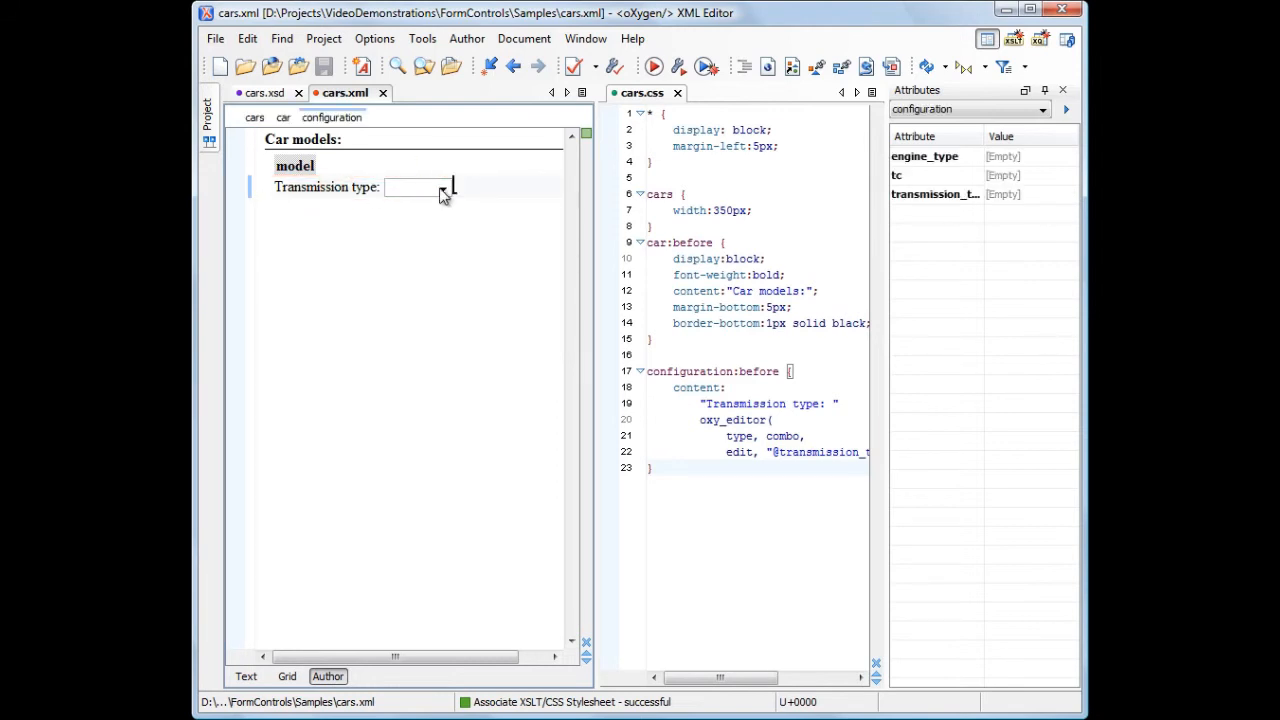
left_click(442, 188)
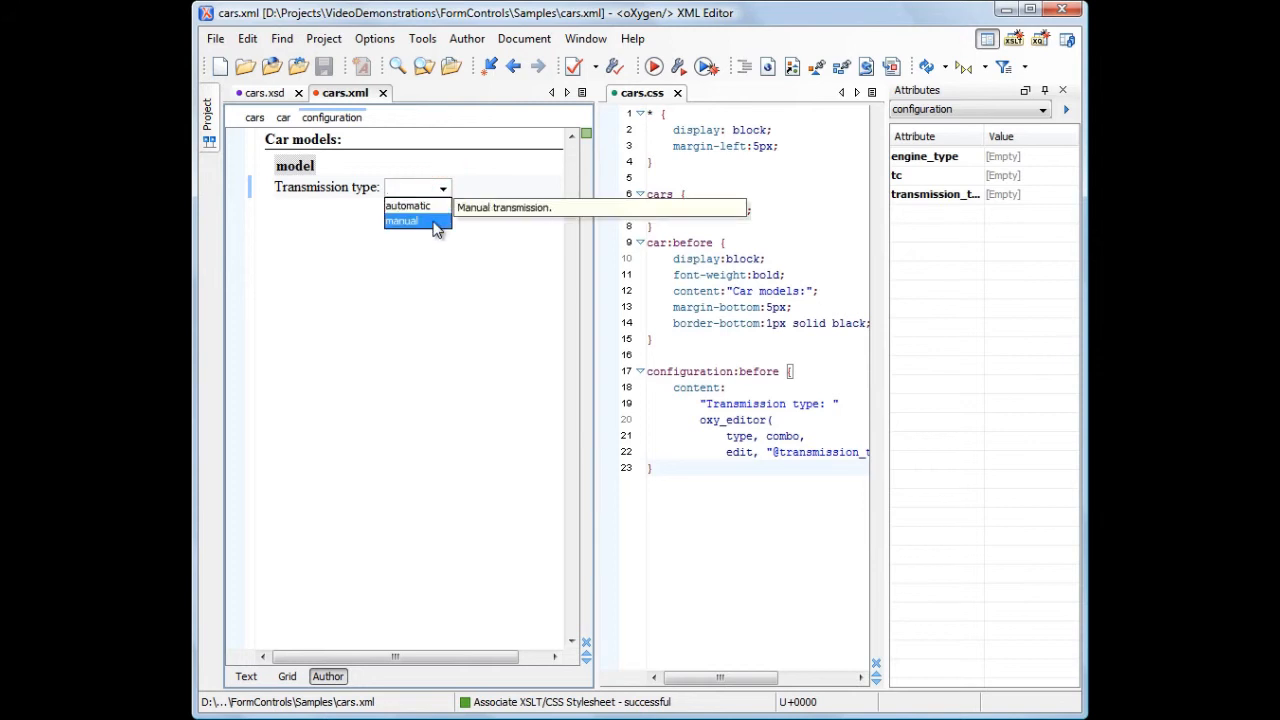
left_click(402, 220)
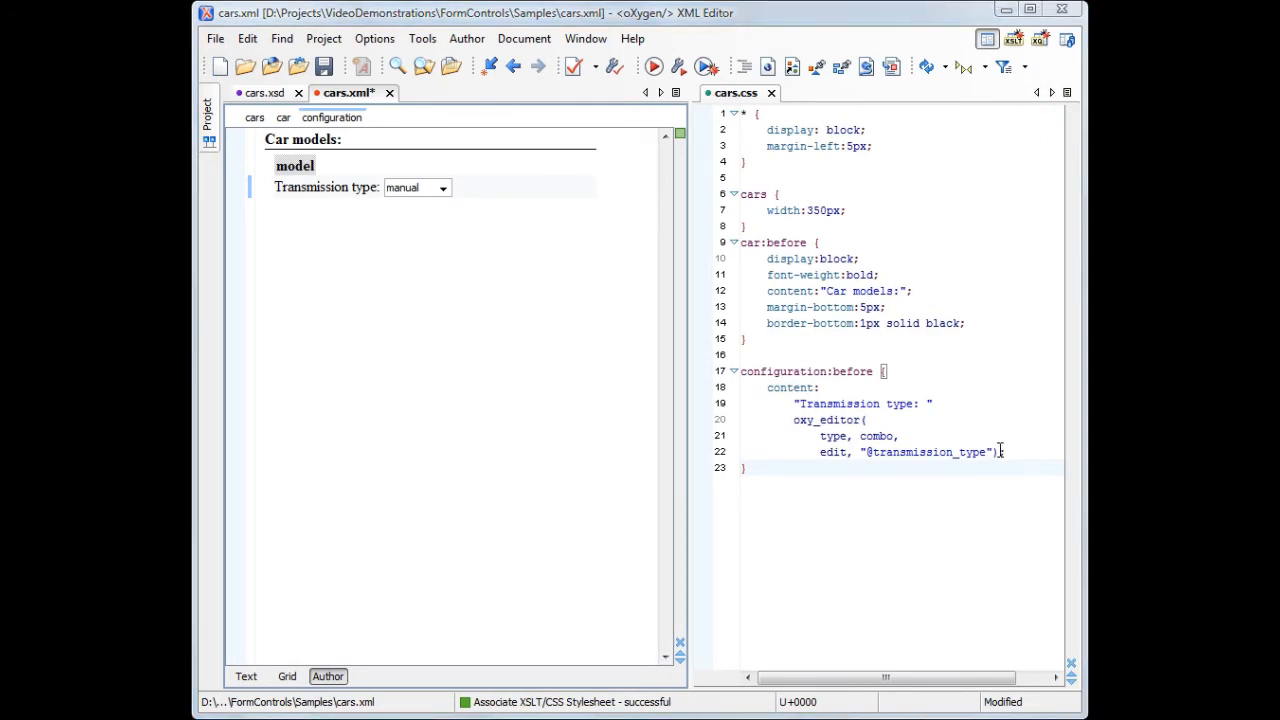
type(";")
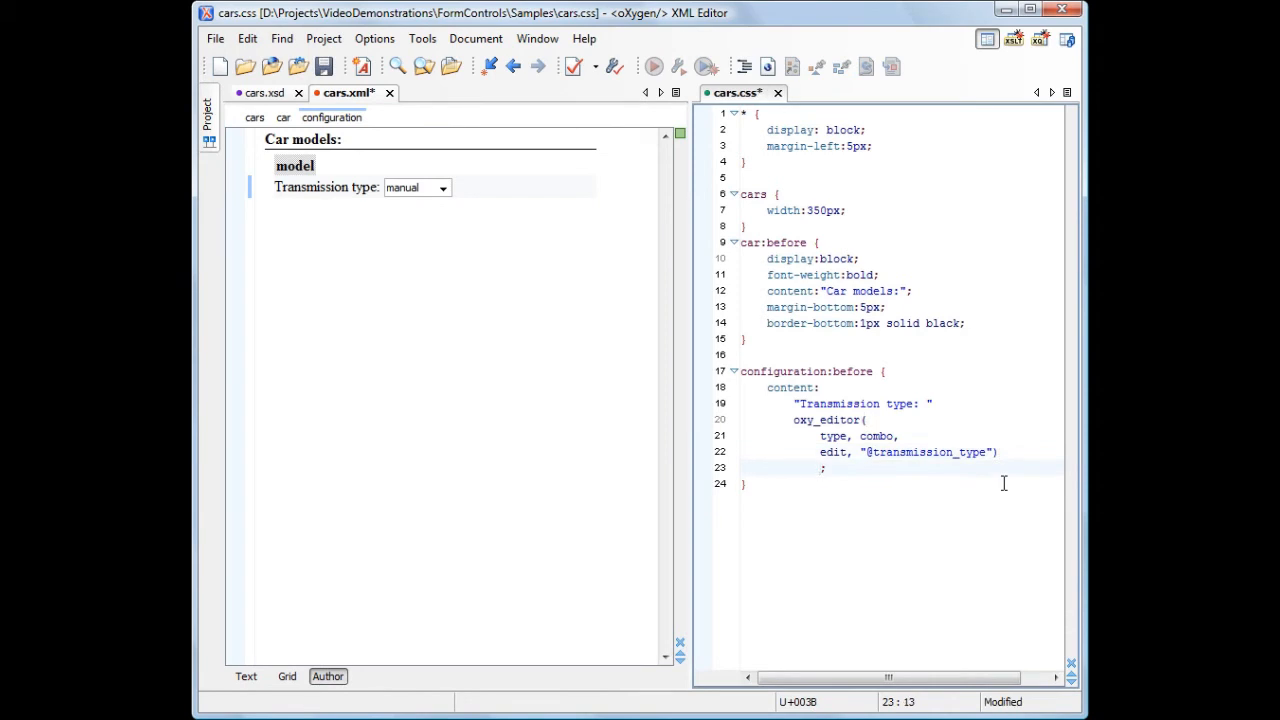
type("\"\\A \"")
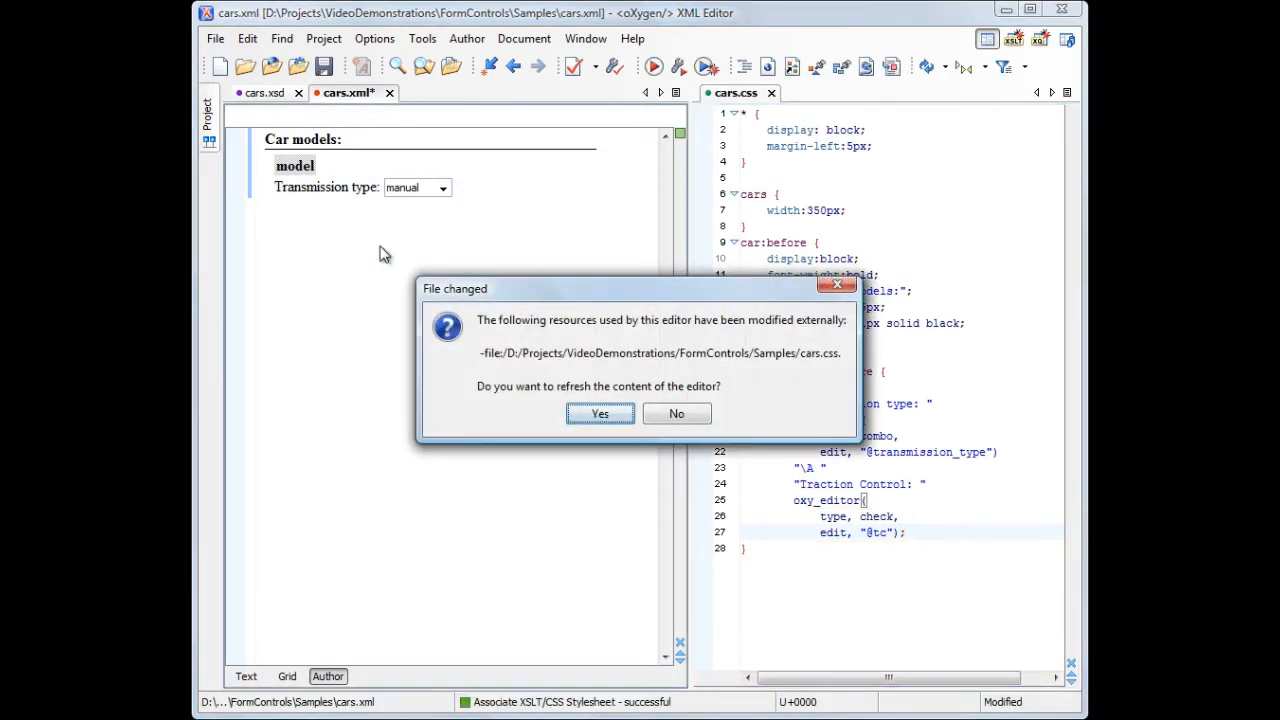
left_click(600, 412)
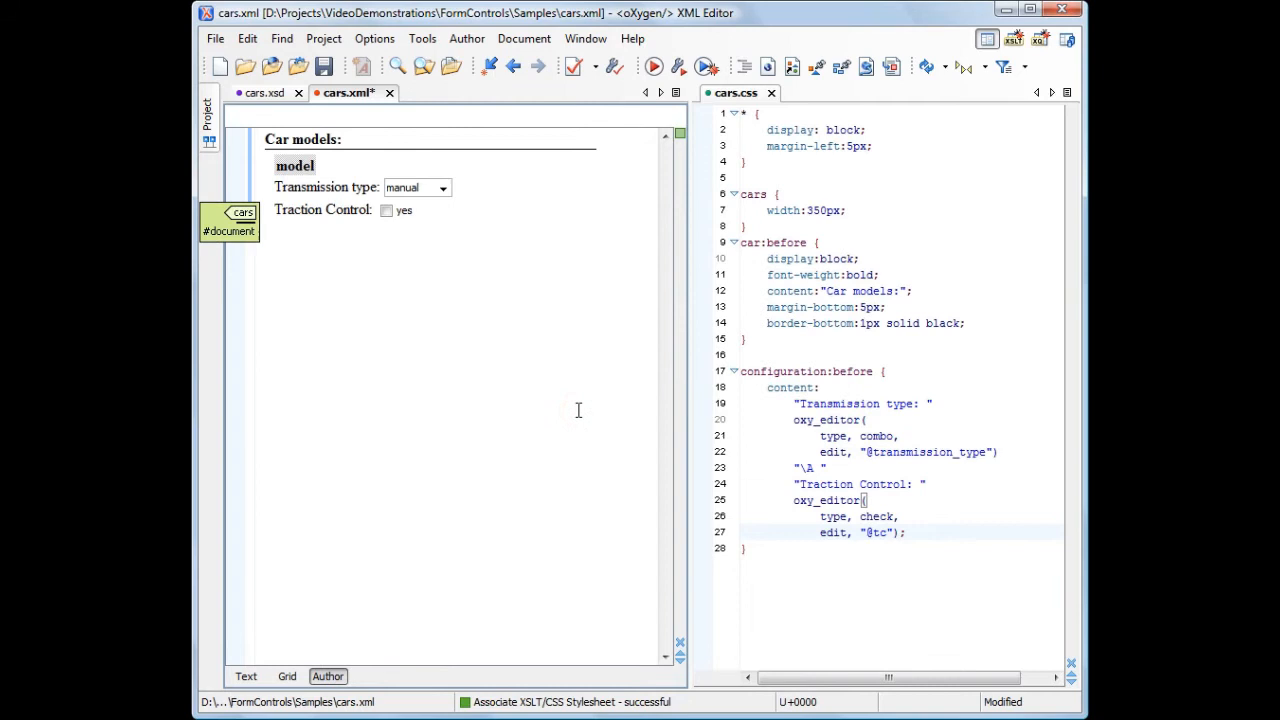
left_click(340, 210)
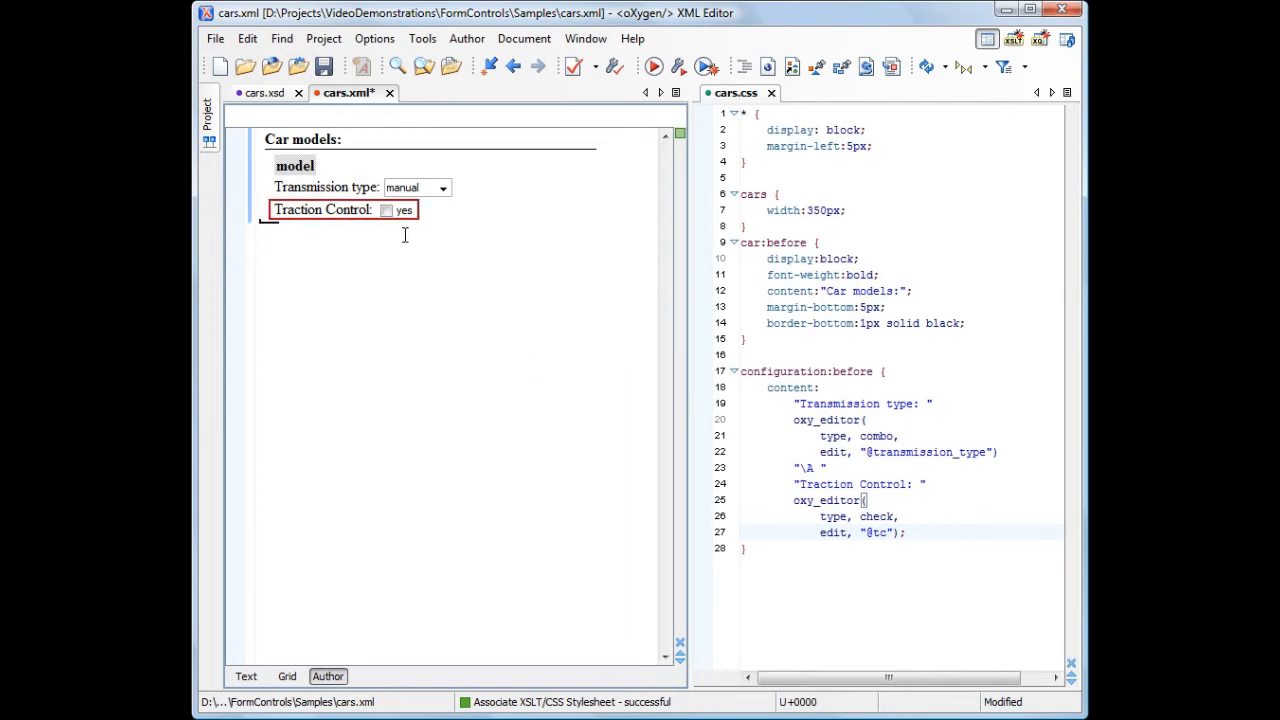
left_click(386, 210)
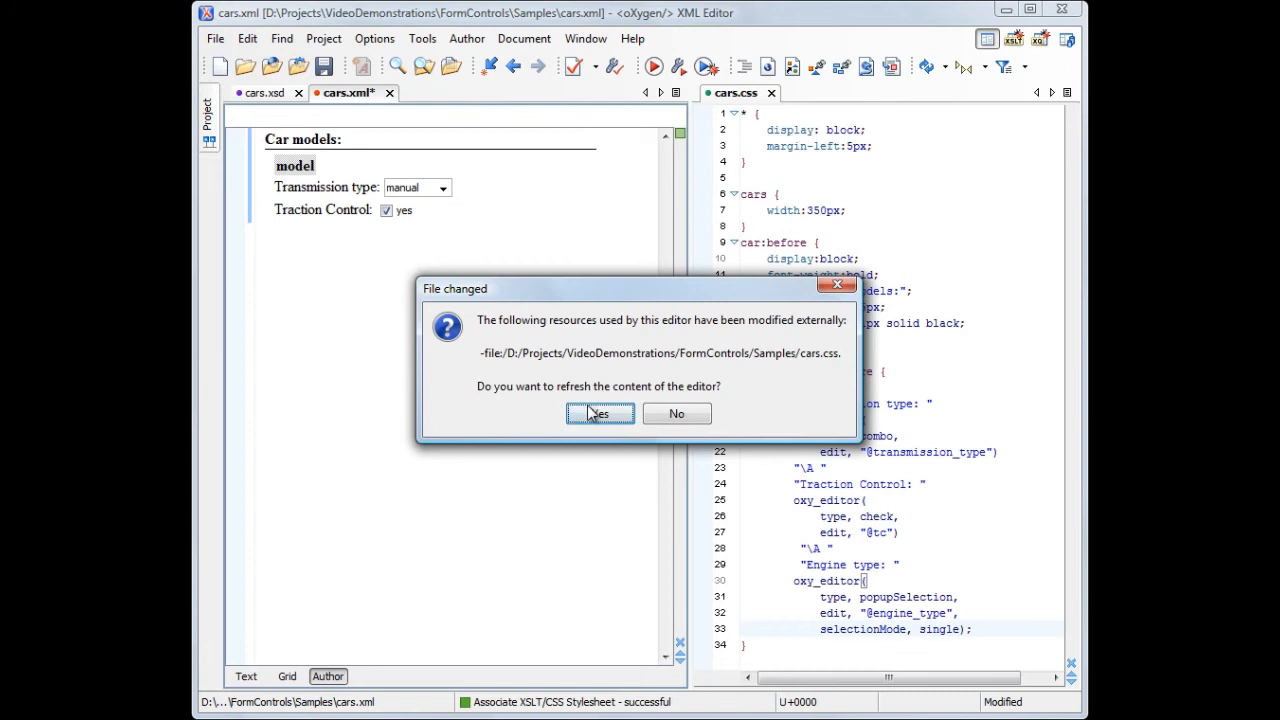
left_click(600, 412)
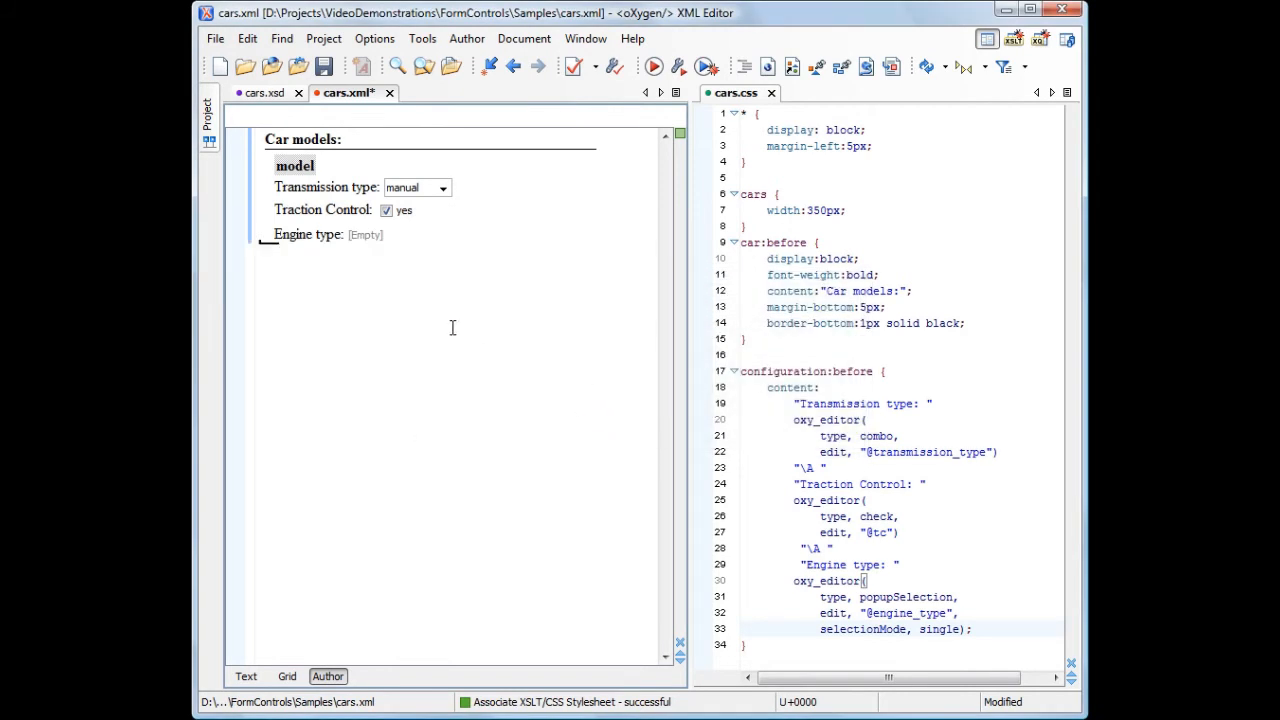
left_click(364, 234)
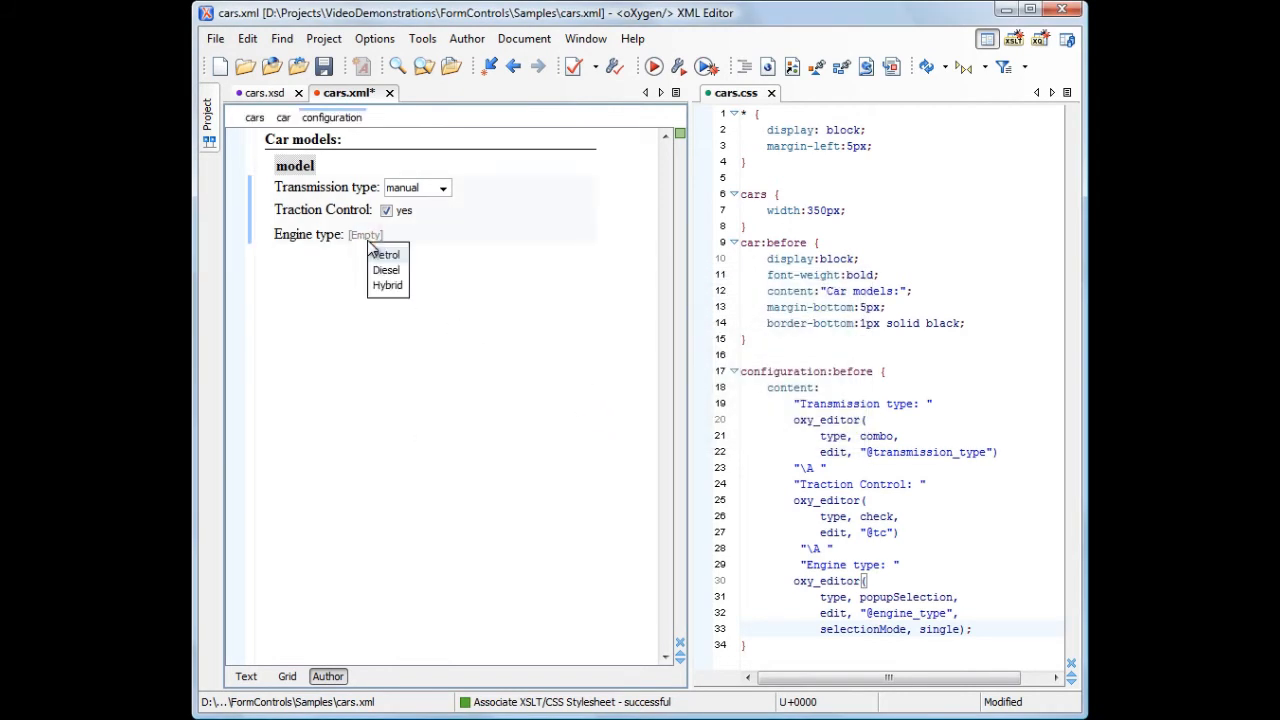
left_click(384, 254)
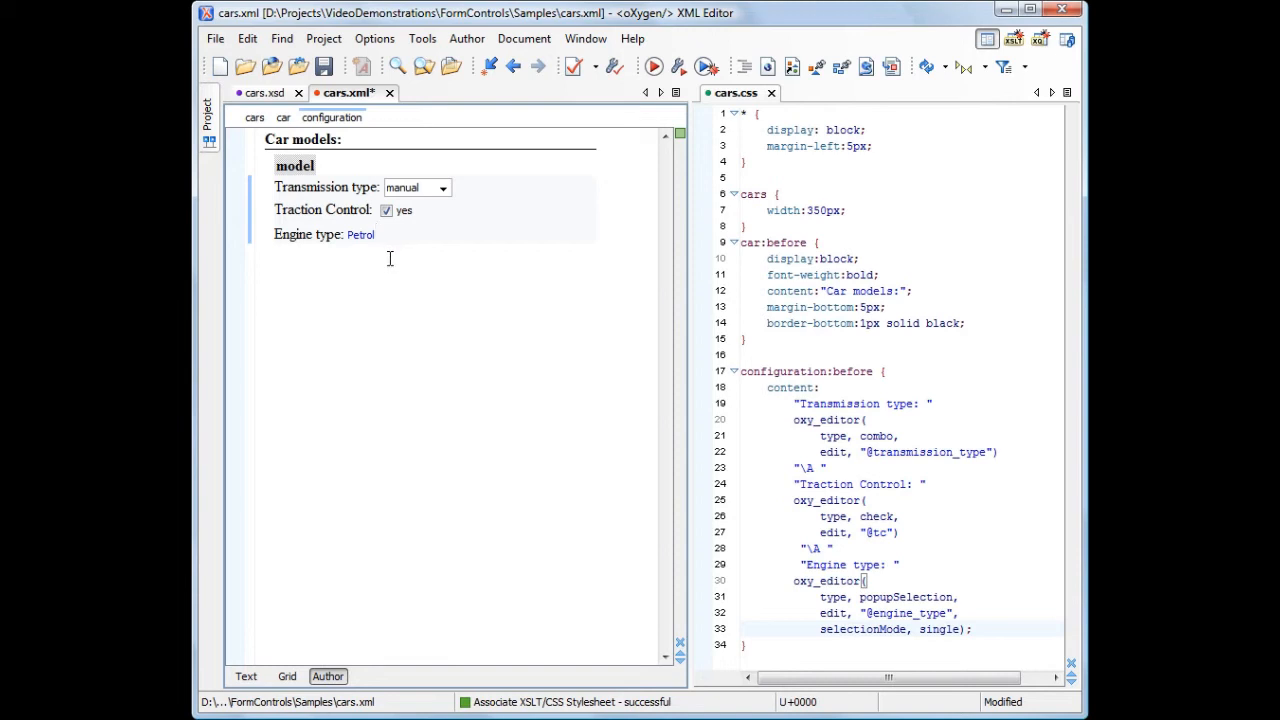
left_click(770, 648)
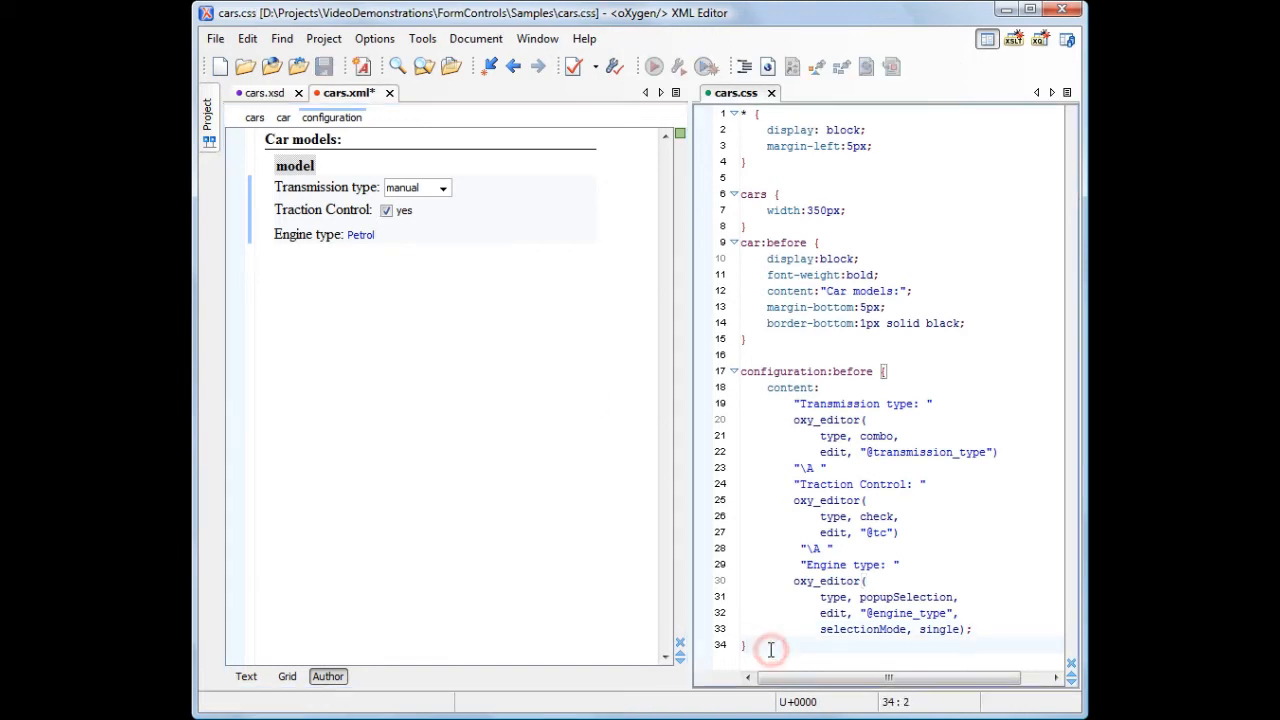
Add a model:before rule with a 100px text oxy_editor on "#text", save and reload.
type("model:before {")
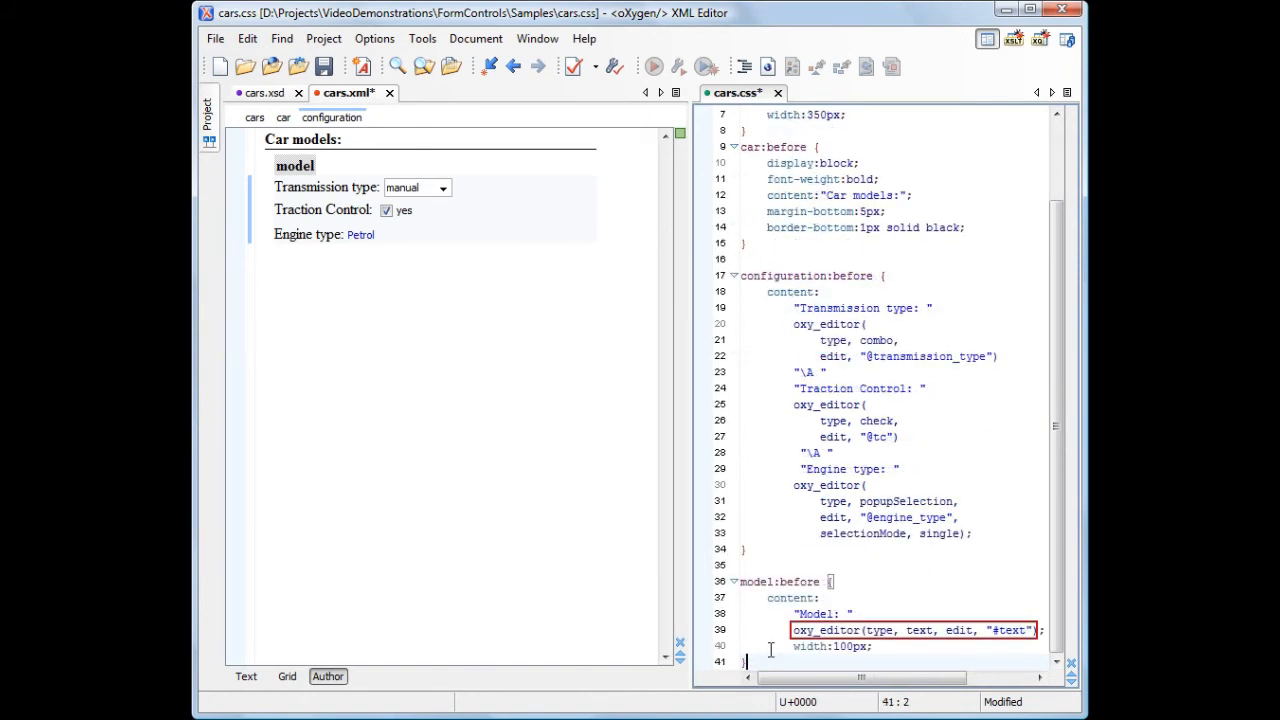
mouse_move(564, 356)
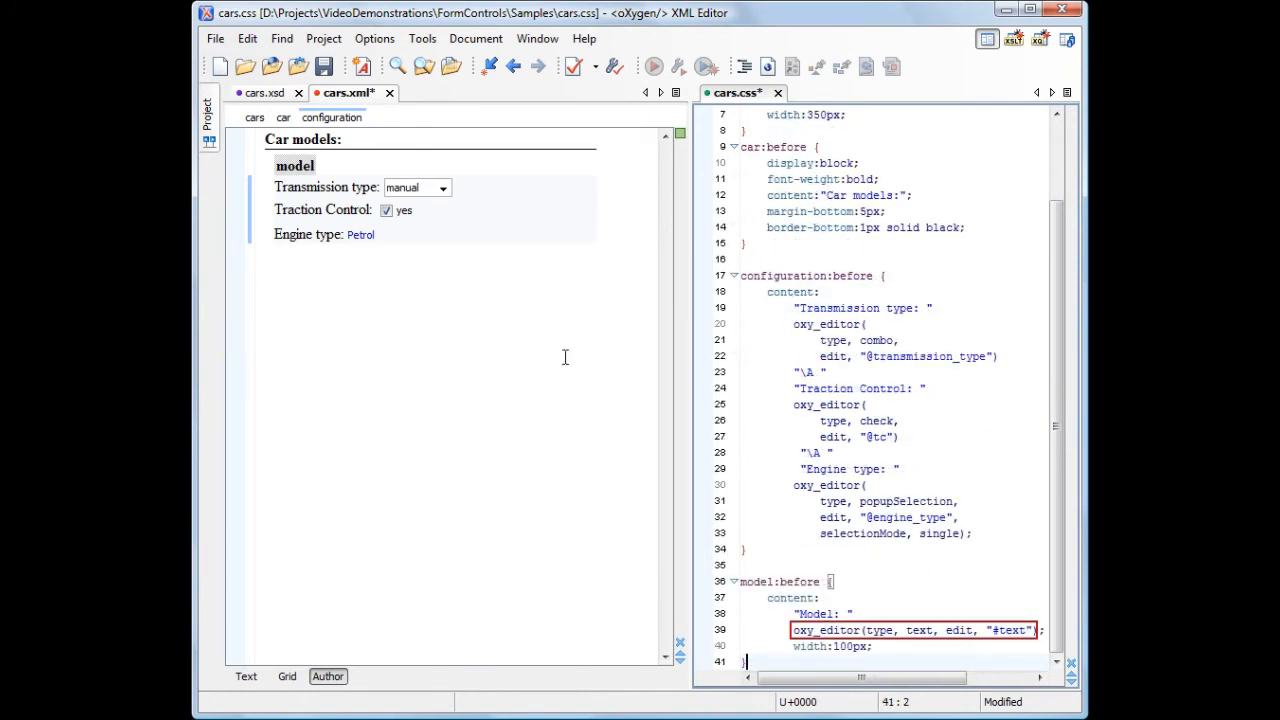
left_click(324, 66)
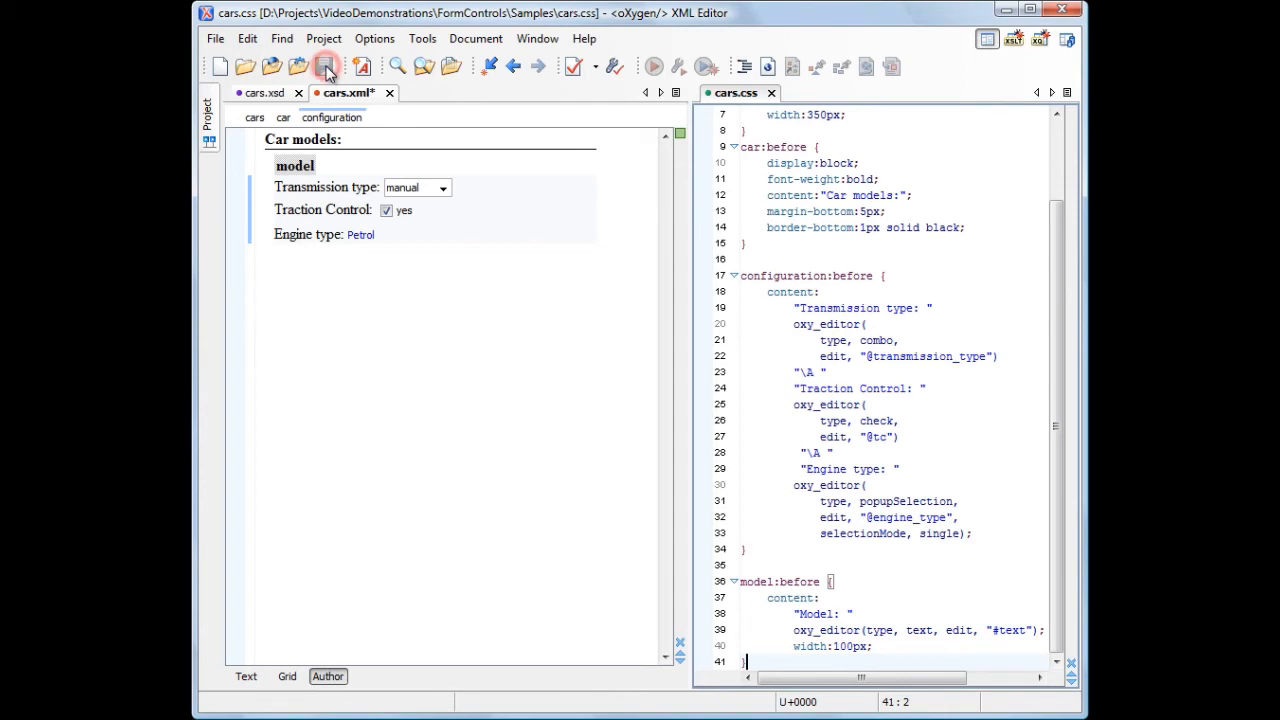
left_click(324, 66)
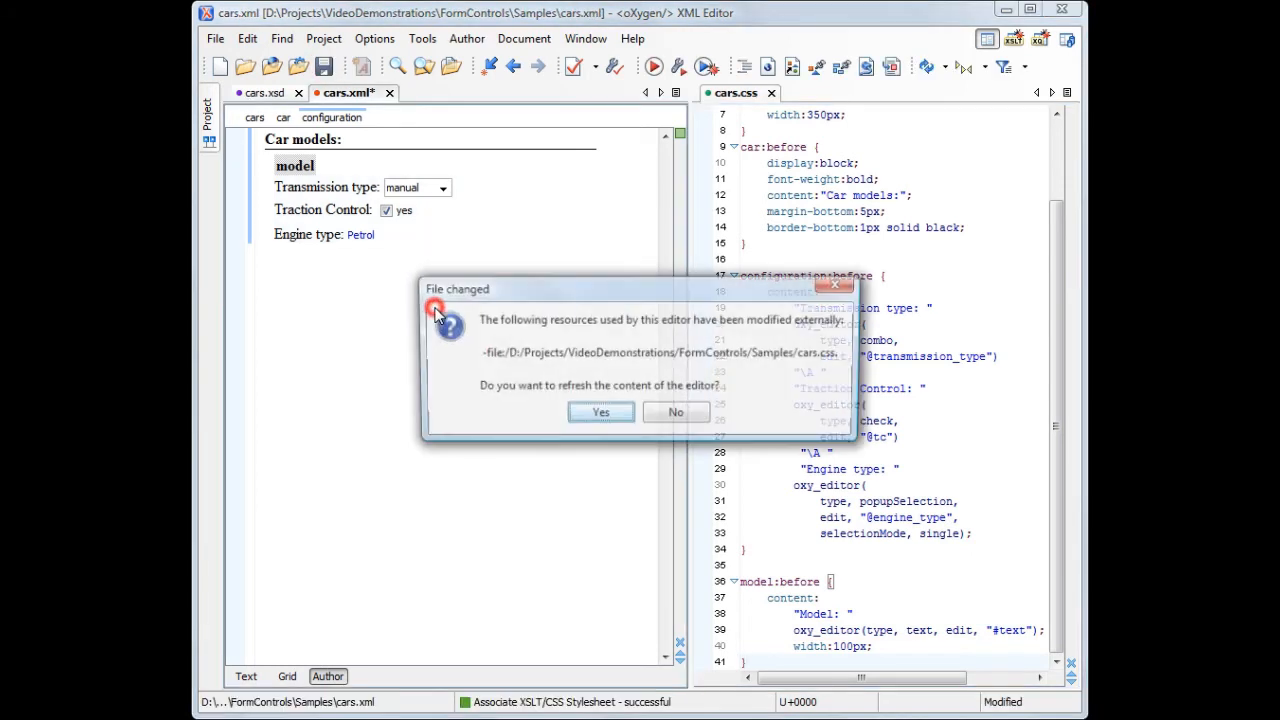
left_click(600, 412)
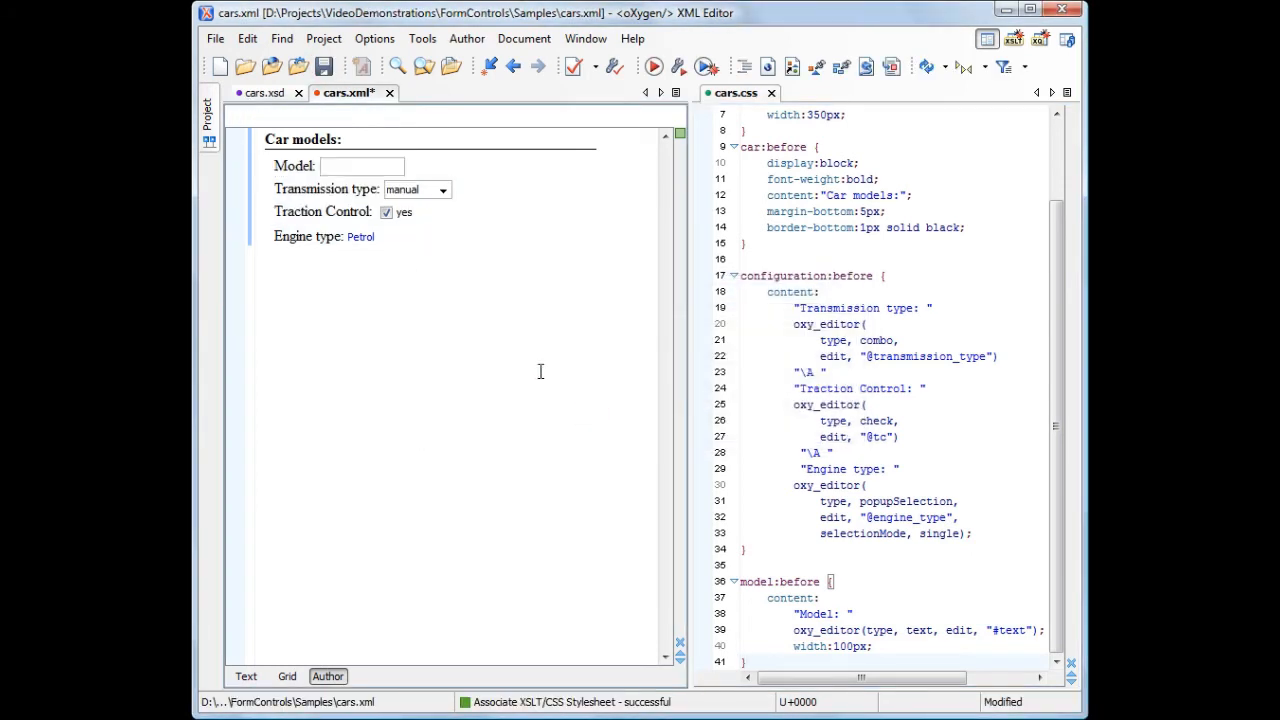
Enter Hatchback in the new Model field and start a model rule in cars.css.
type("Hatchback")
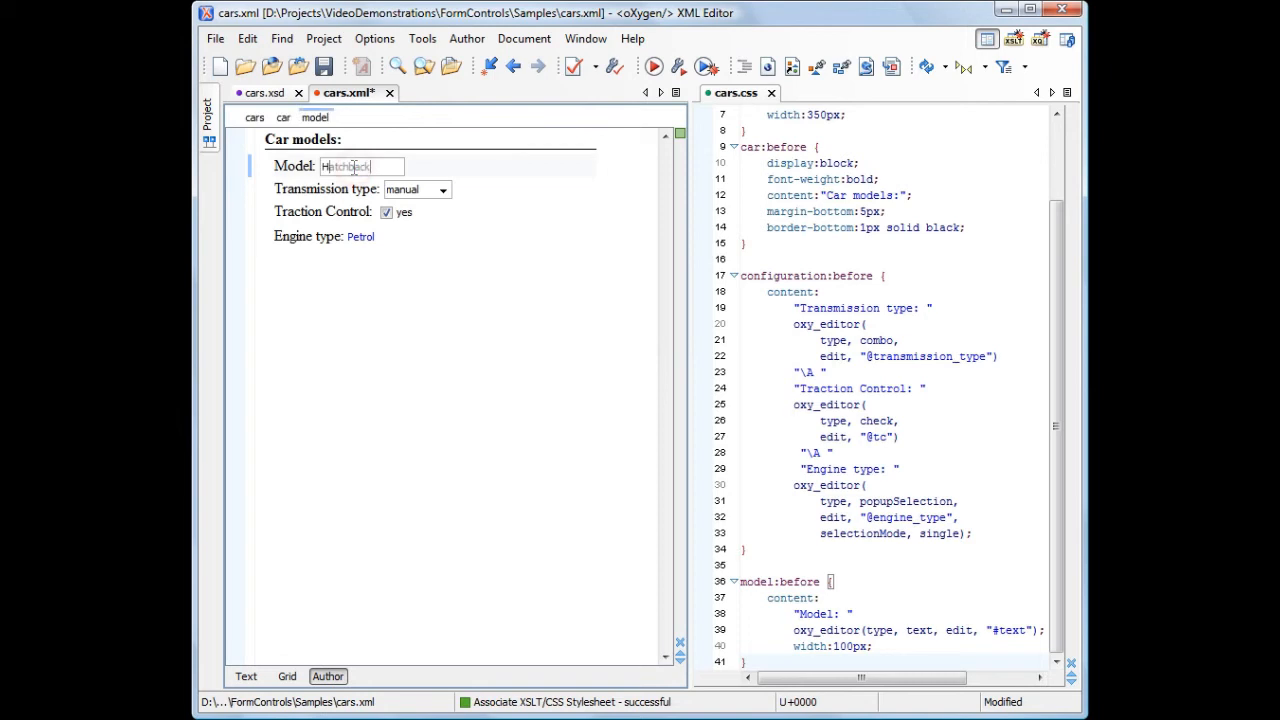
type("Hatchback")
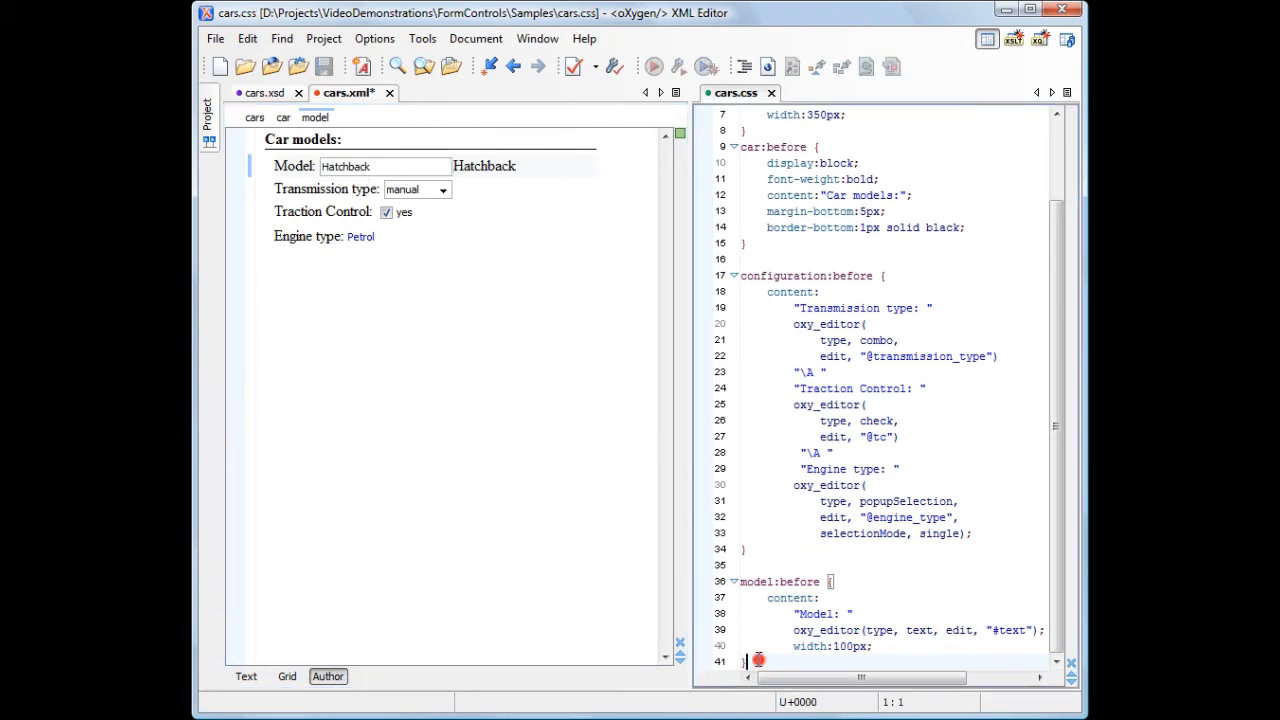
type("model {")
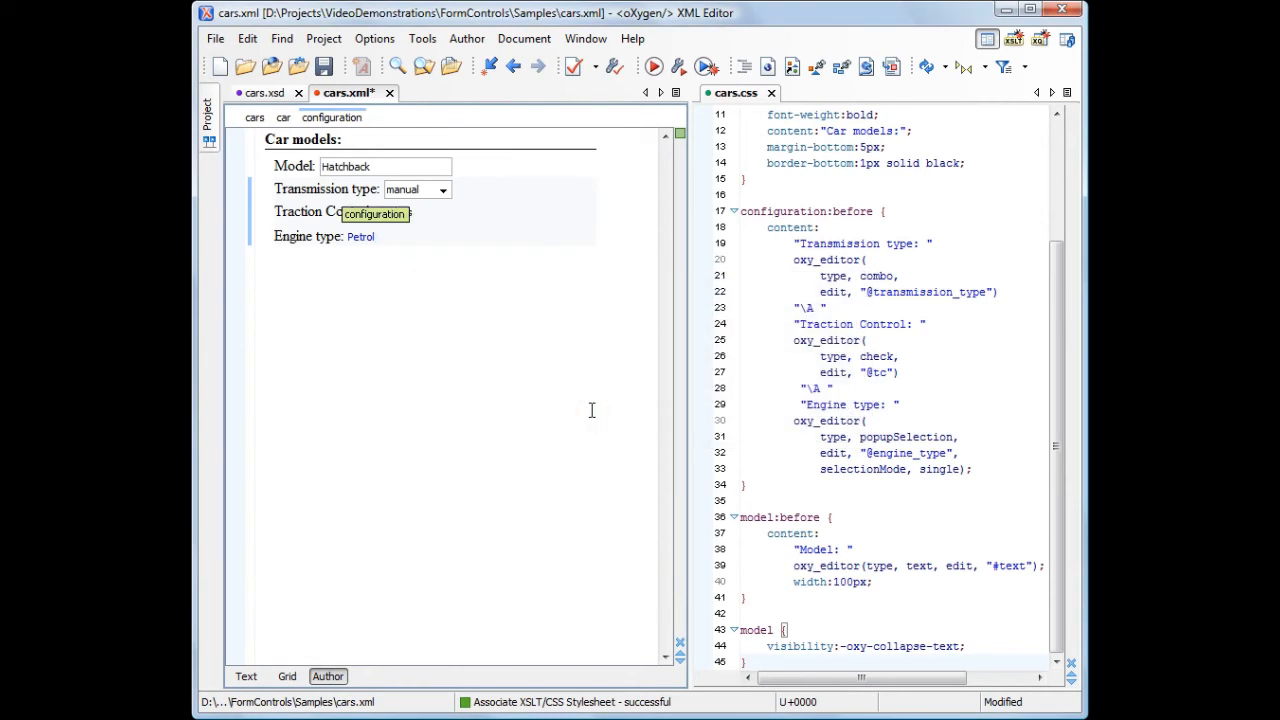
Add visibility:-oxy-collapse-text to the model rule so only the Hatchback field remains.
left_click(386, 212)
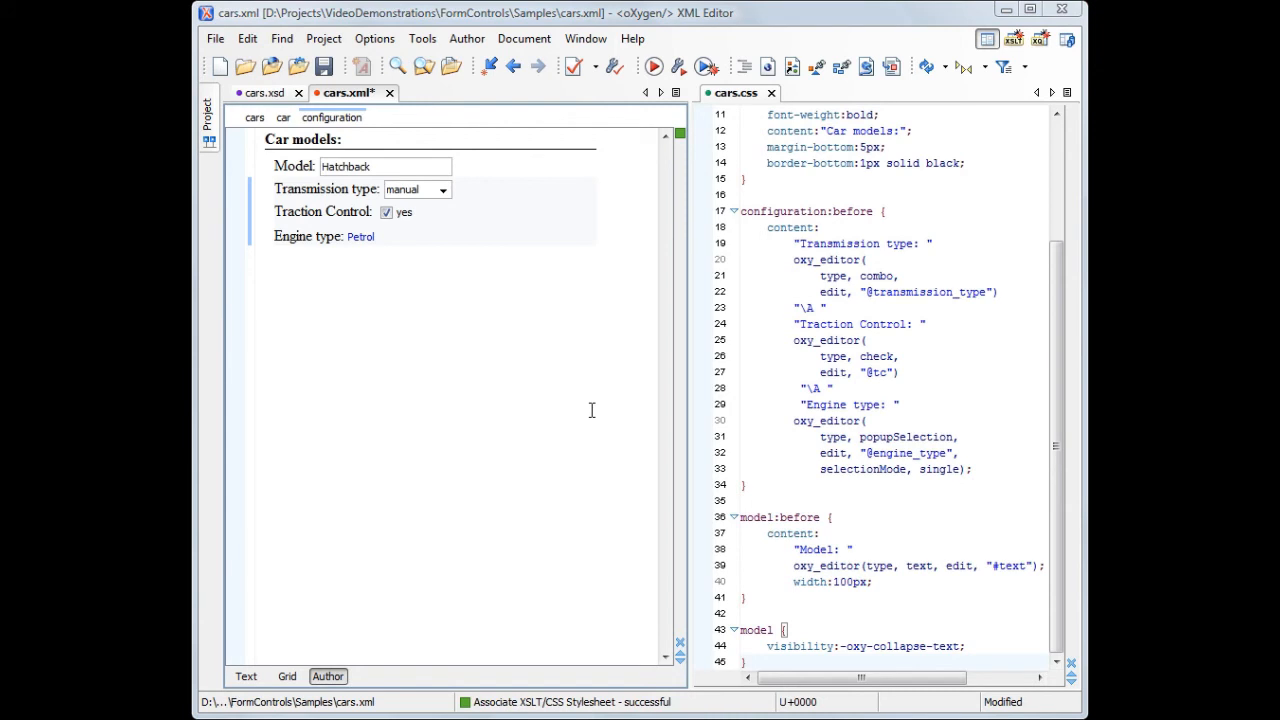
left_click(796, 244)
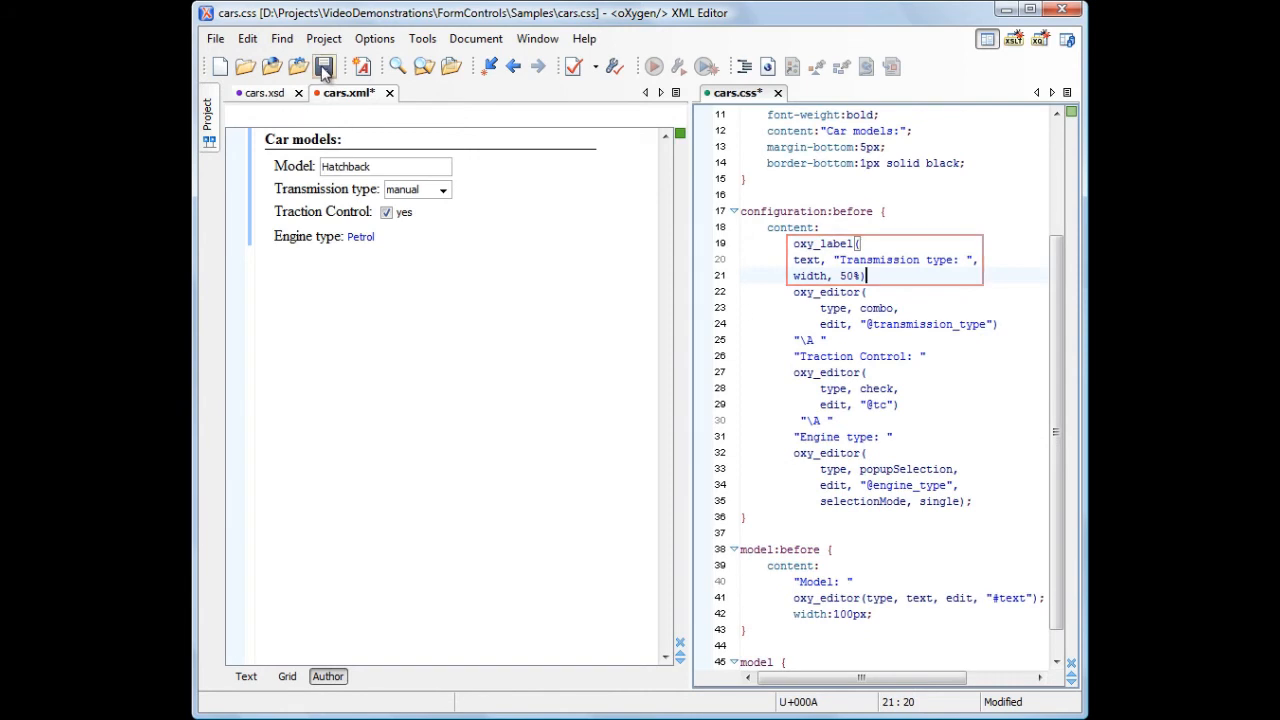
Wrap the four label strings in oxy_label with 50% width, save and reload the form.
left_click(324, 66)
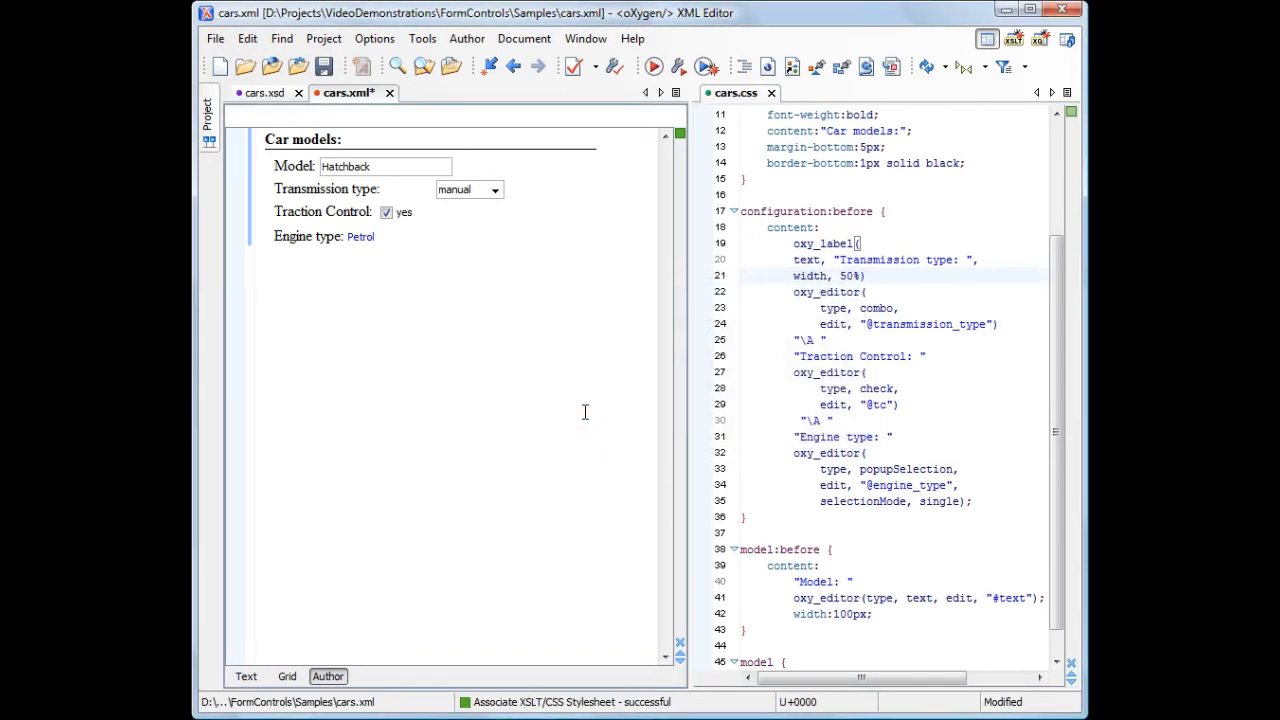
left_click(792, 356)
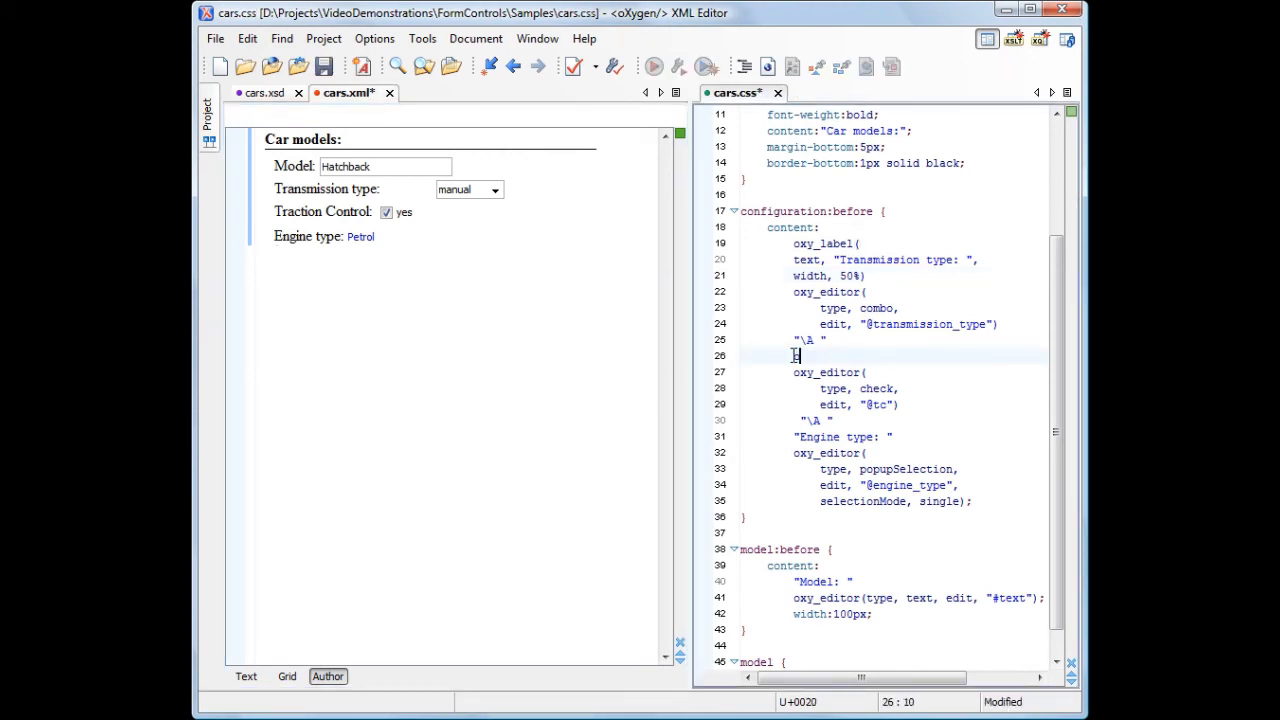
type("oxy_label(")
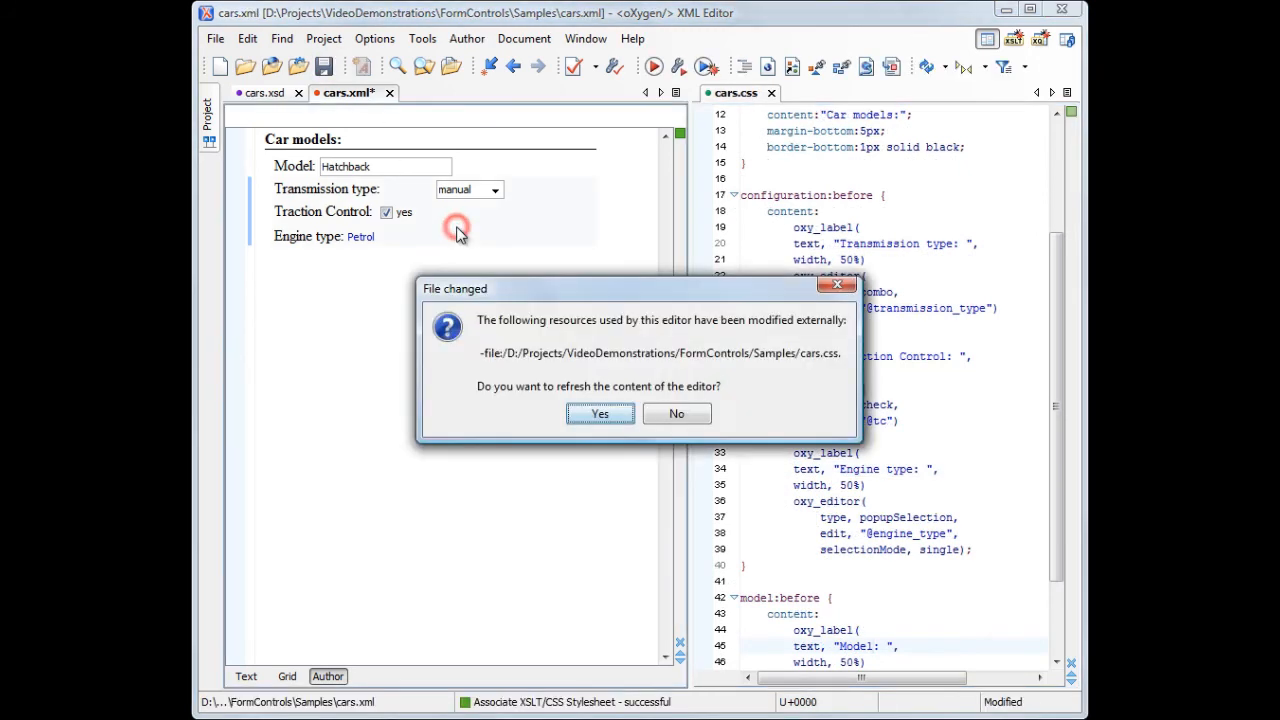
left_click(600, 412)
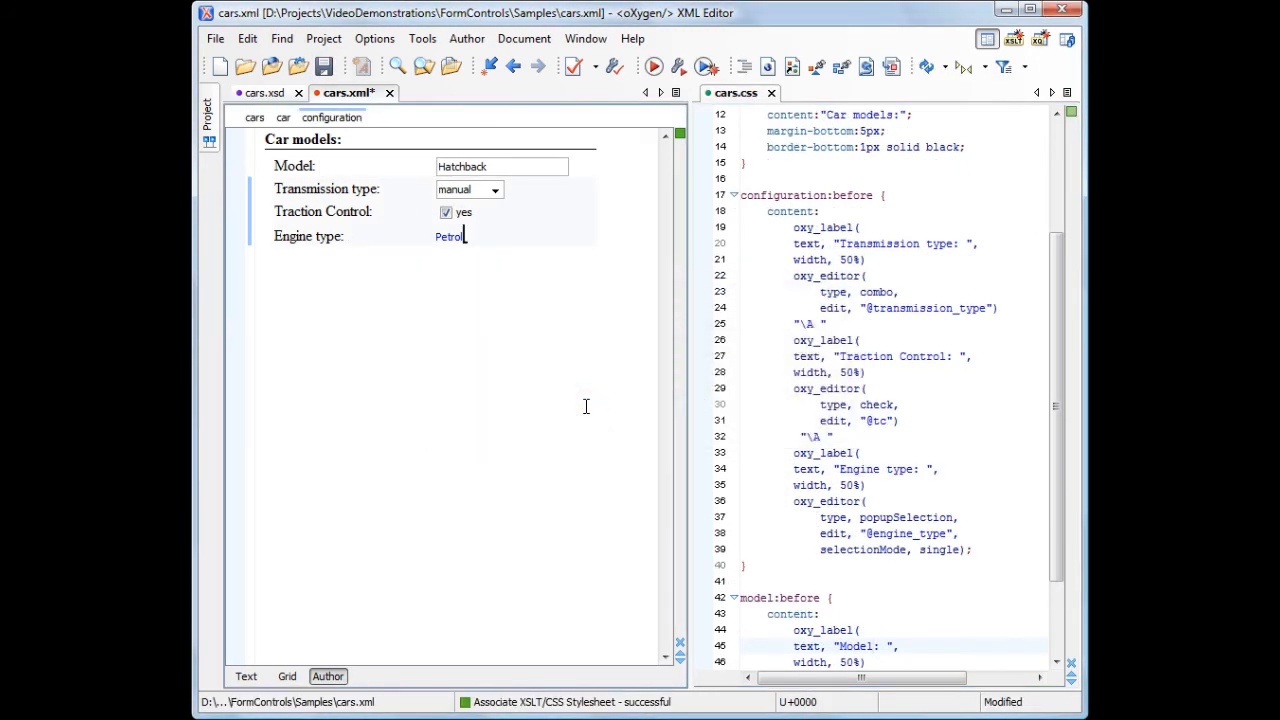